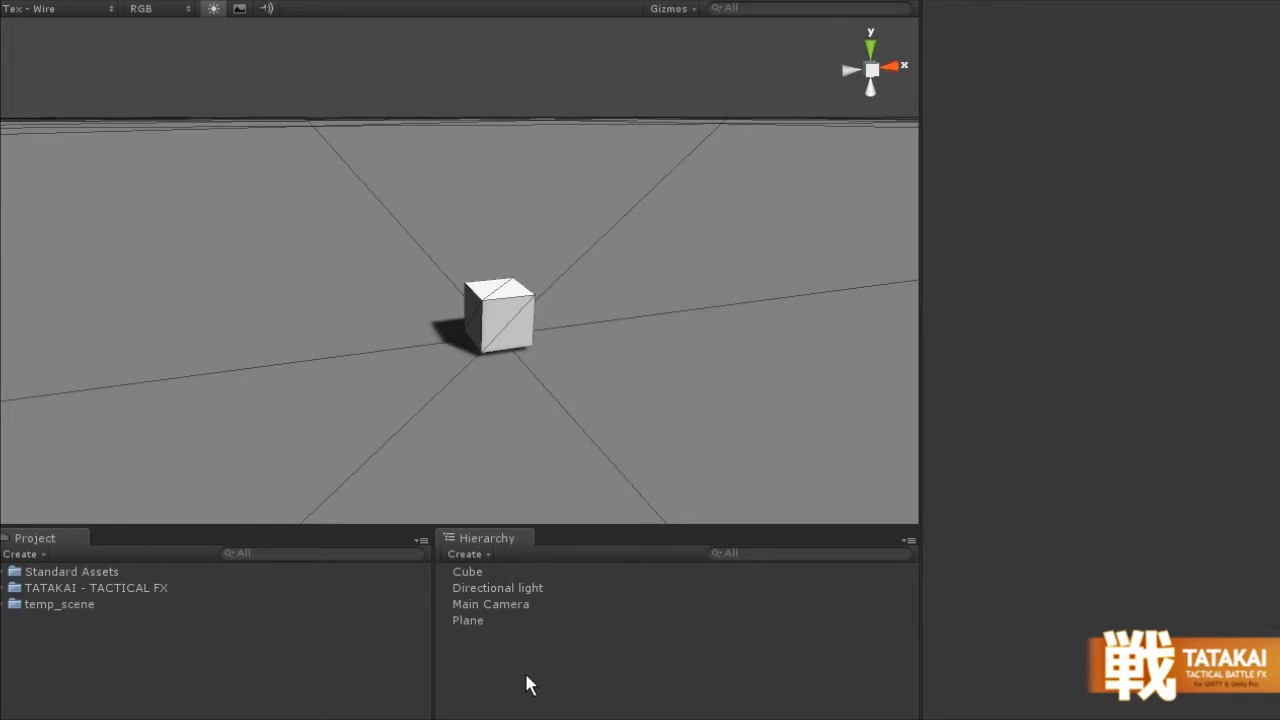
mouse_move(610, 698)
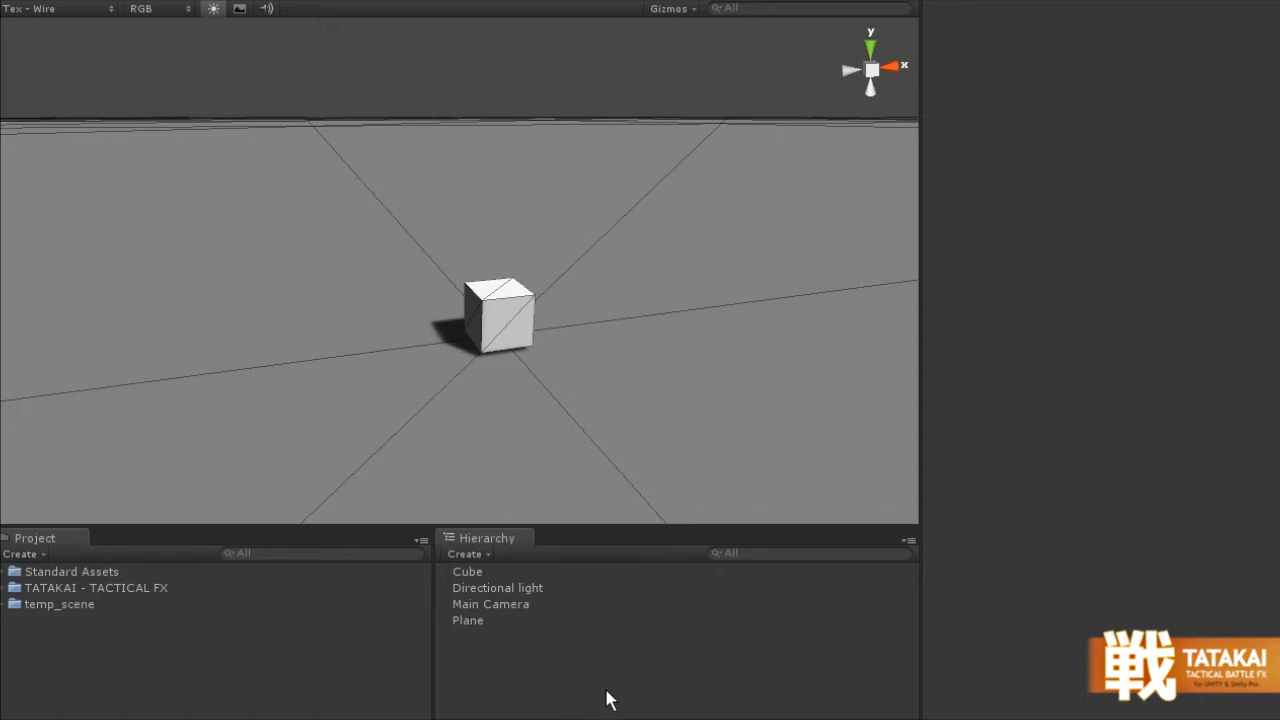
mouse_move(570, 673)
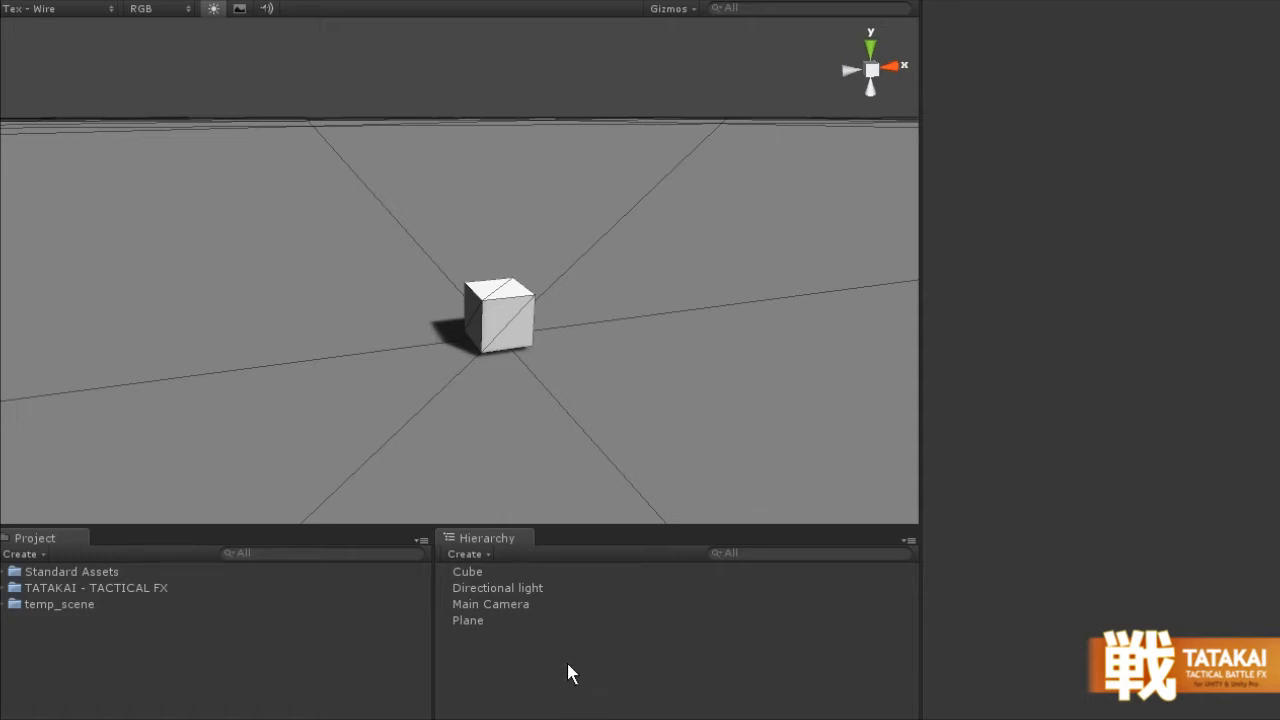
mouse_move(490, 678)
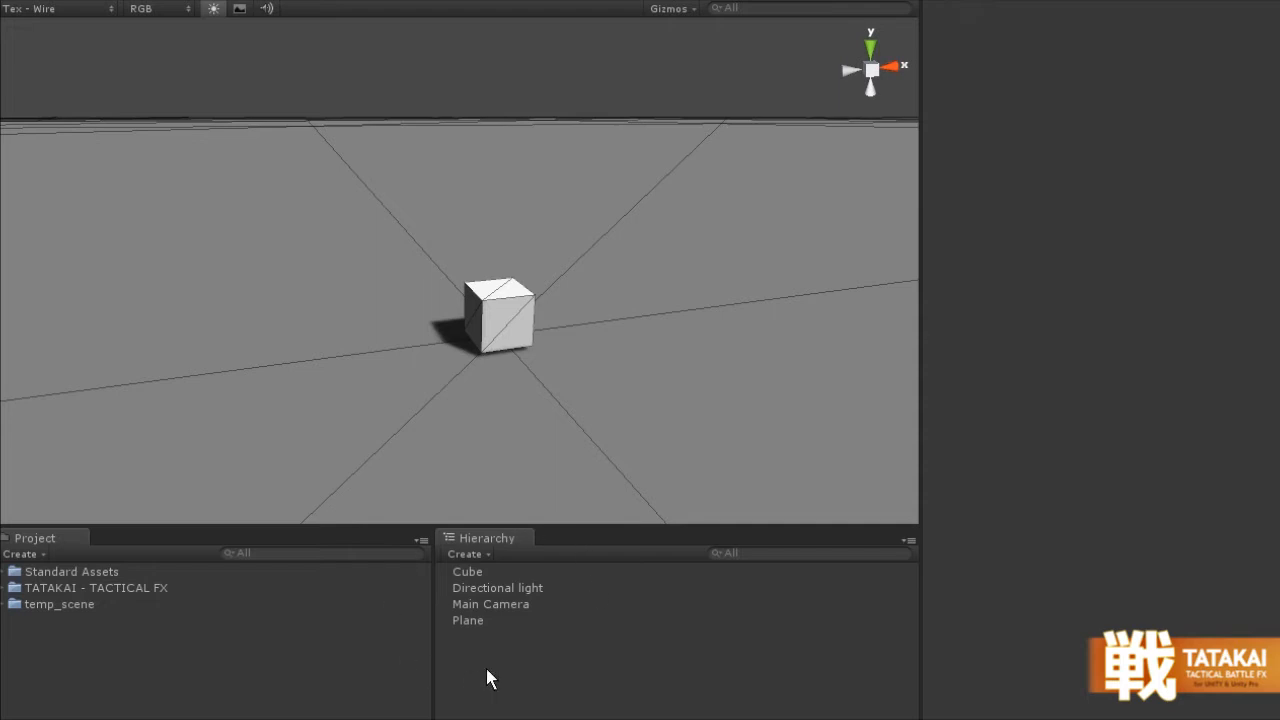
- Inspect the Cube, Directional Light and Plane in the scene, then deselect
click(467, 571)
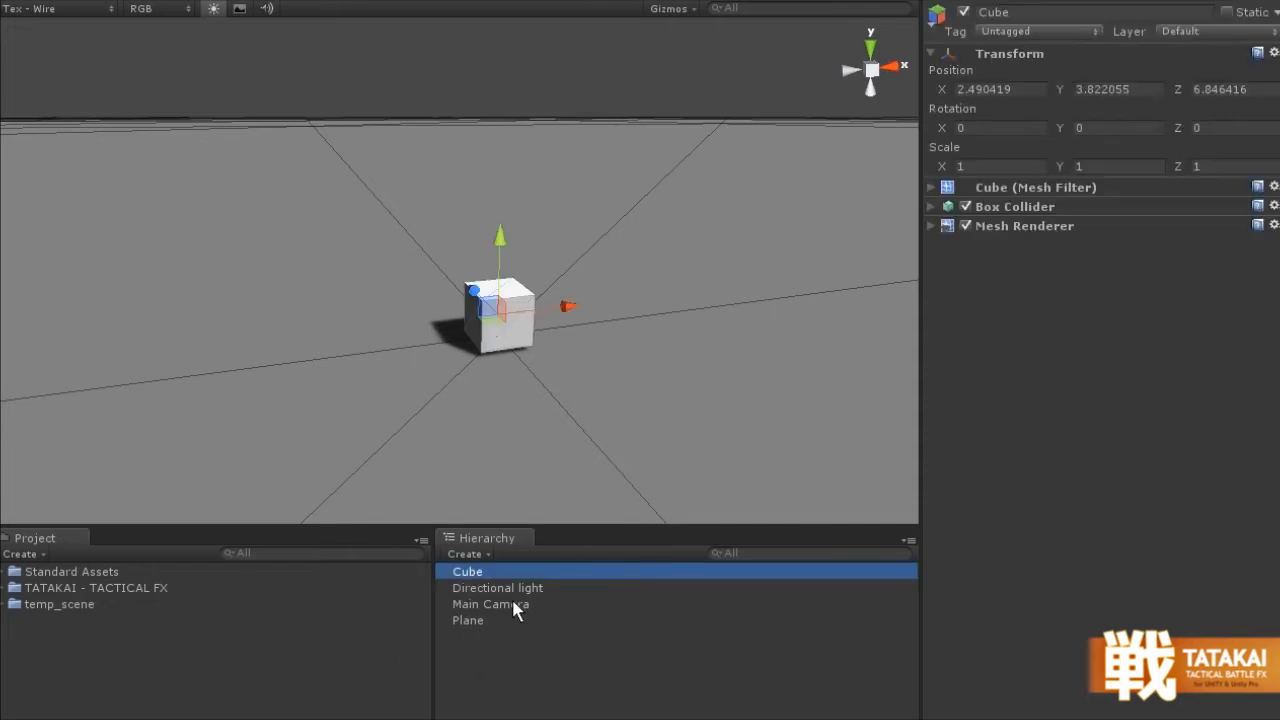
mouse_move(755, 565)
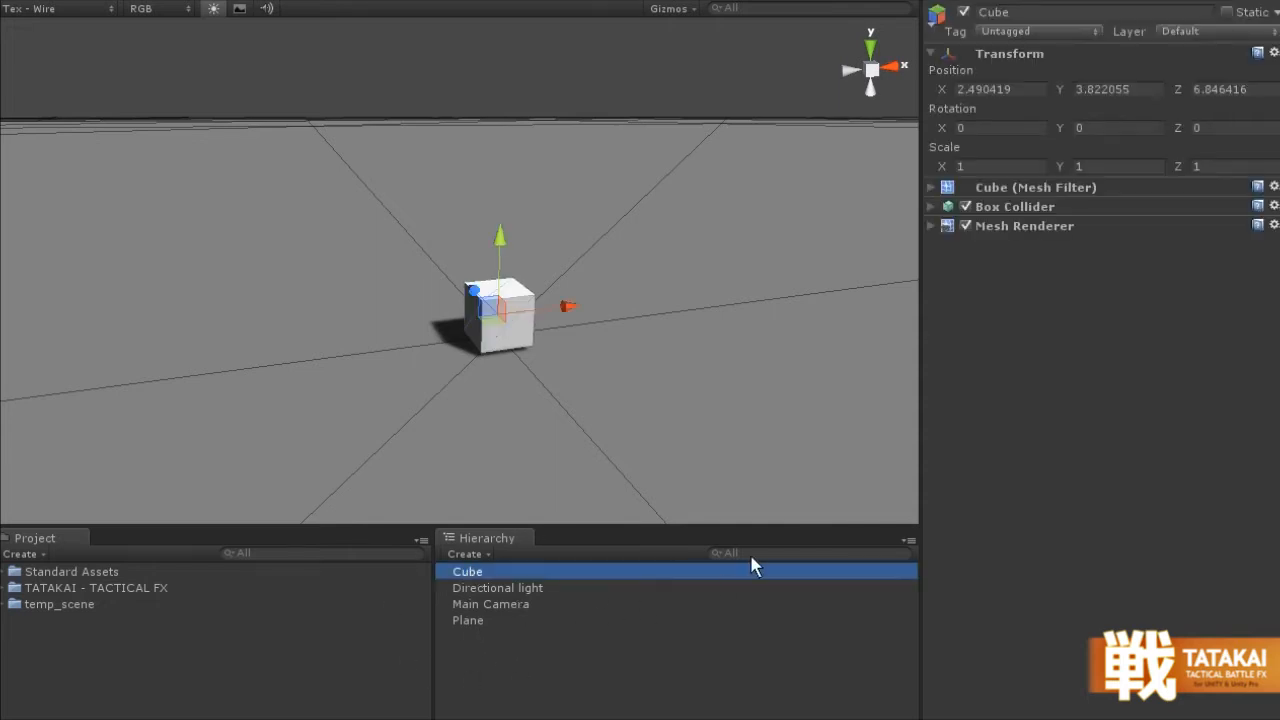
mouse_move(925, 185)
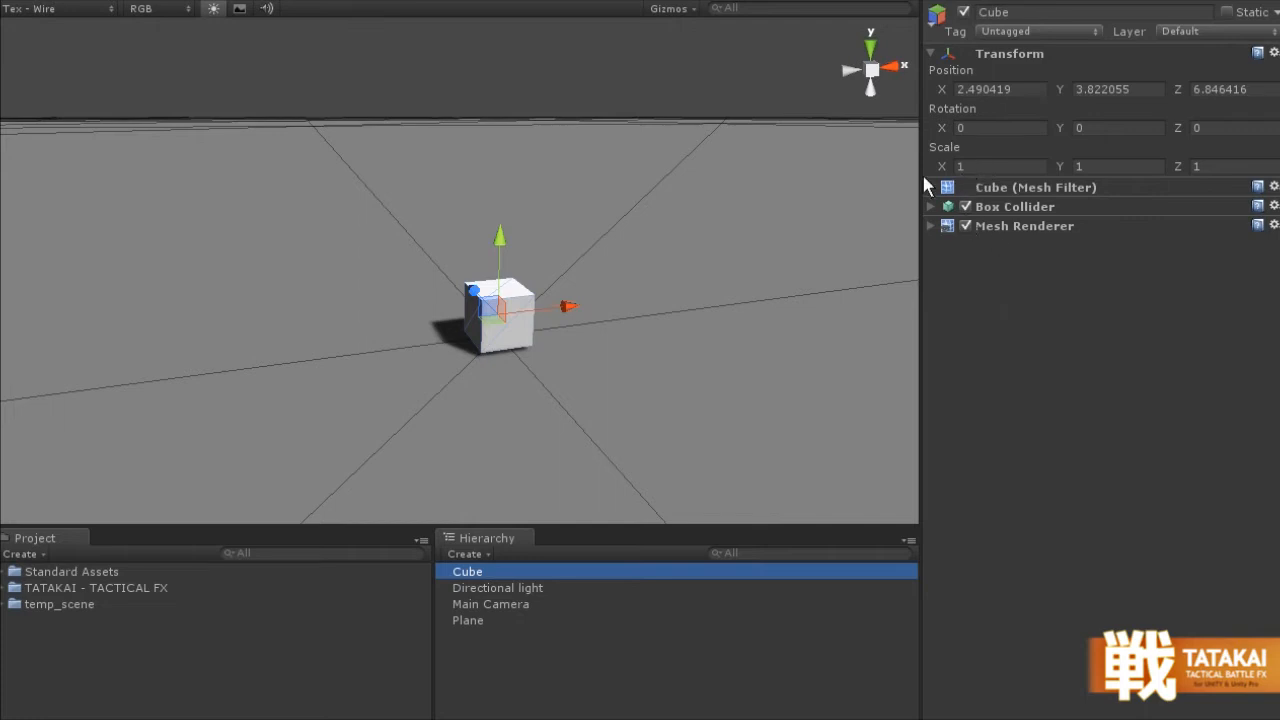
mouse_move(518, 598)
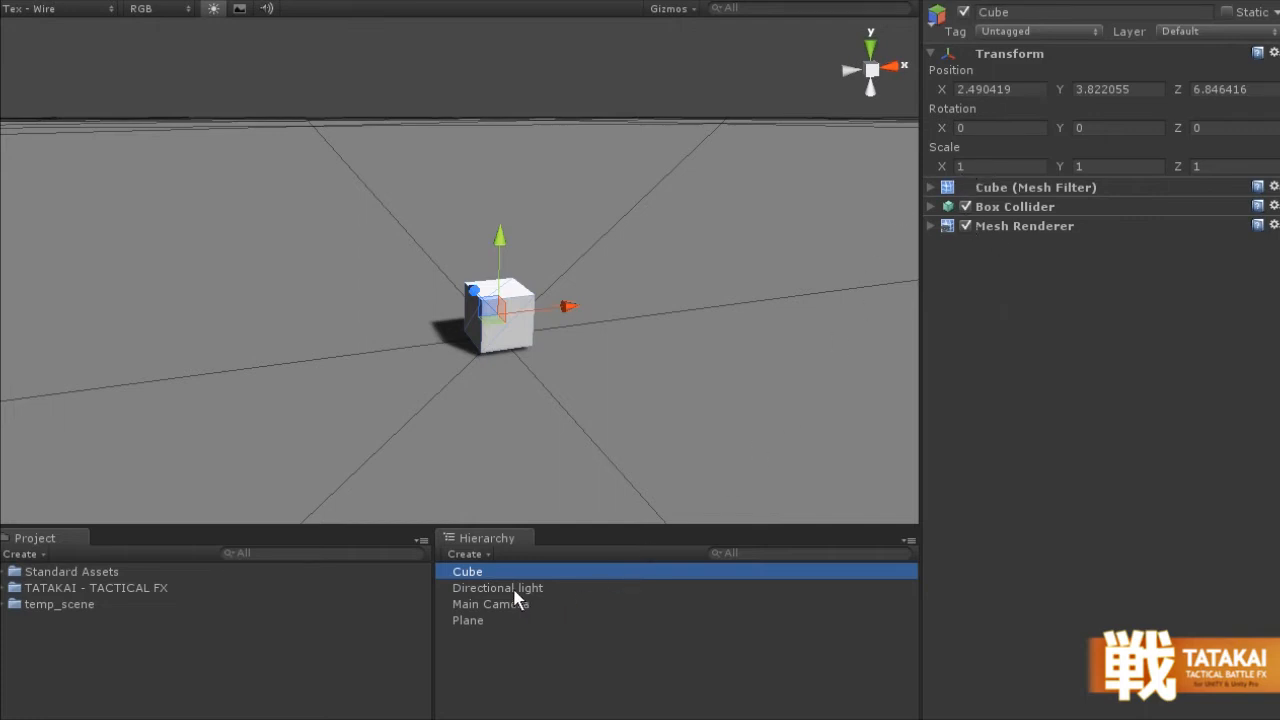
click(497, 587)
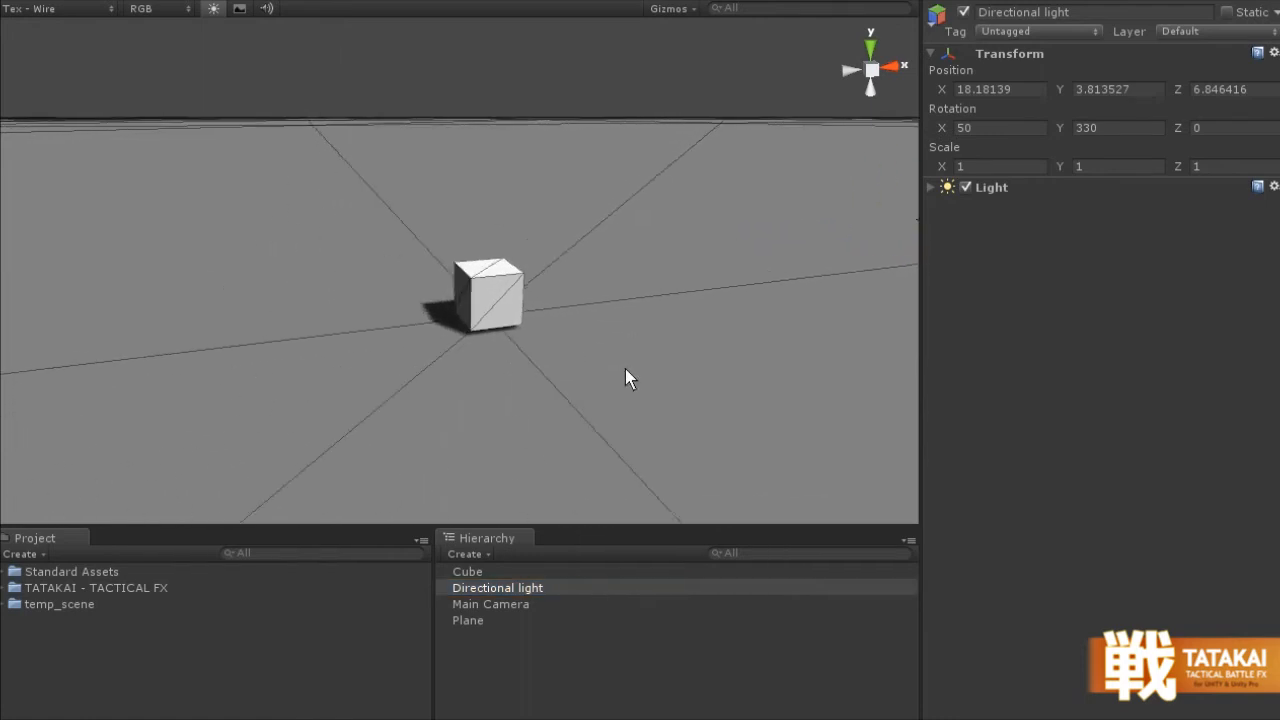
click(468, 620)
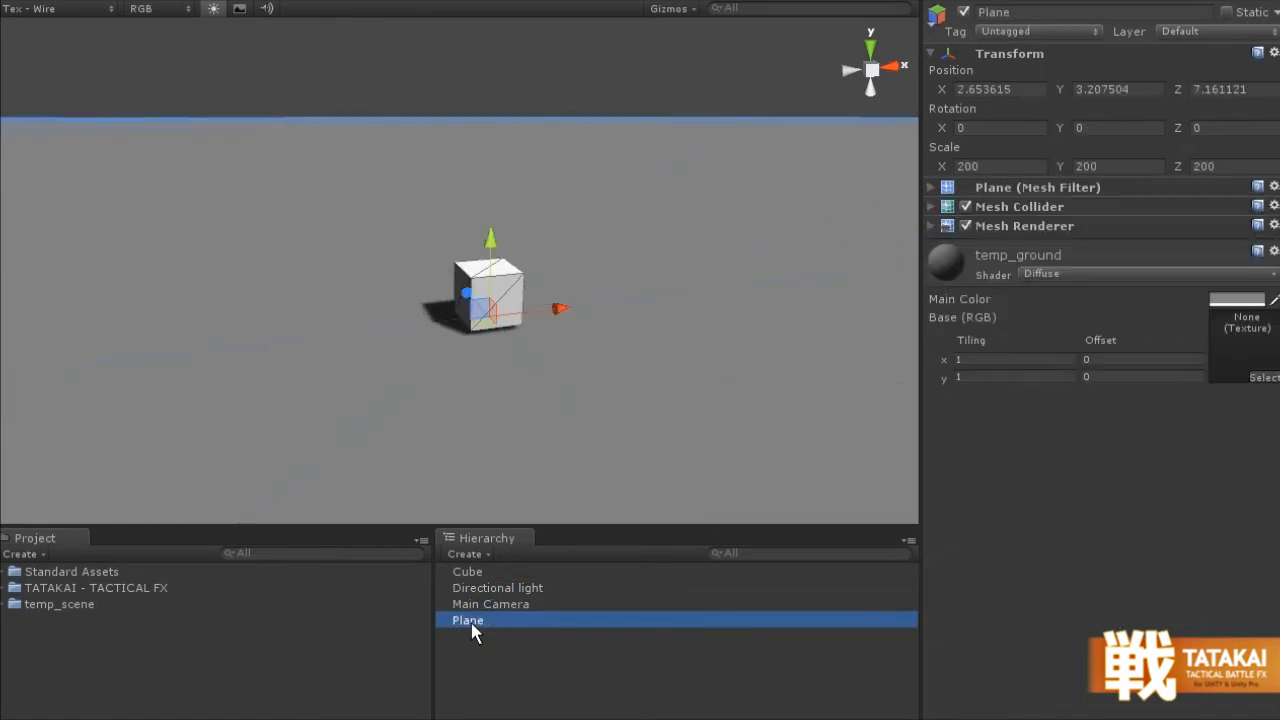
mouse_move(505, 595)
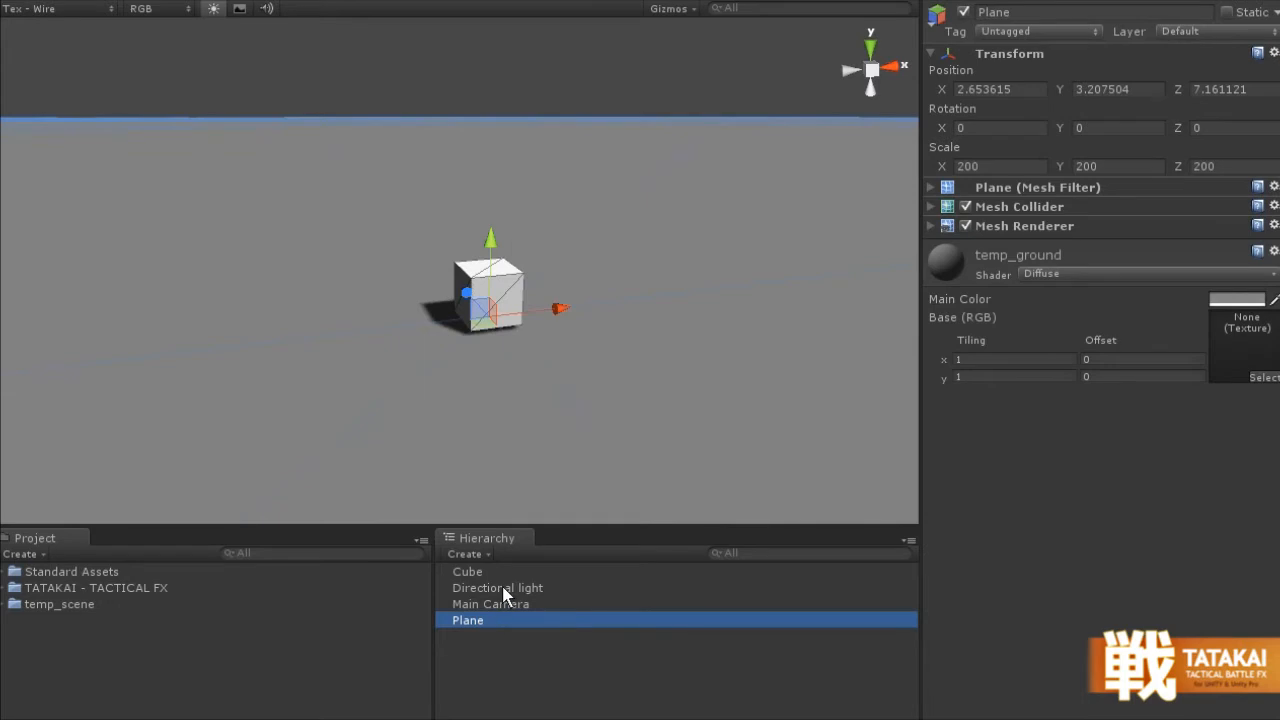
click(530, 665)
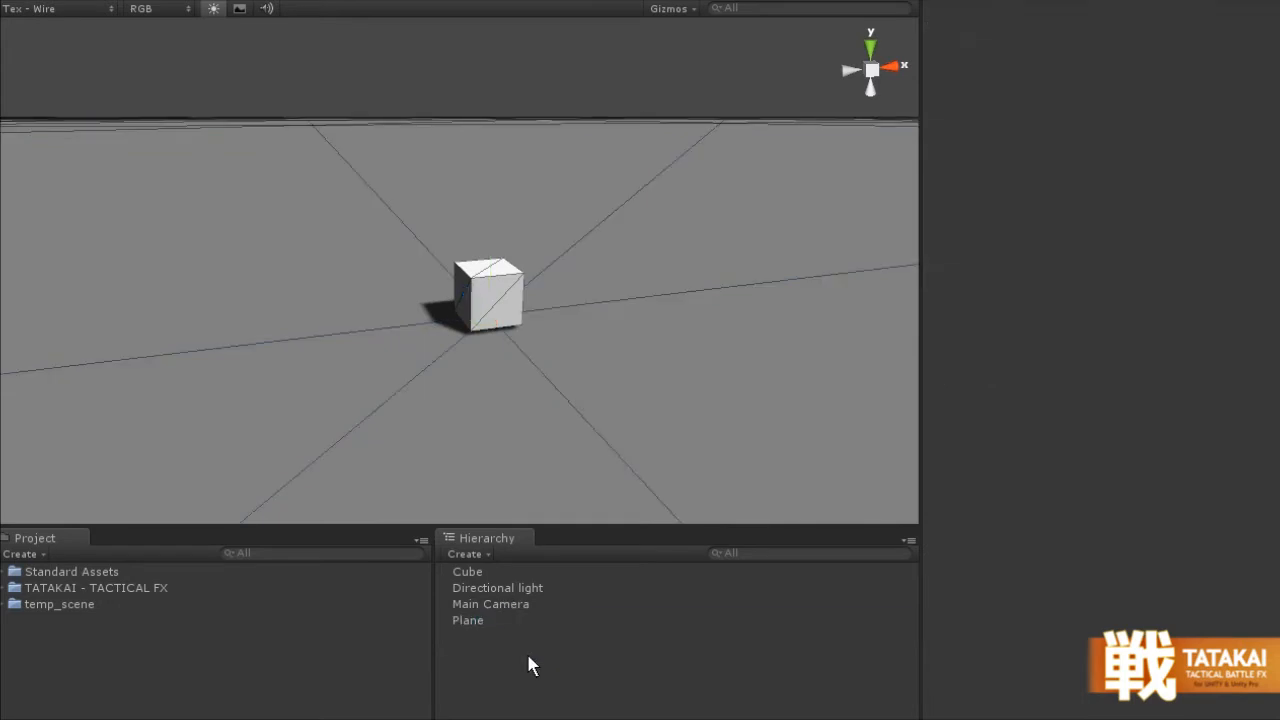
mouse_move(500, 640)
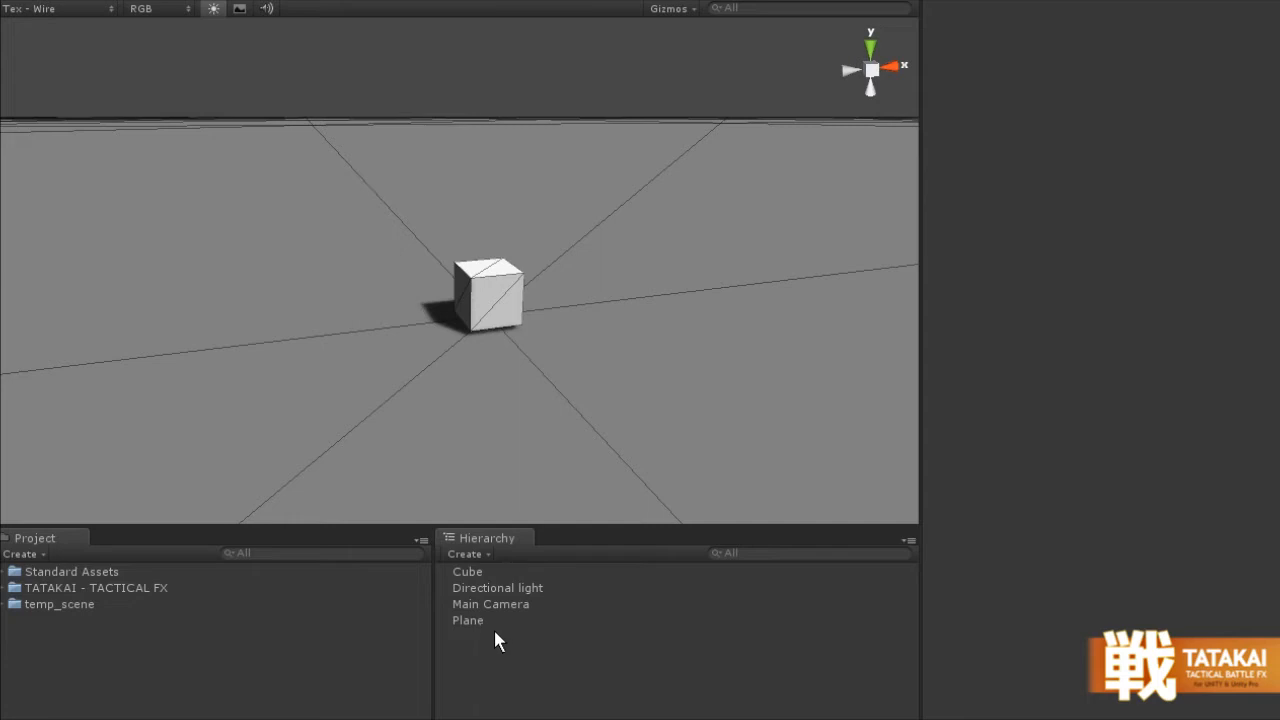
mouse_move(465, 671)
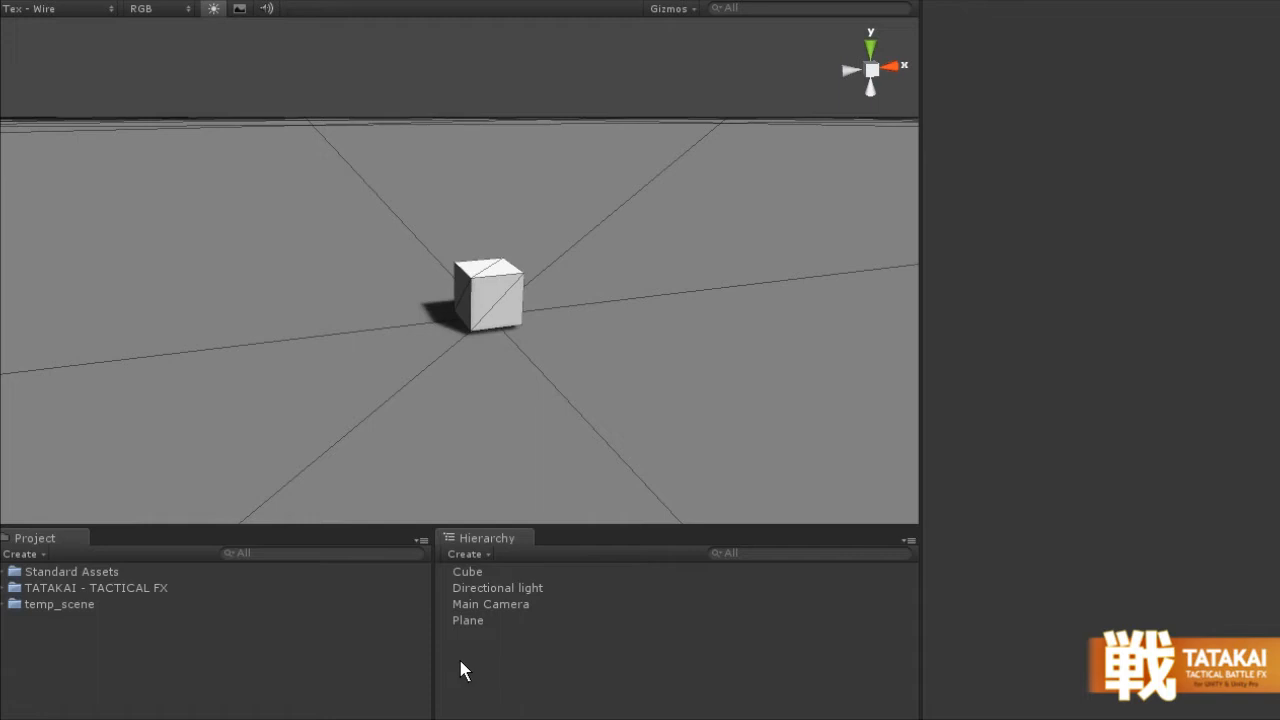
mouse_move(378, 692)
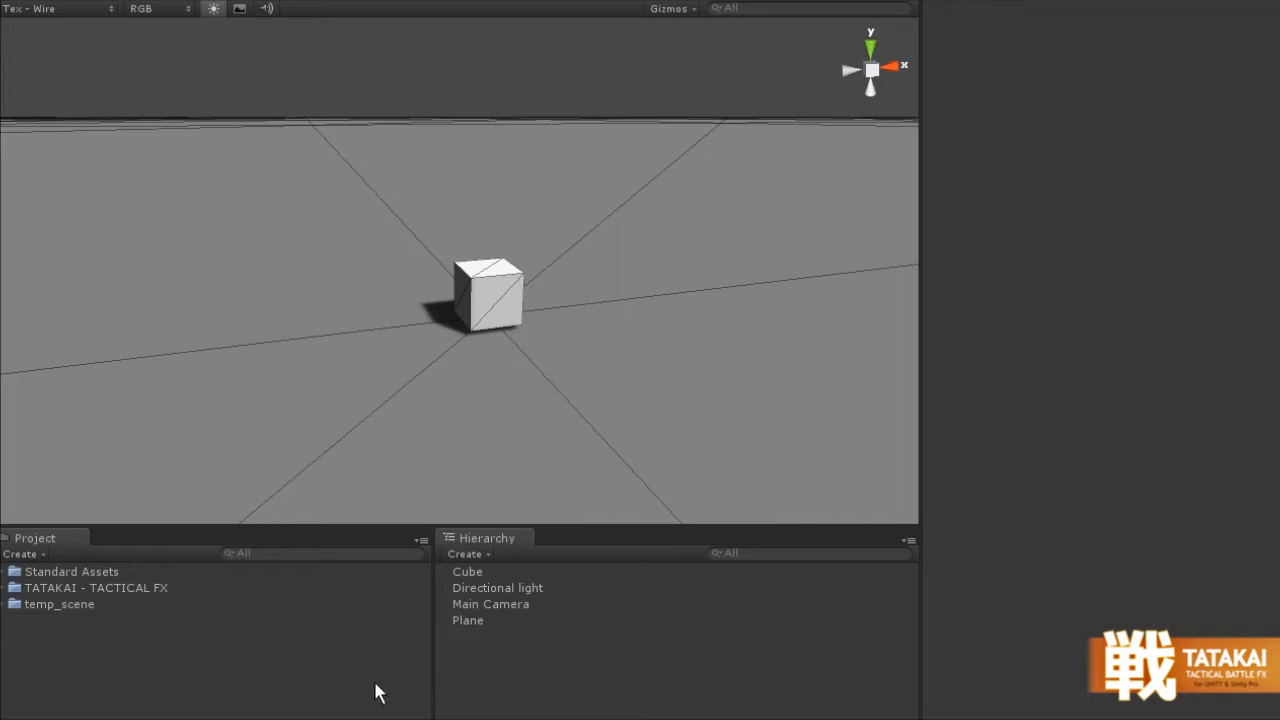
mouse_move(70, 593)
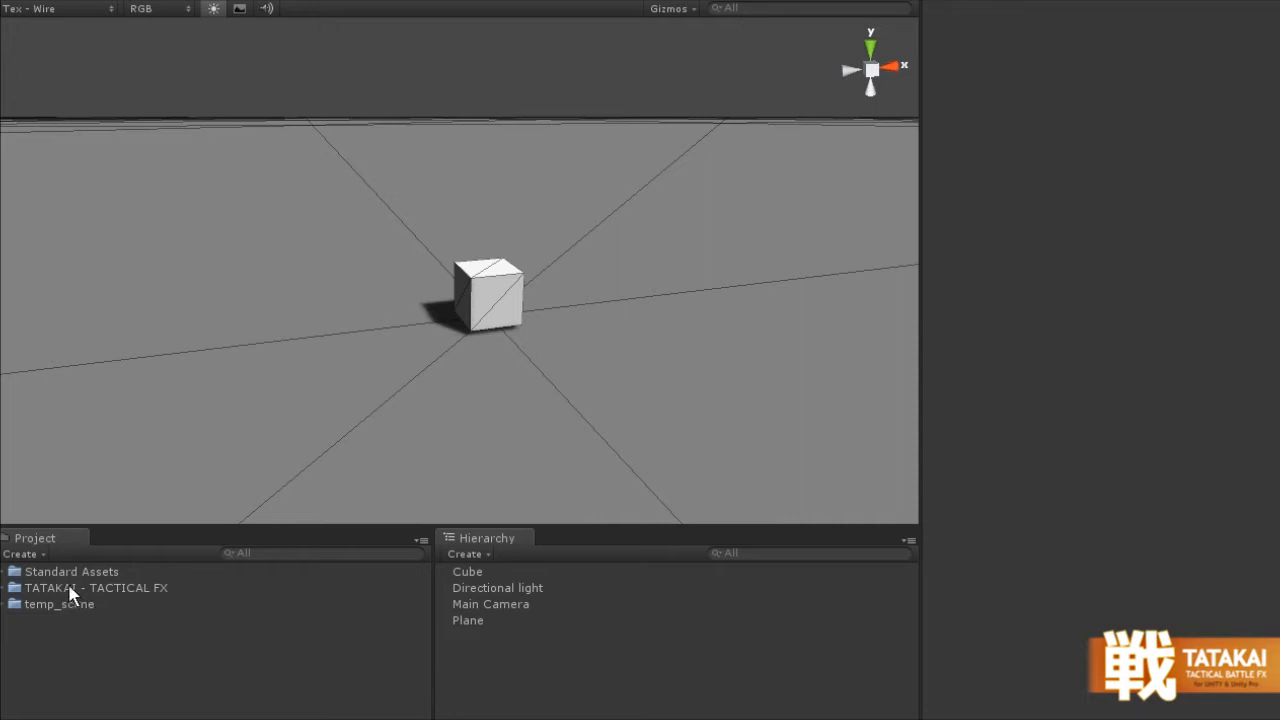
- Place EXPLOSION_Module from TATAKAI - TACTICAL FX > PREFABS into the scene
click(96, 587)
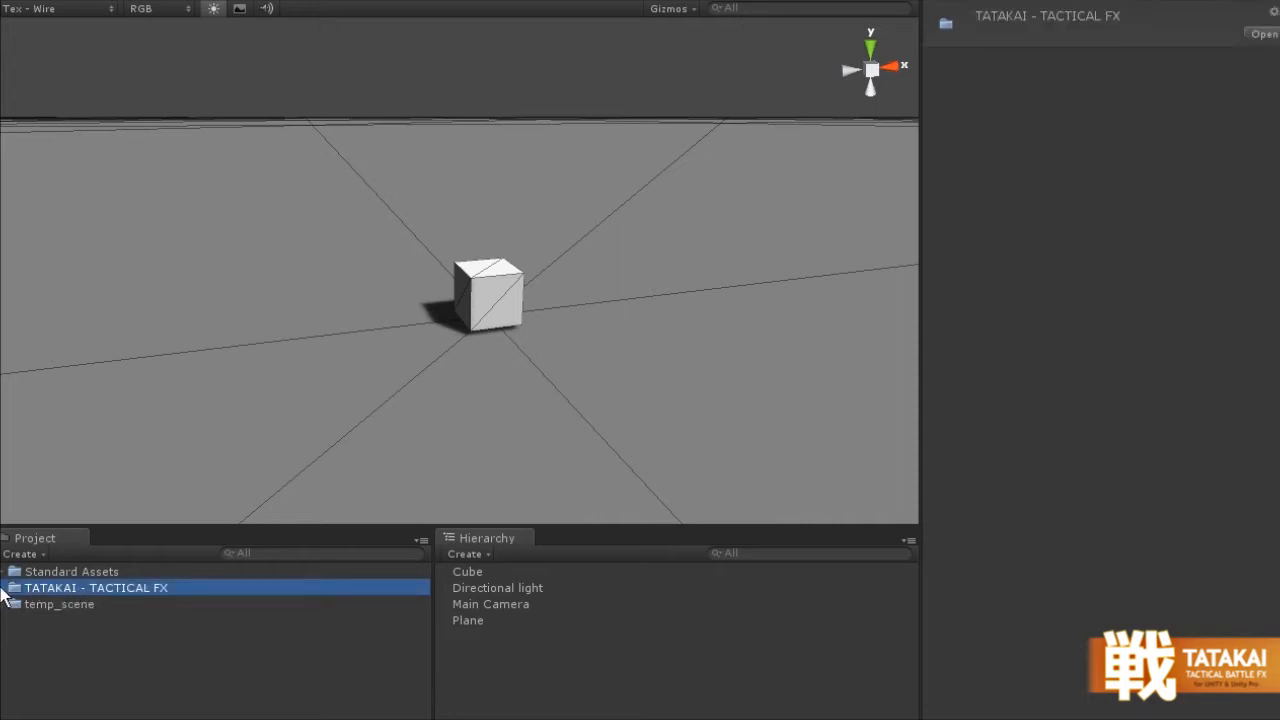
click(6, 587)
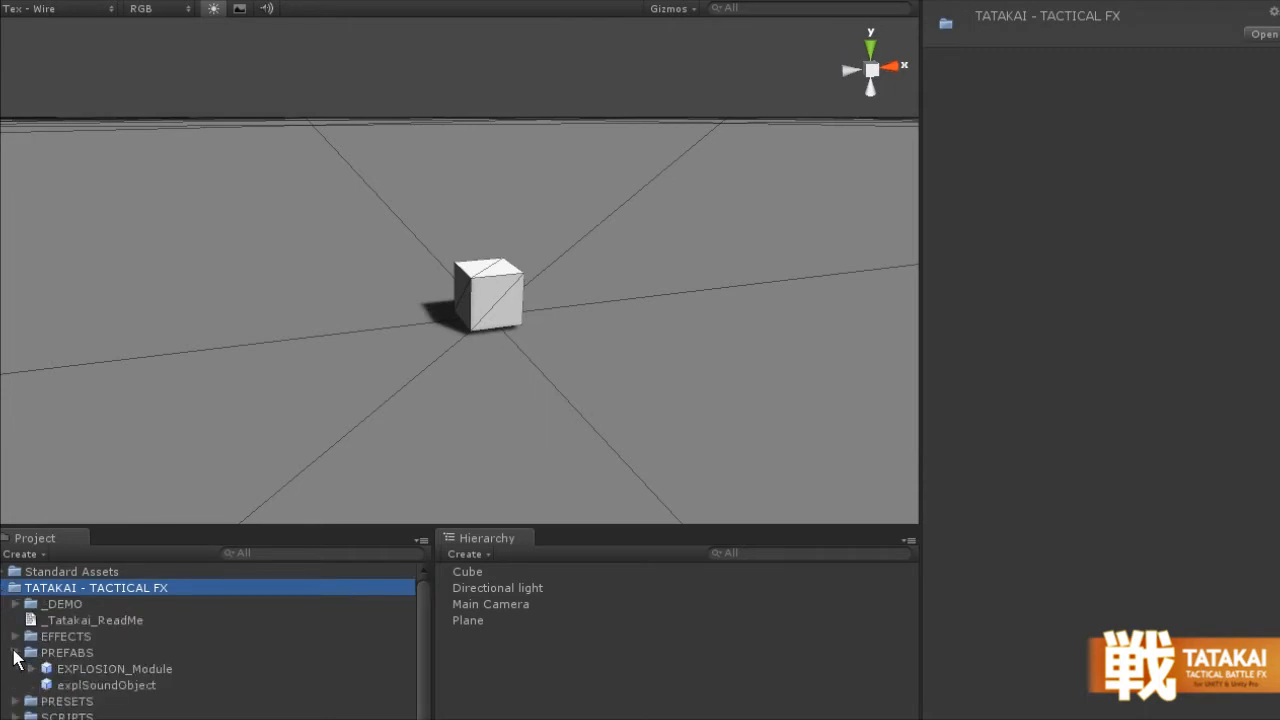
click(114, 668)
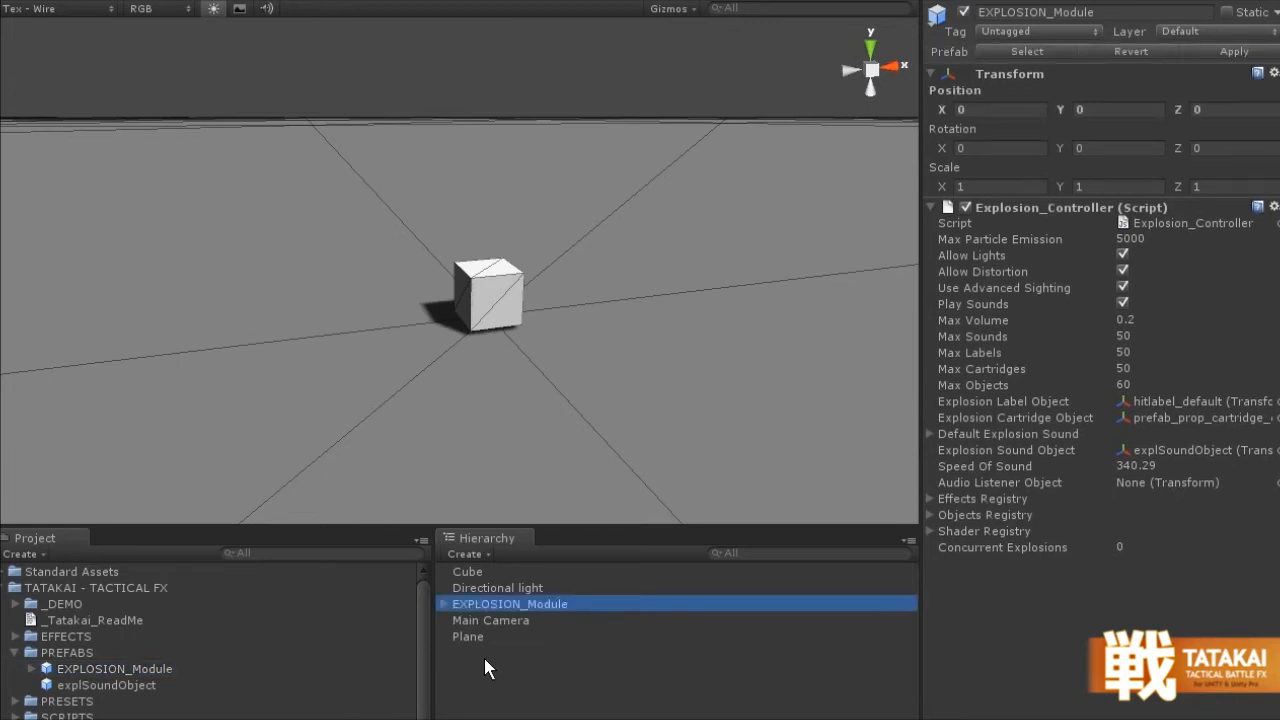
mouse_move(800, 652)
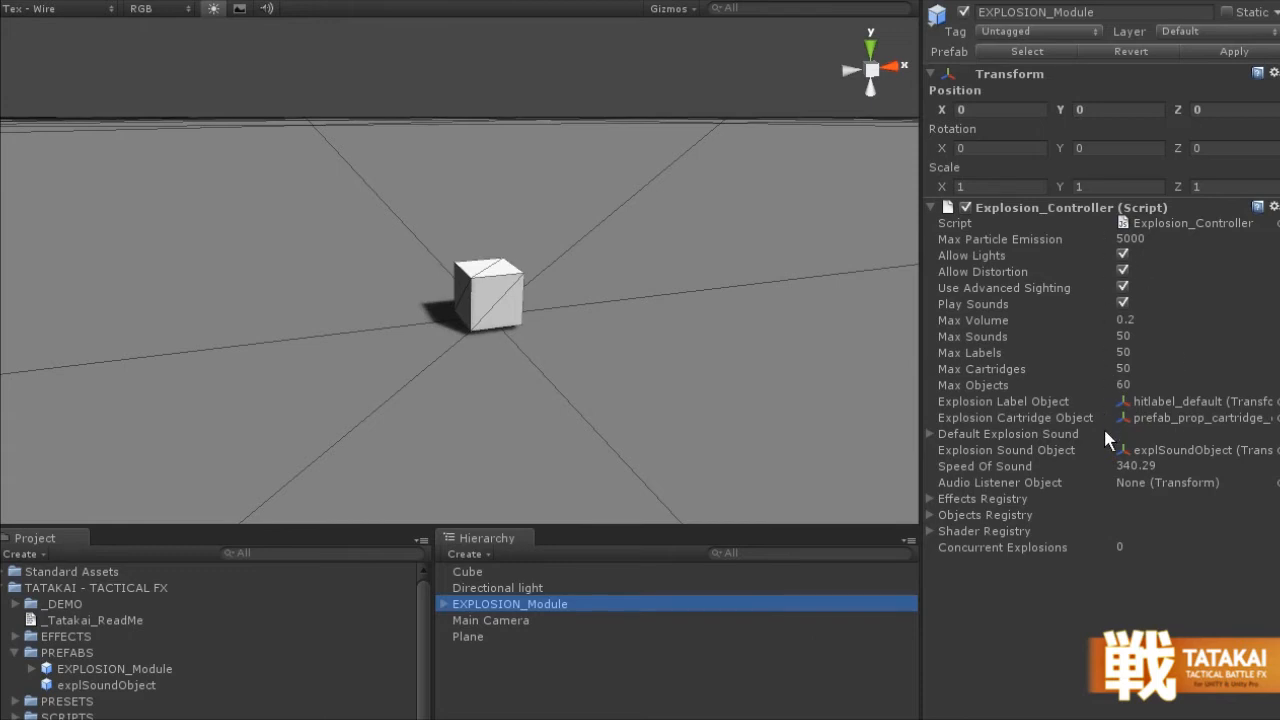
mouse_move(720, 383)
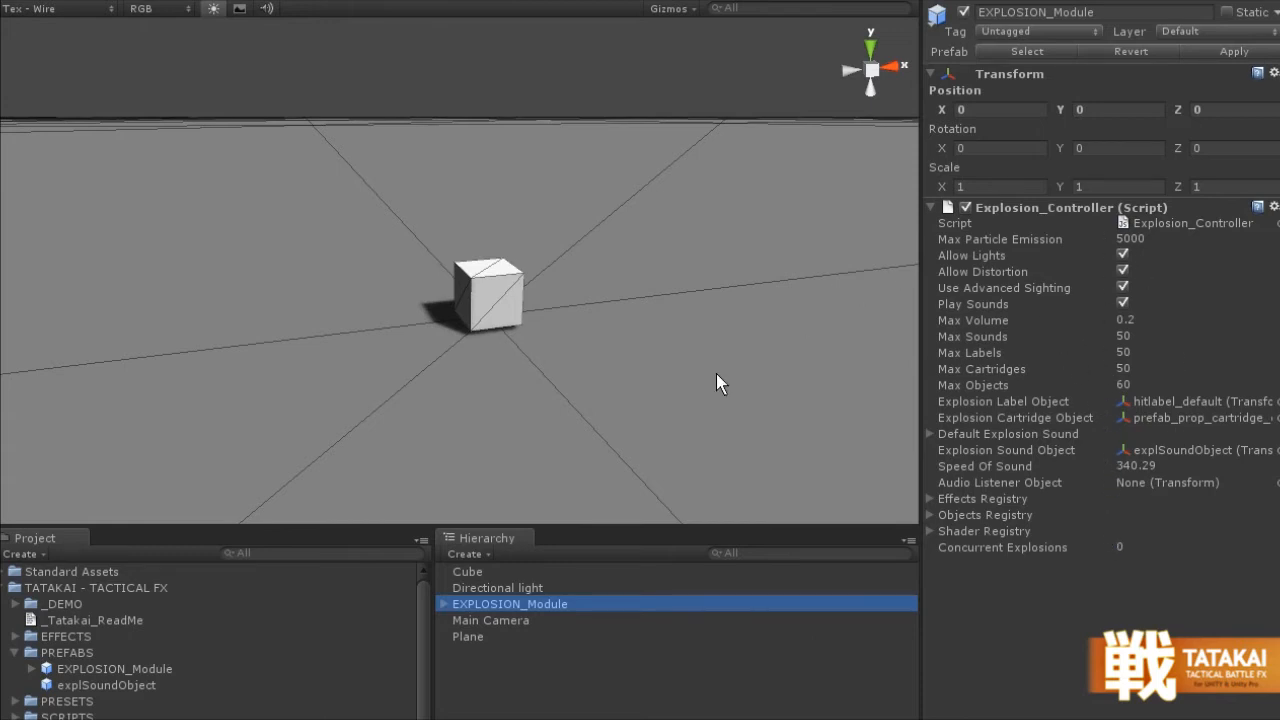
mouse_move(498, 690)
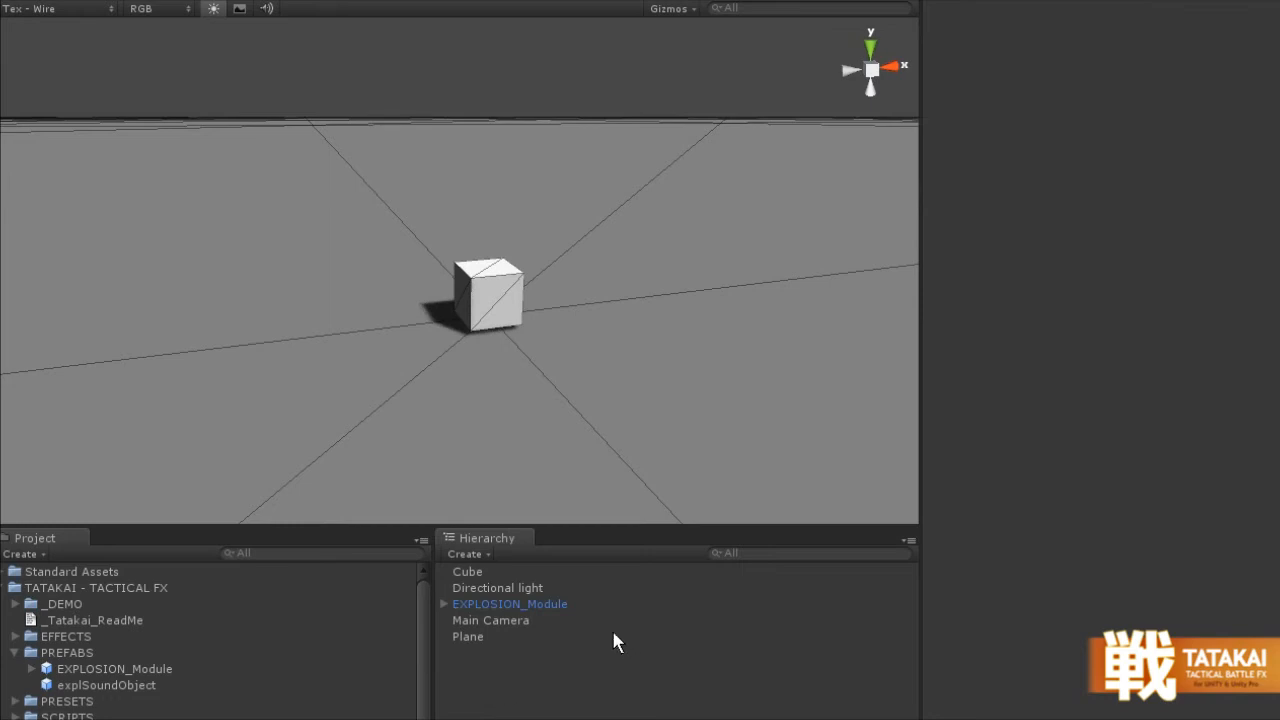
click(468, 571)
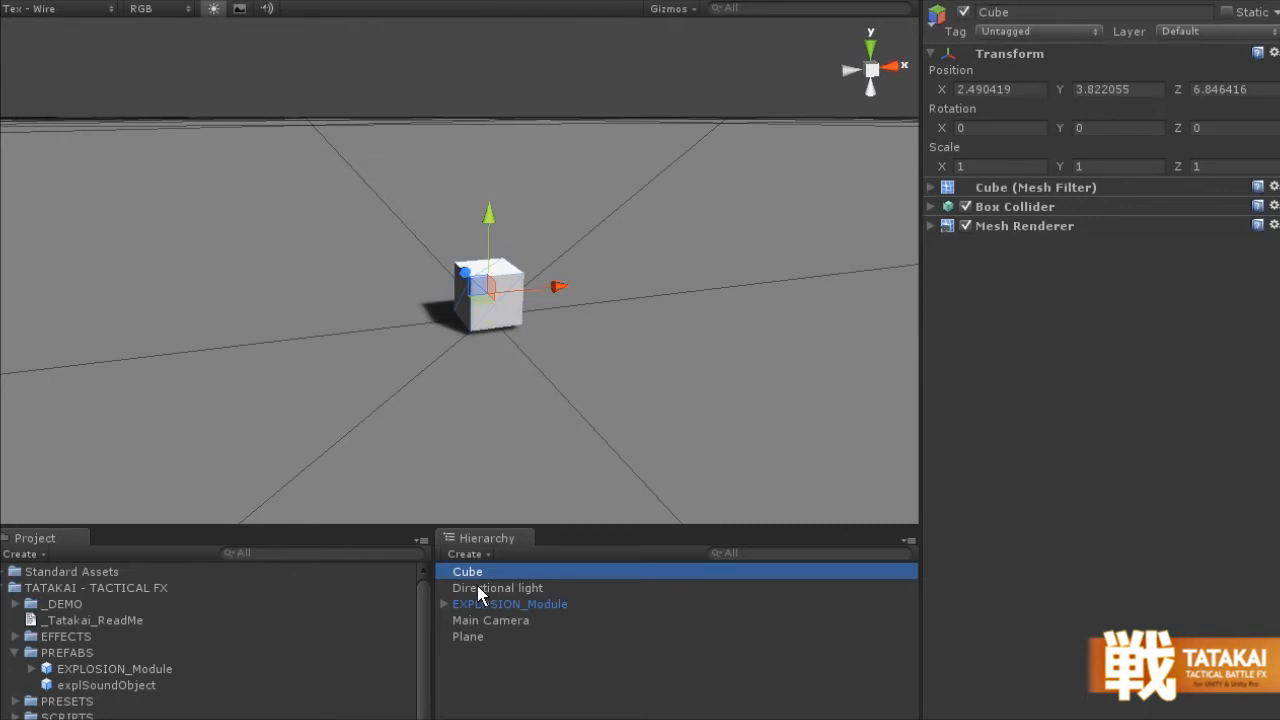
mouse_move(483, 688)
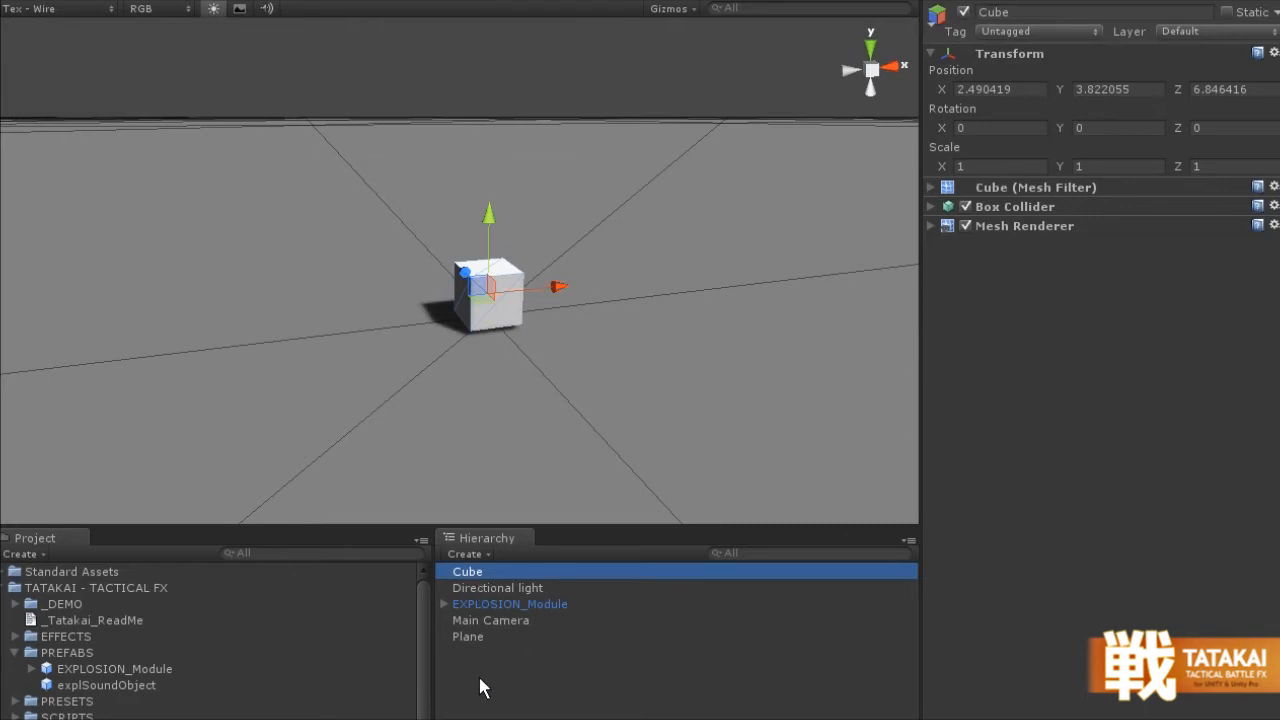
click(200, 700)
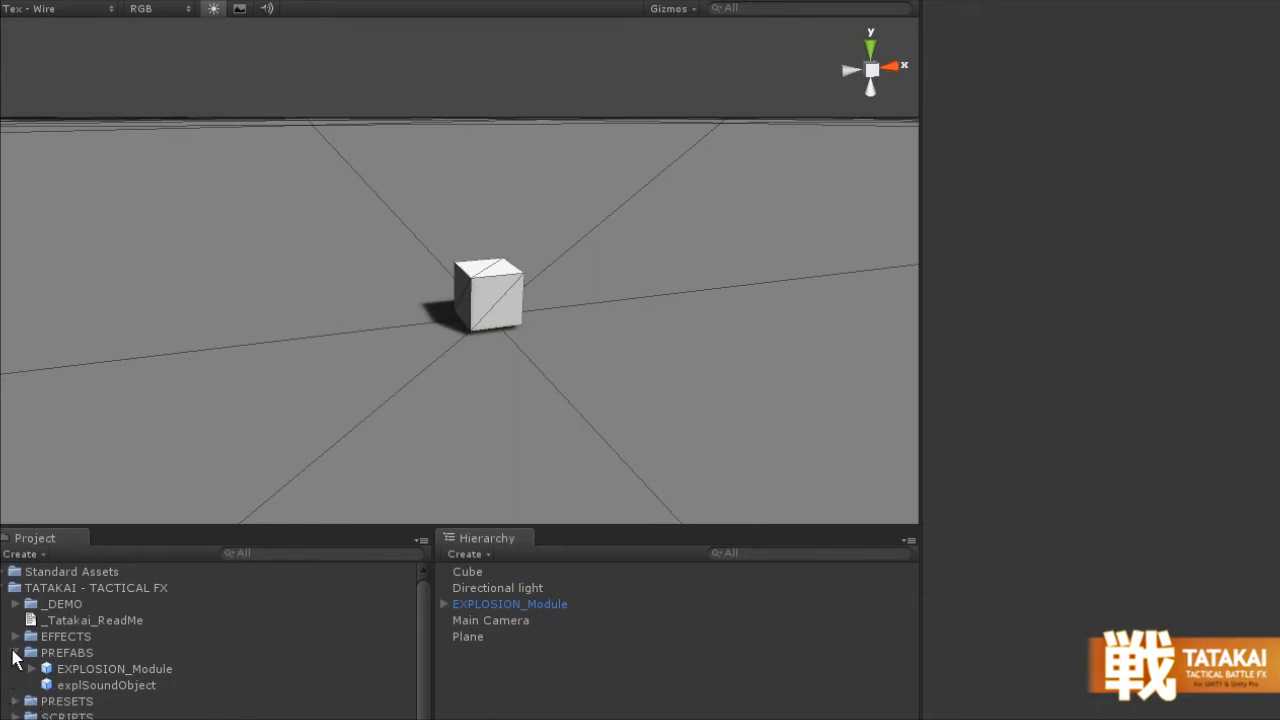
- Browse the PRESETS folder, then enter Play mode with the frag grenade on the cube
click(16, 652)
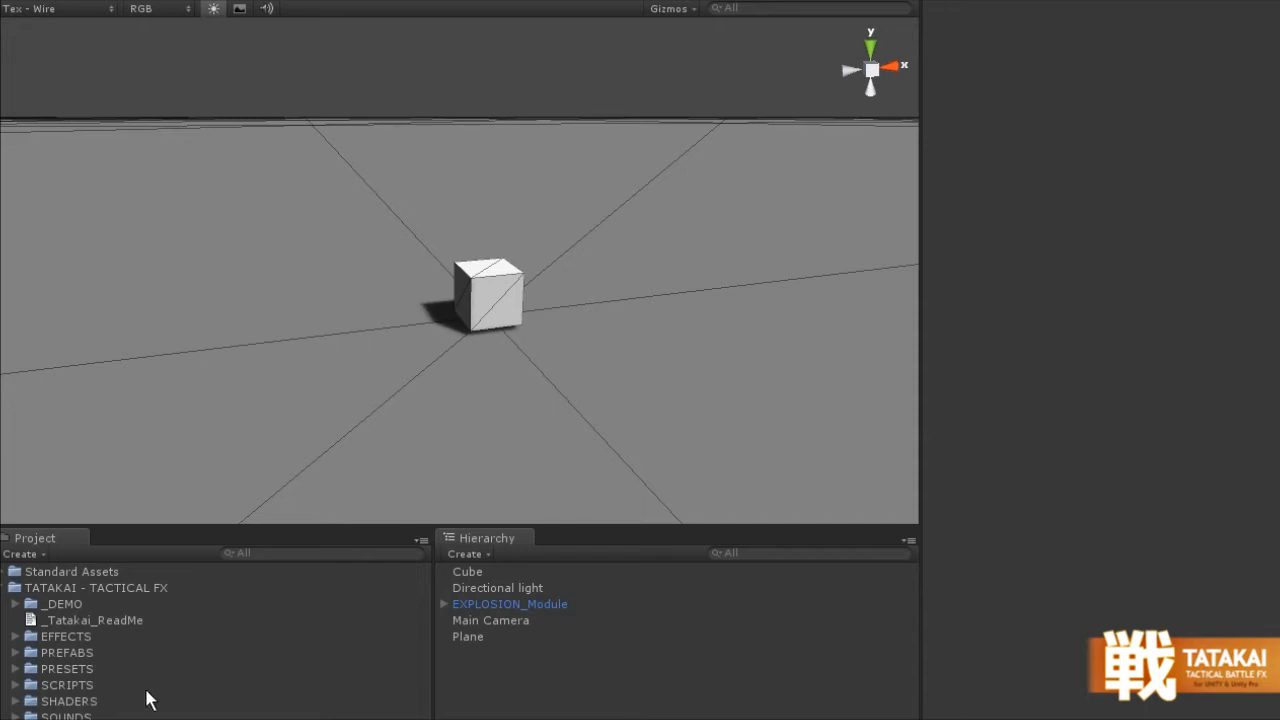
click(16, 668)
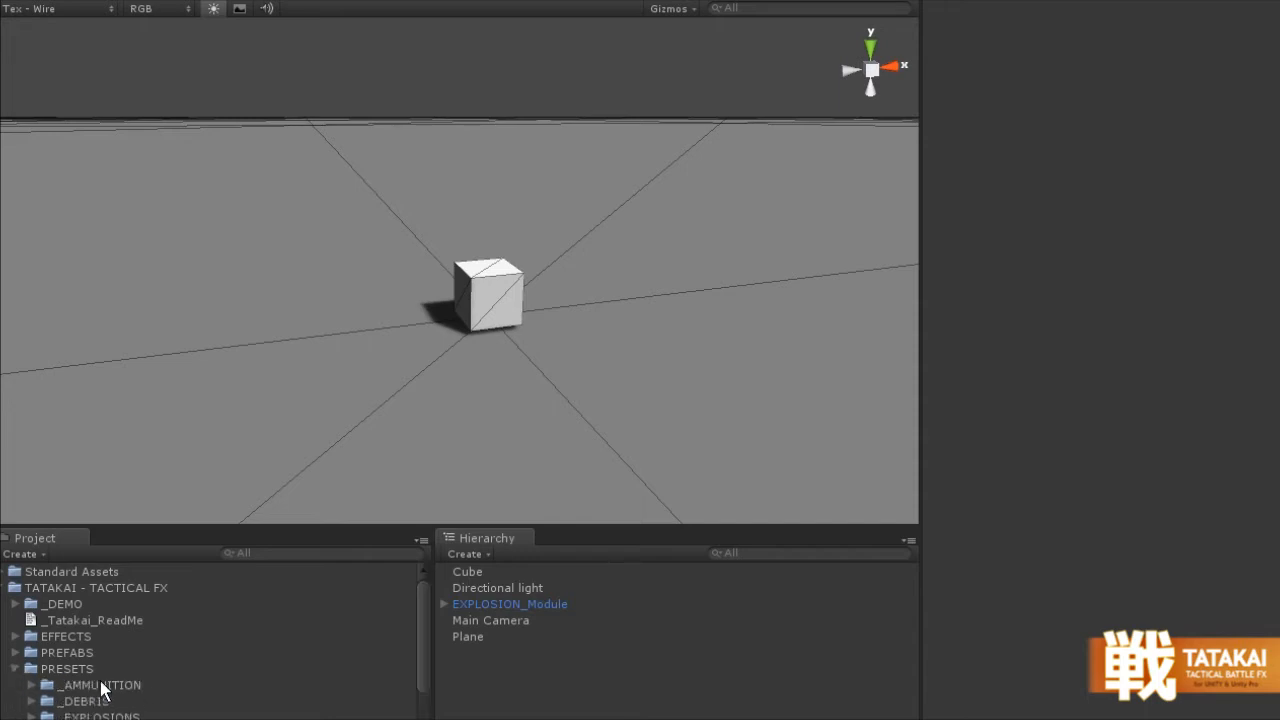
scroll(down, 3)
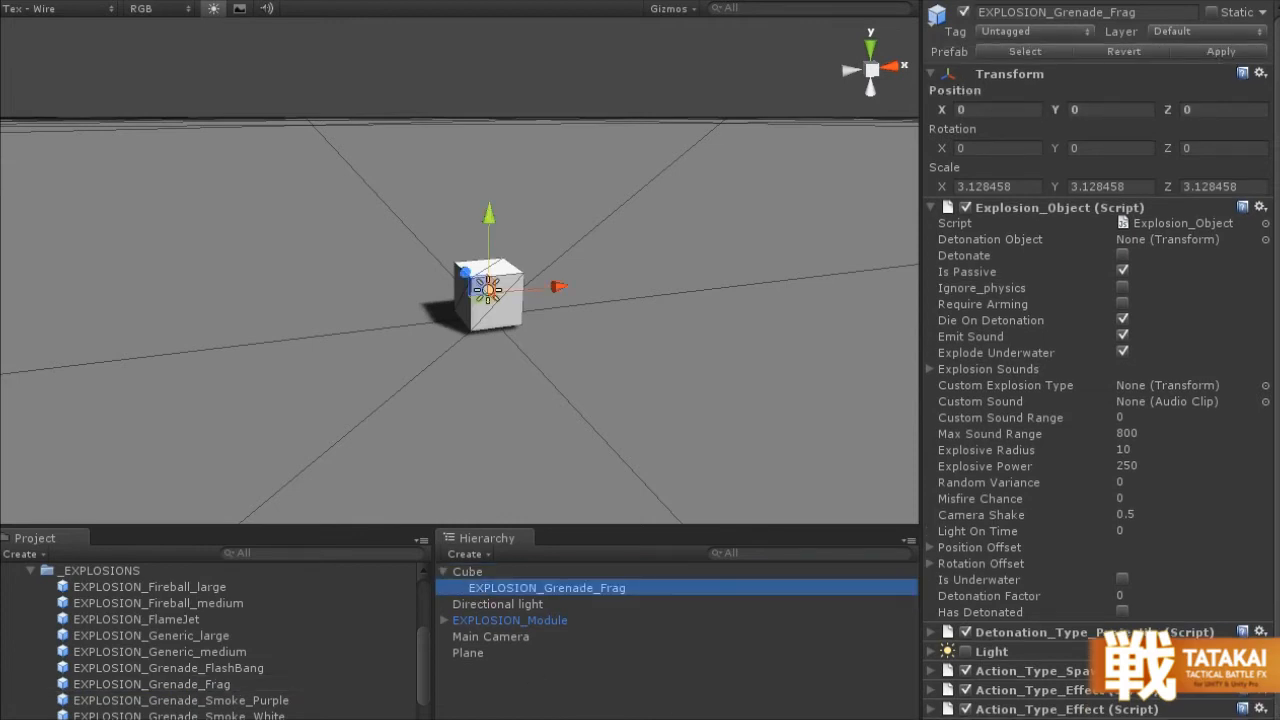
mouse_move(680, 715)
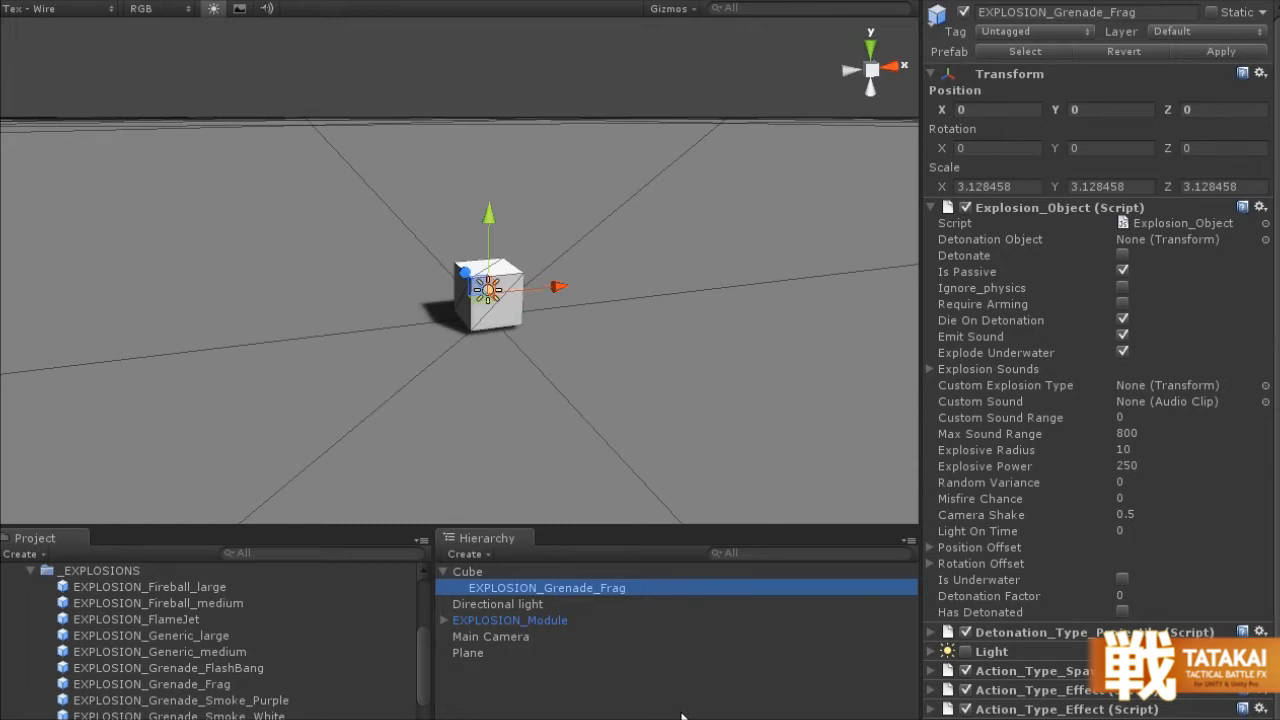
mouse_move(640, 625)
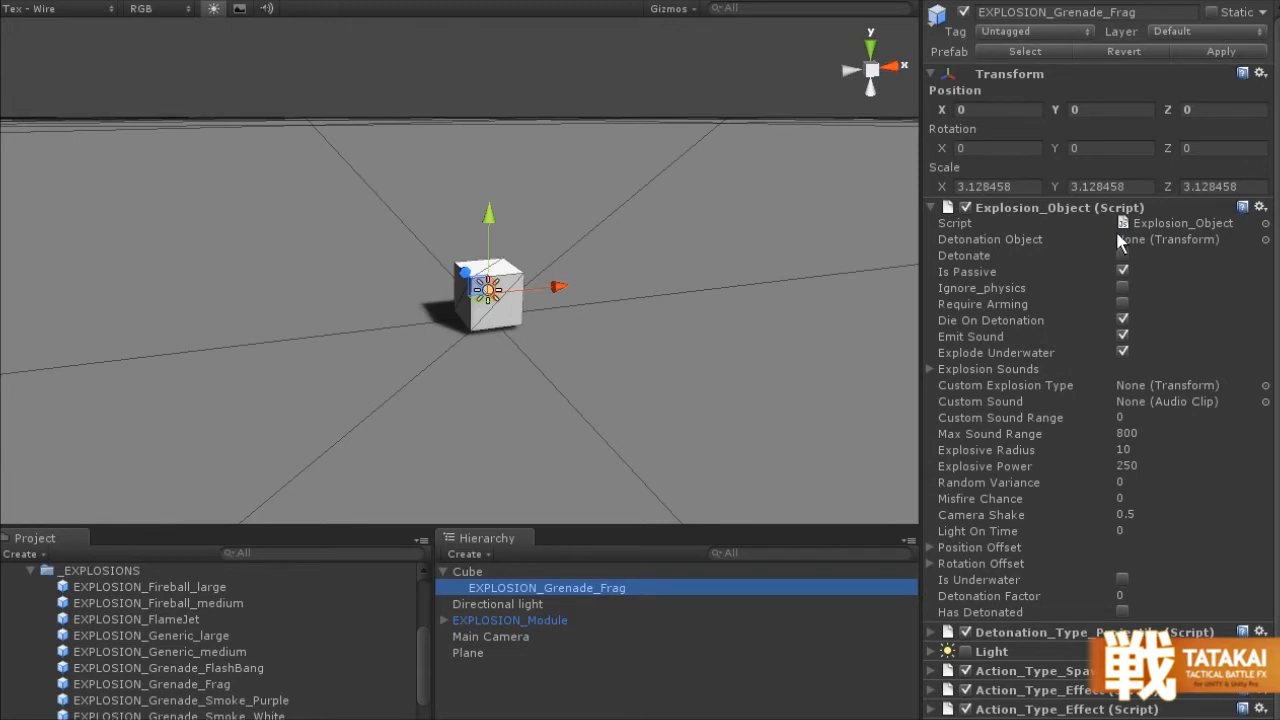
mouse_move(1010, 270)
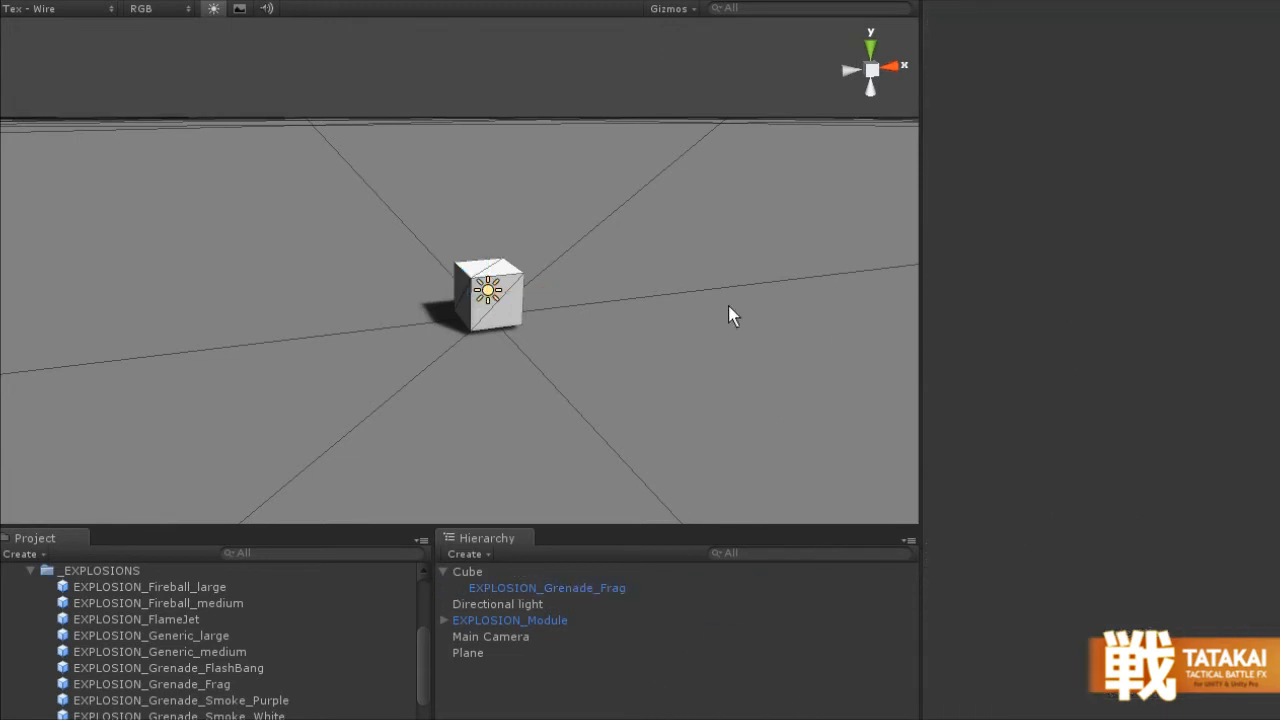
click(546, 587)
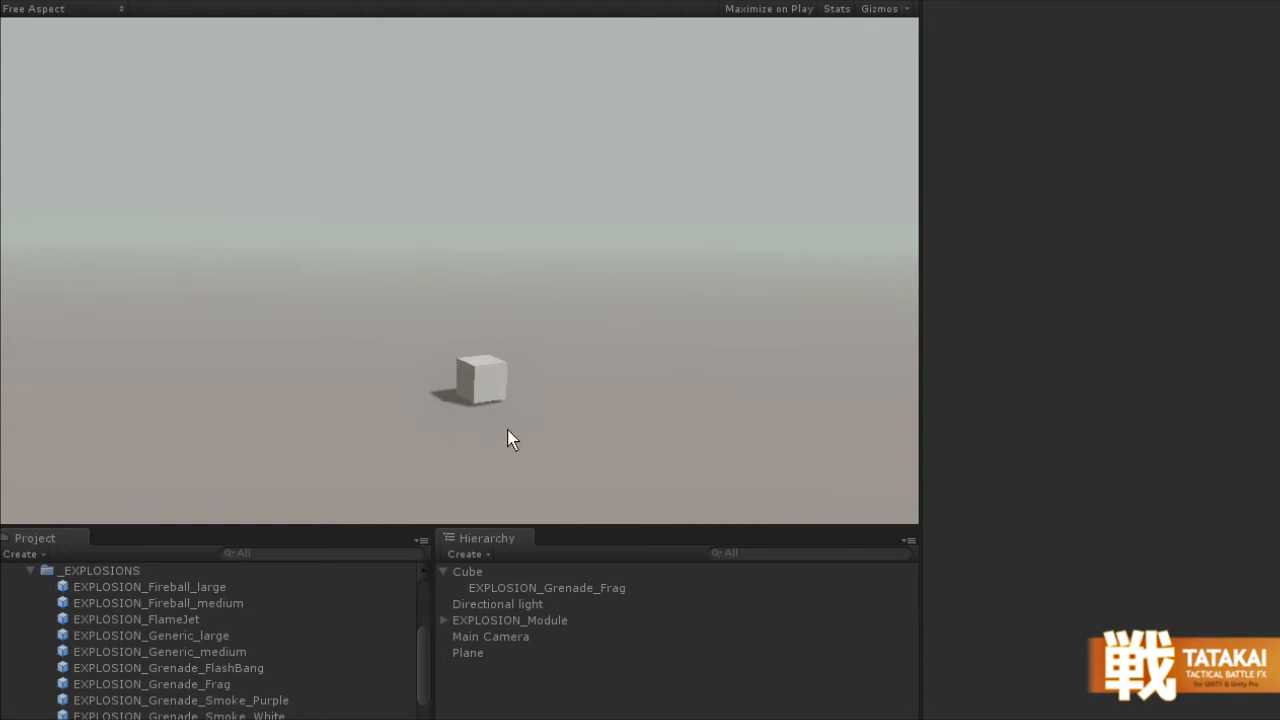
mouse_move(672, 548)
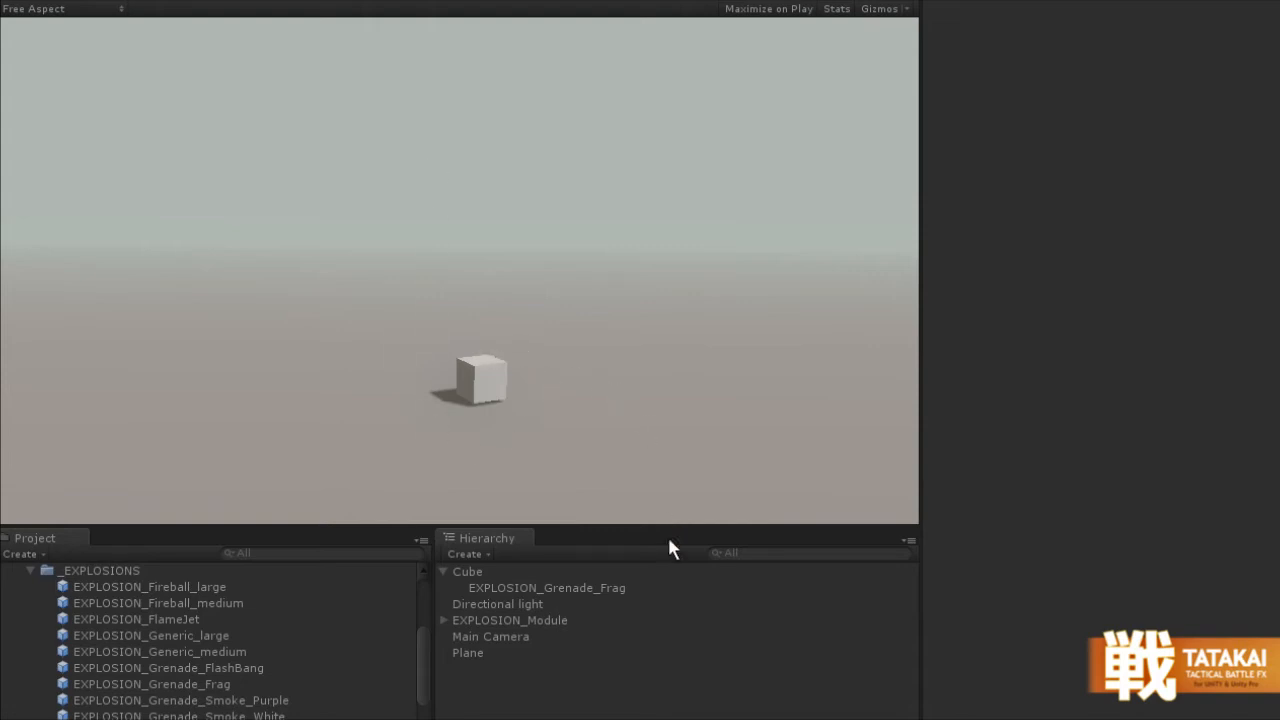
- Select EXPLOSION_Grenade_Frag during play and tick Detonate on Explosion_Object
click(546, 587)
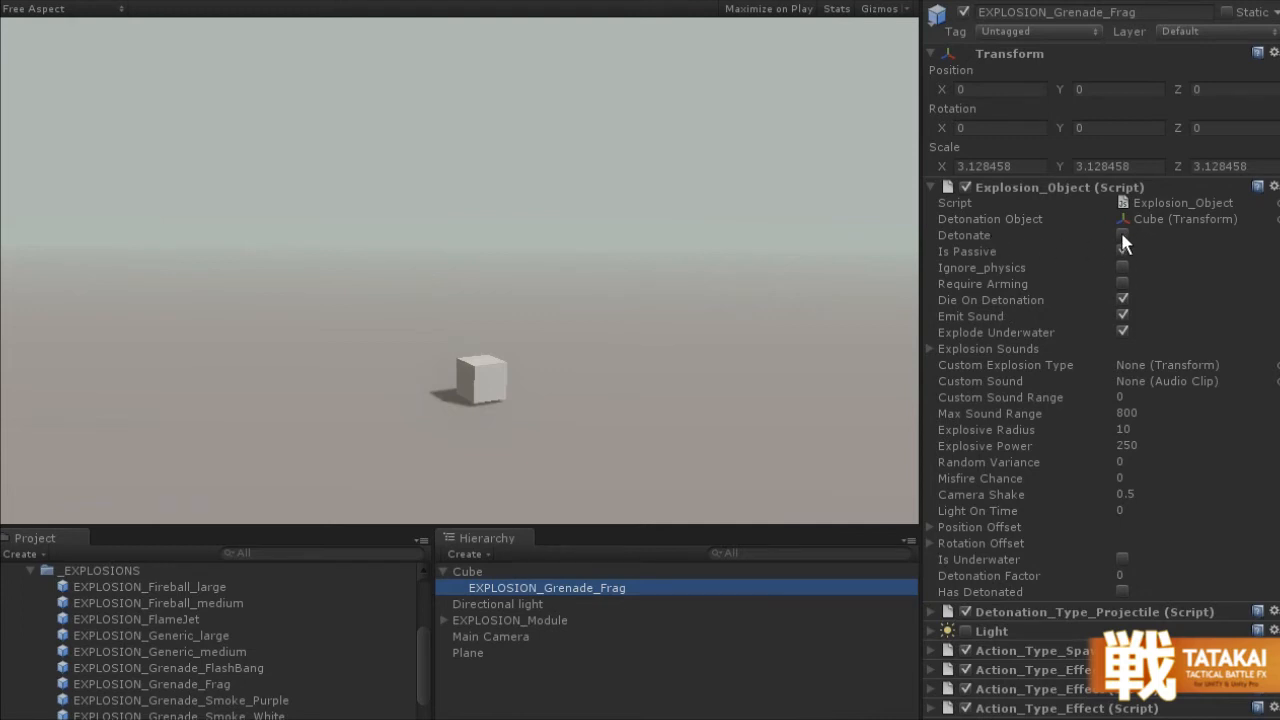
click(1122, 235)
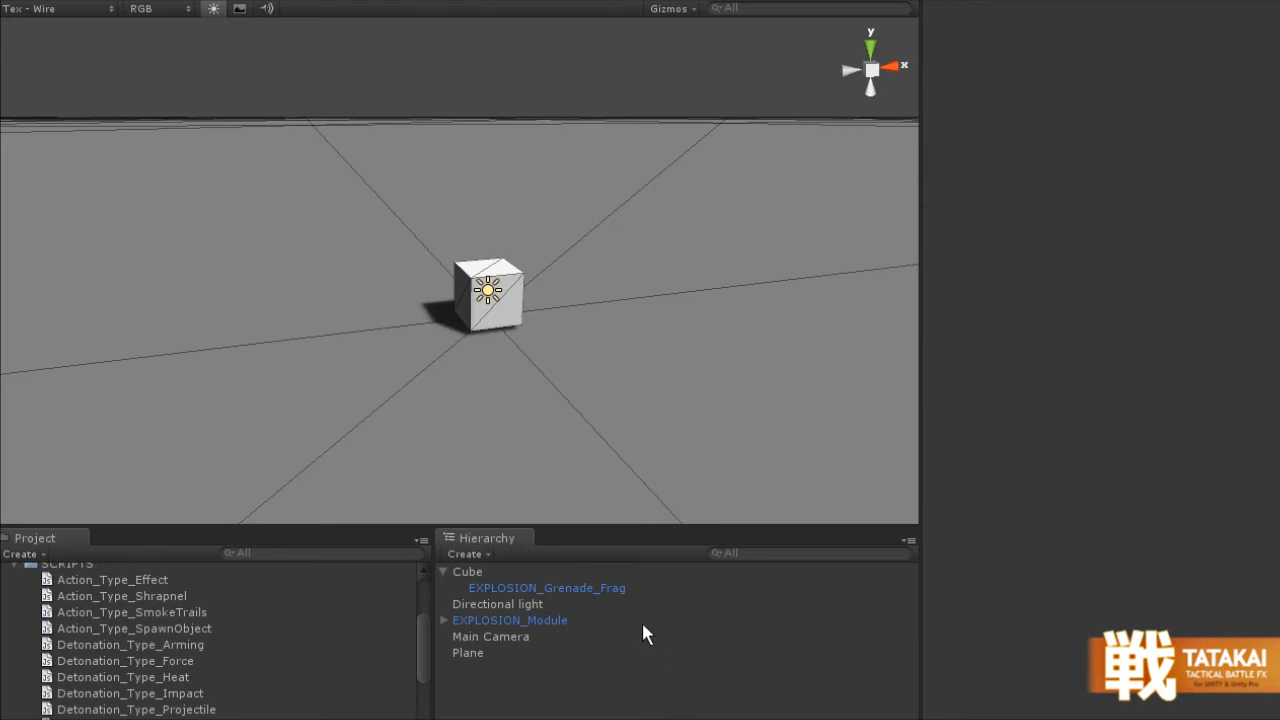
- Untick Die On Detonation in EXPLOSION_Grenade_Frag's Explosion_Object settings
click(547, 587)
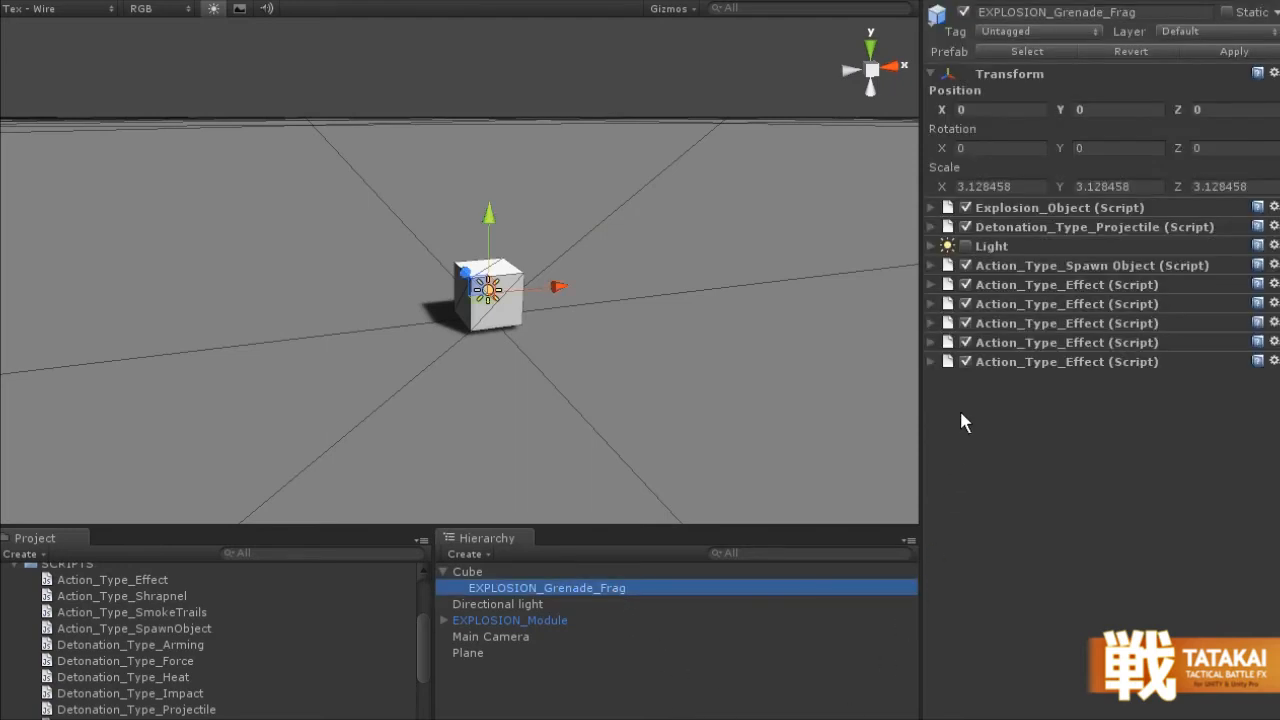
click(929, 207)
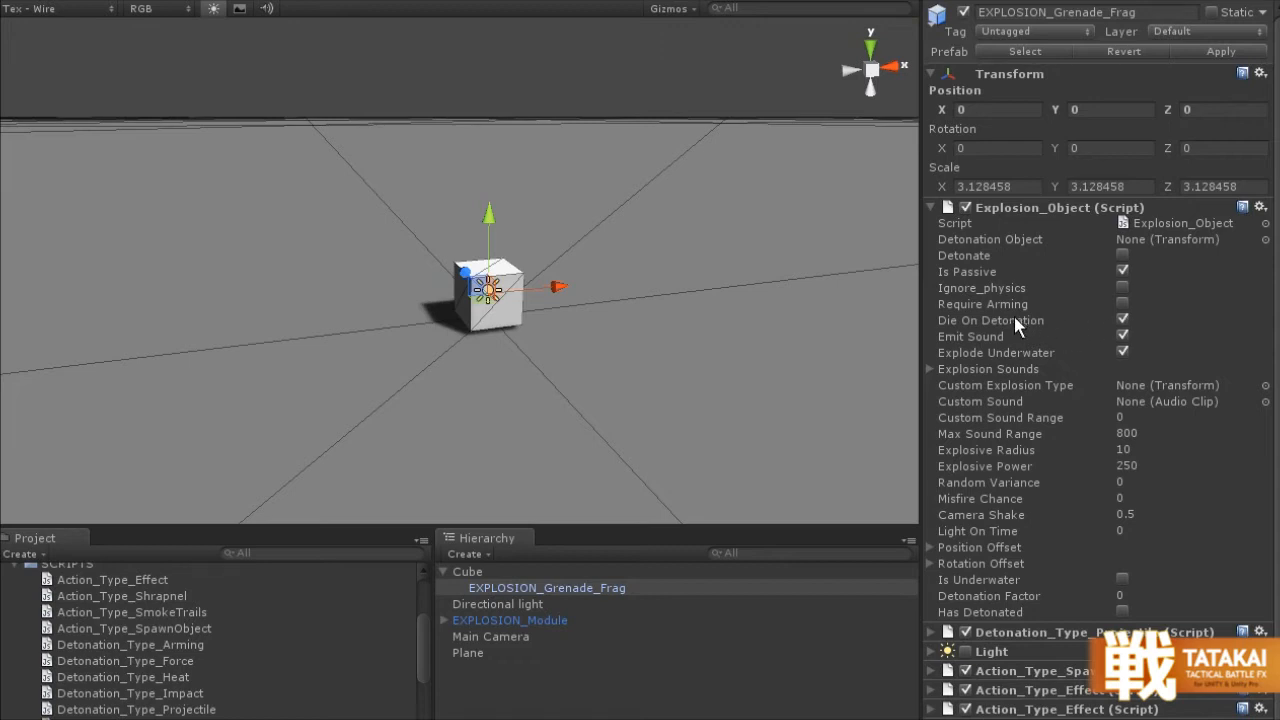
mouse_move(1078, 323)
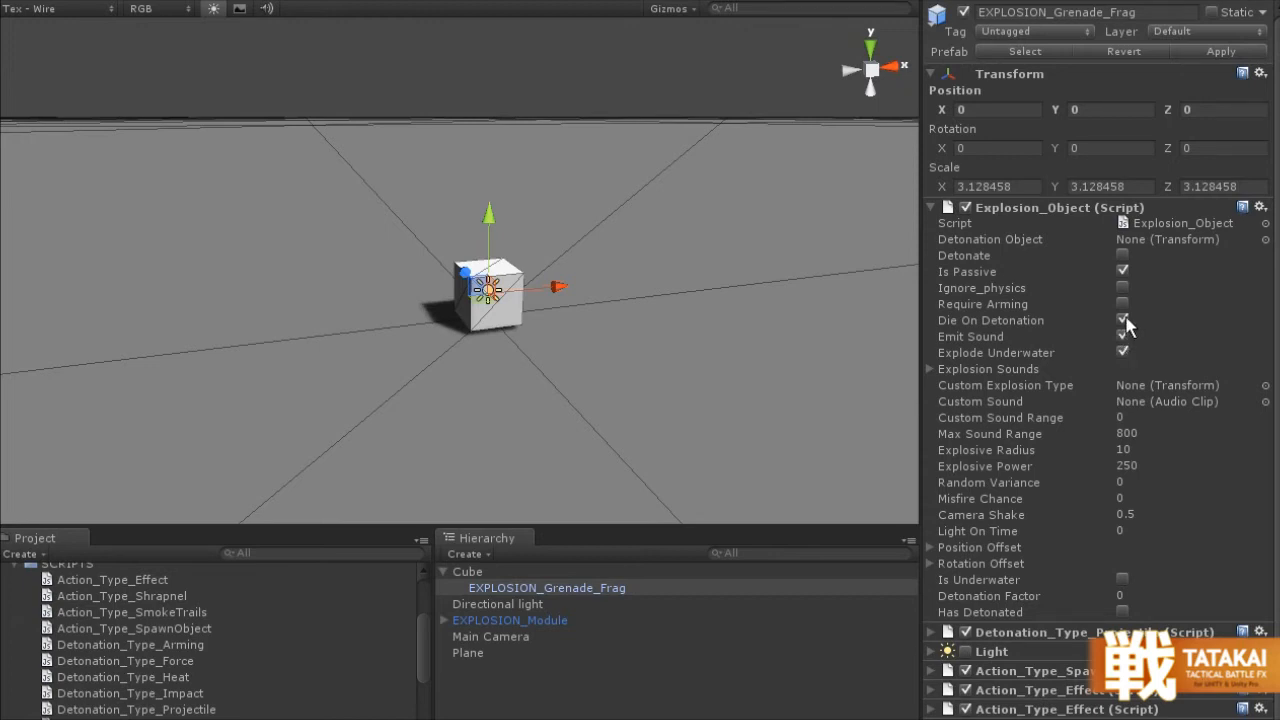
click(1122, 320)
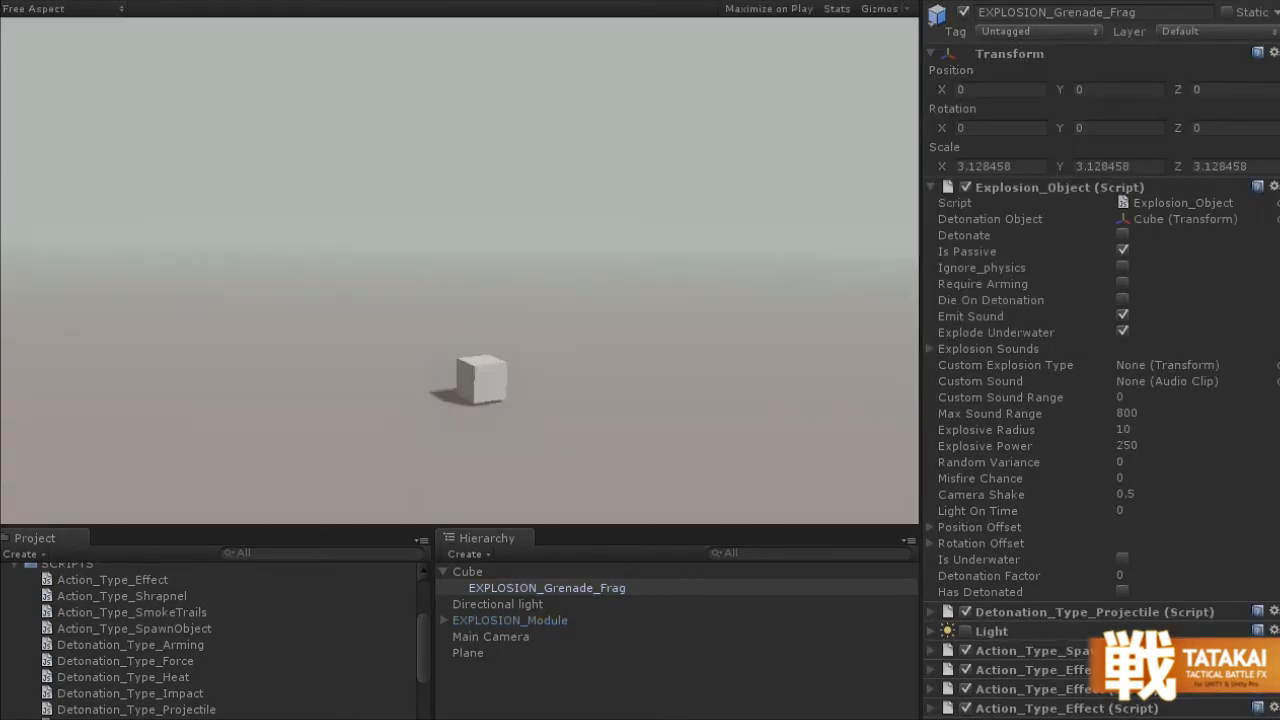
mouse_move(1172, 262)
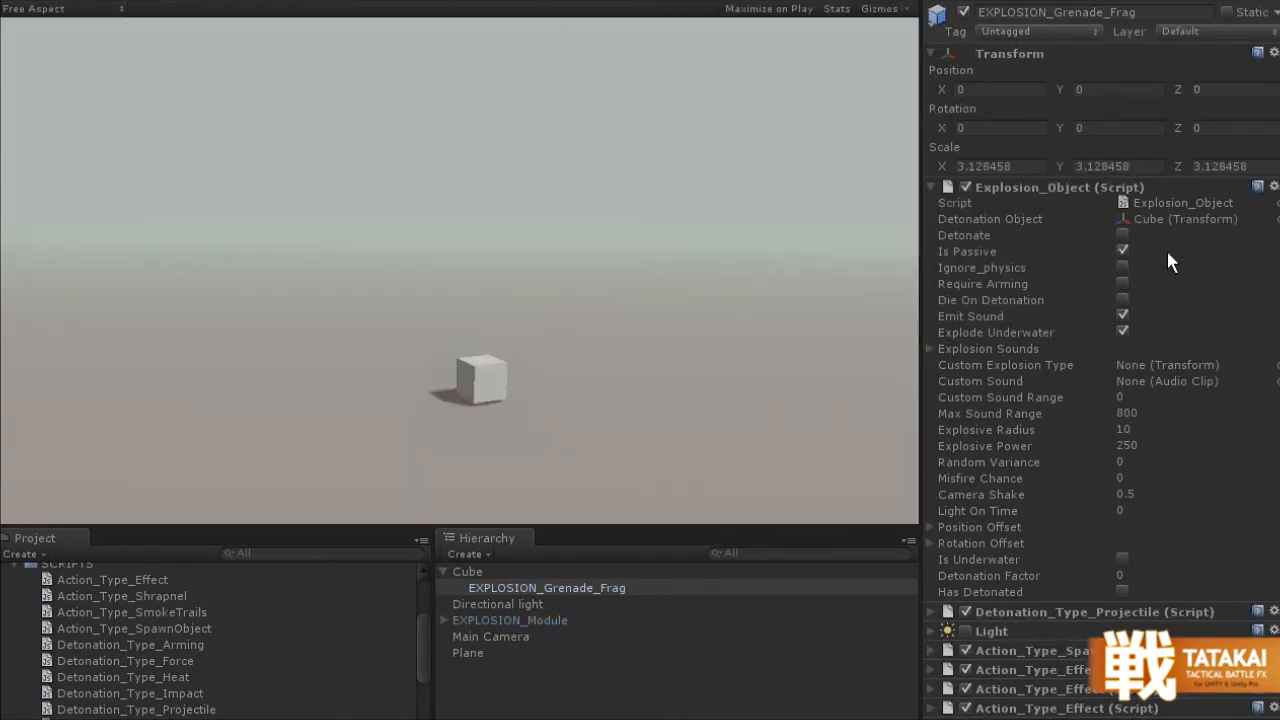
- Tick Detonate during play to explode the grenade twice, with the cube surviving
click(1122, 235)
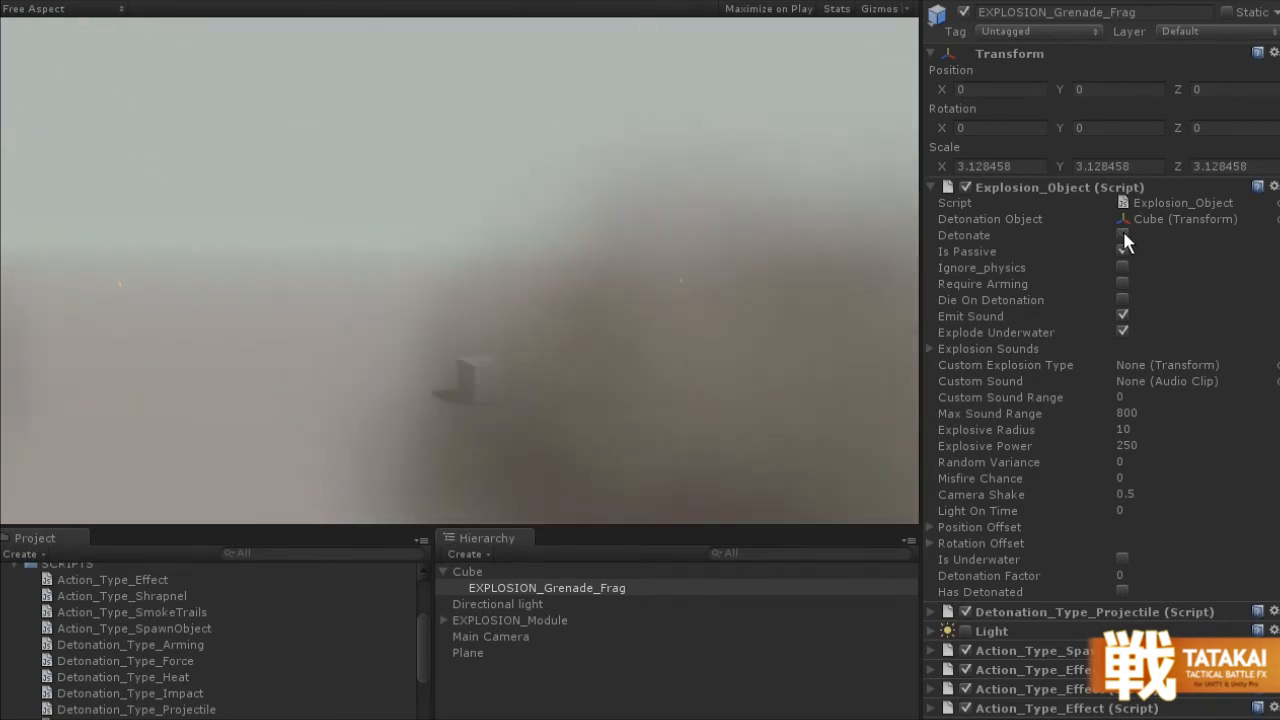
click(1122, 240)
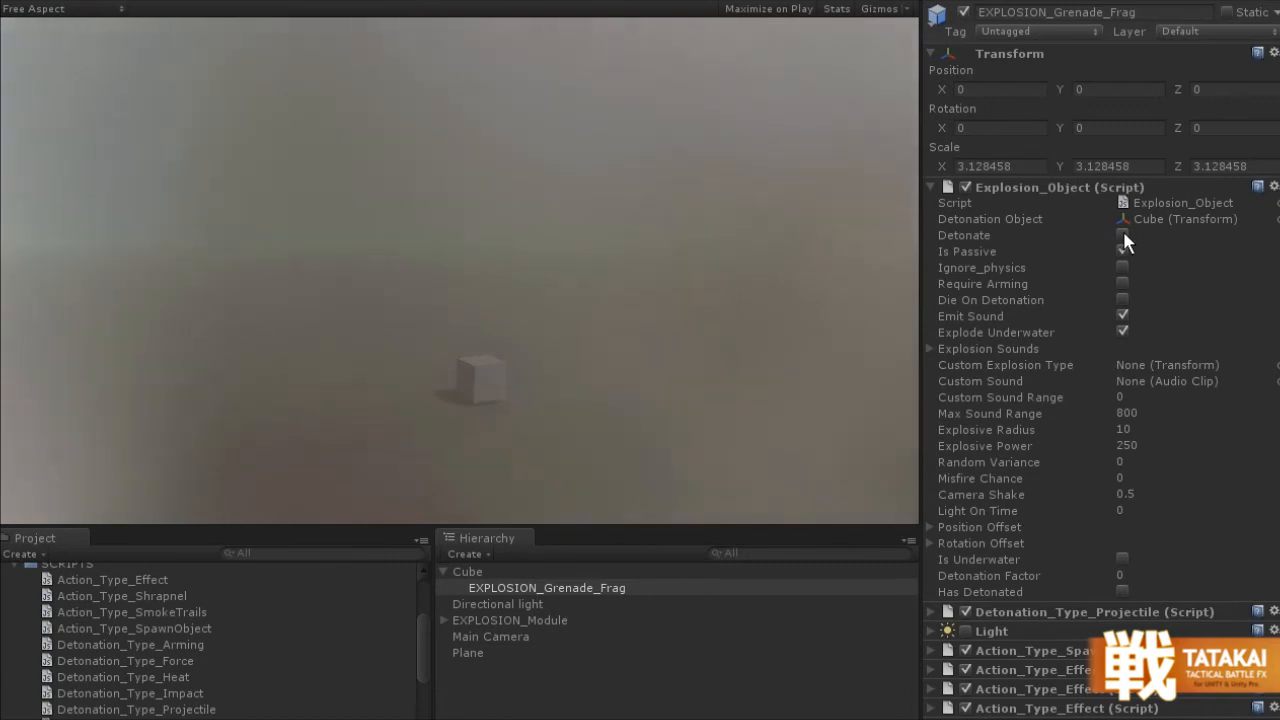
click(1122, 251)
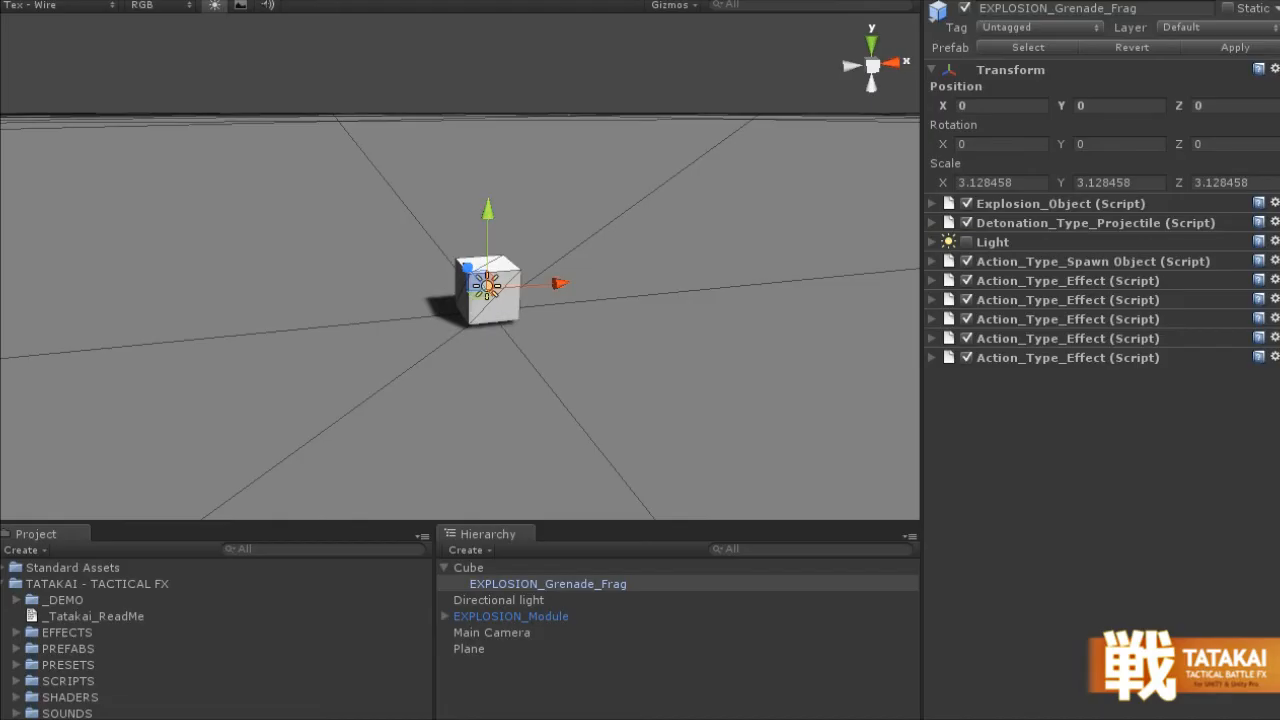
mouse_move(1010, 232)
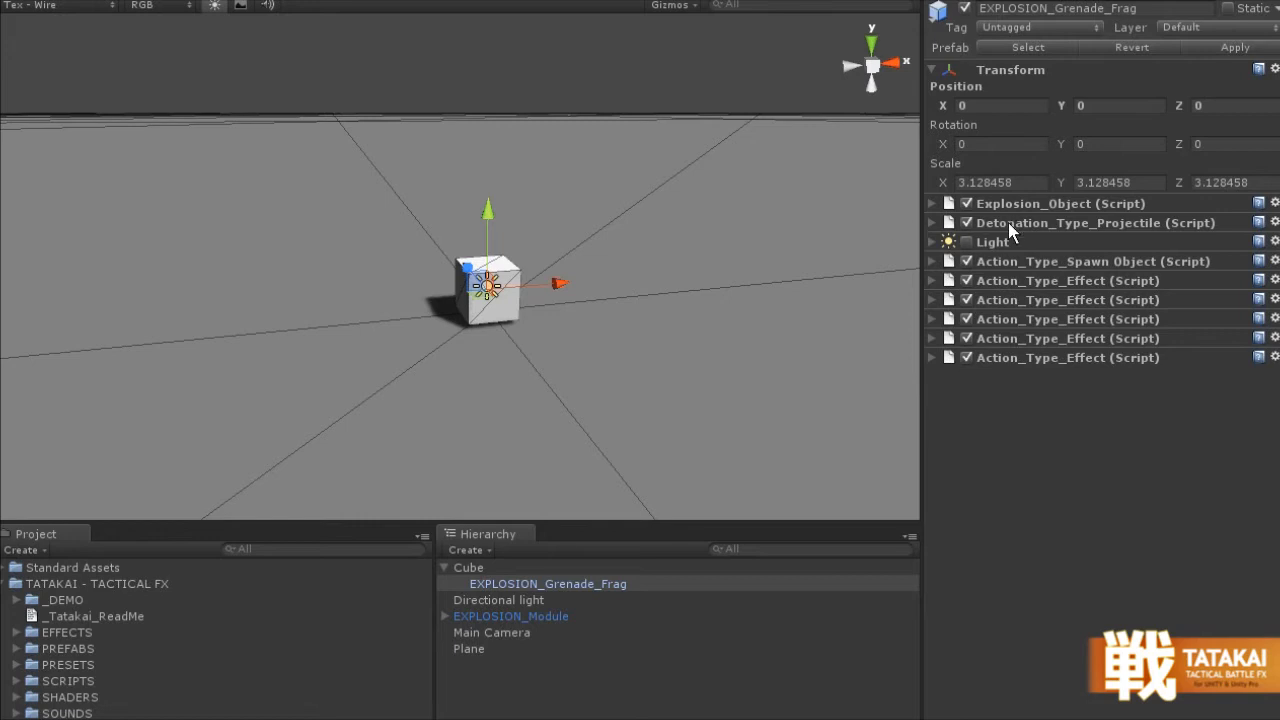
mouse_move(1128, 232)
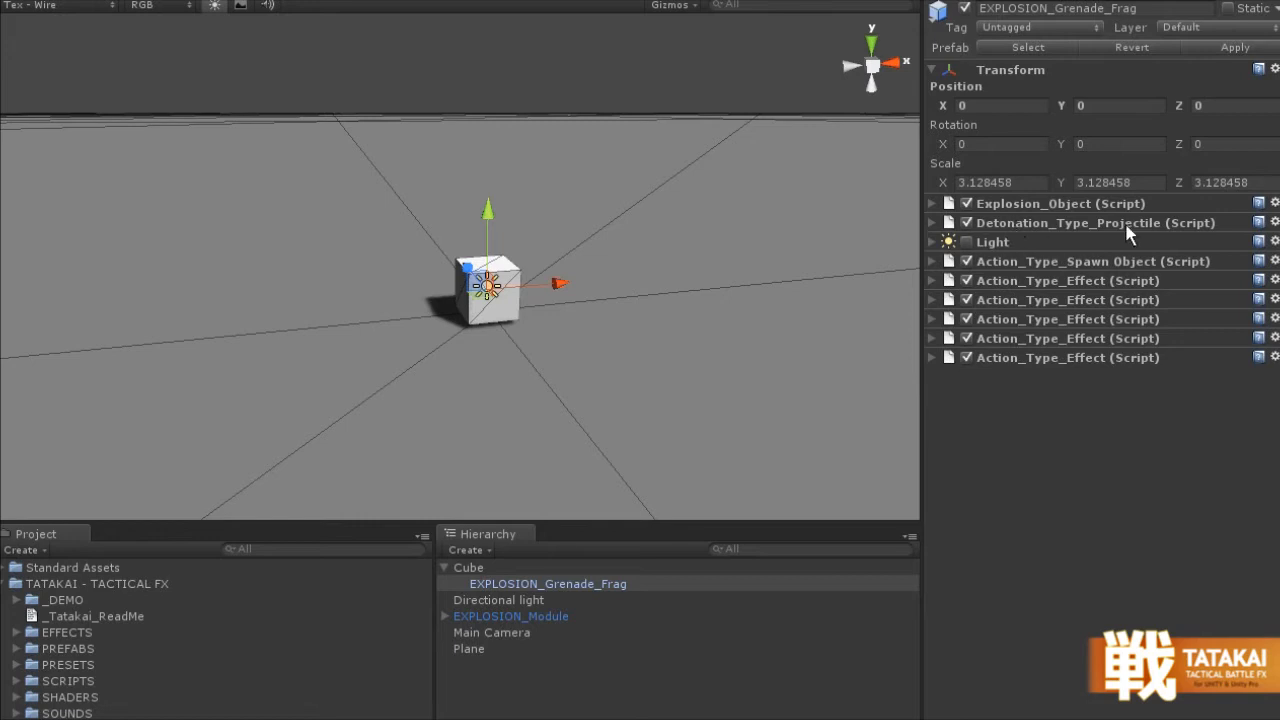
mouse_move(1105, 233)
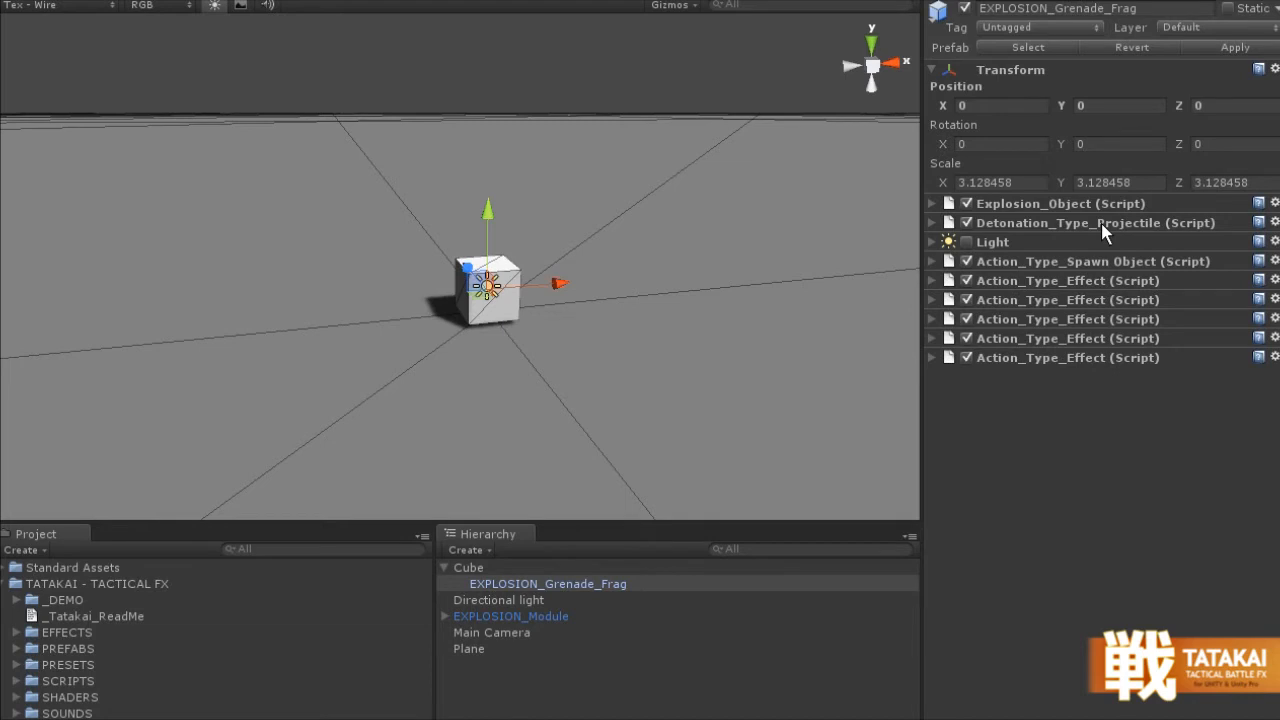
mouse_move(1078, 228)
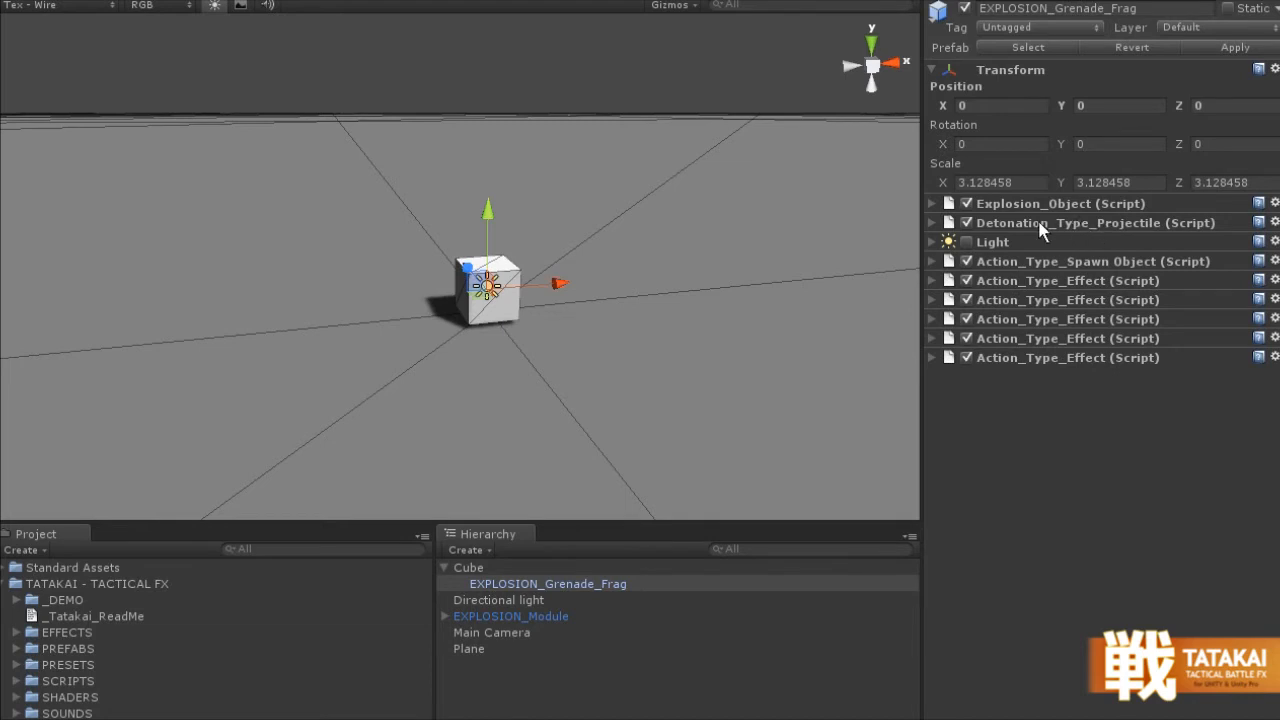
- Expand Detonation_Type_Projectile, showing detonation chance 0.2 and target hardness 1
click(931, 222)
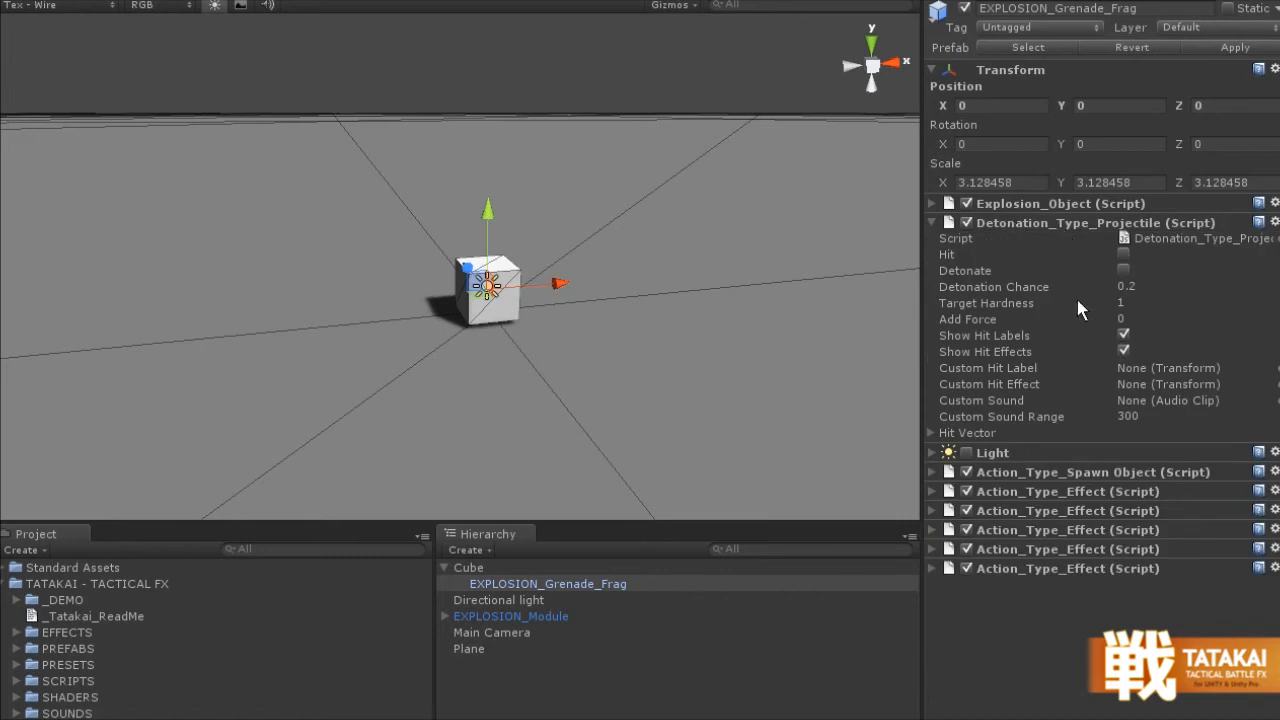
mouse_move(1143, 237)
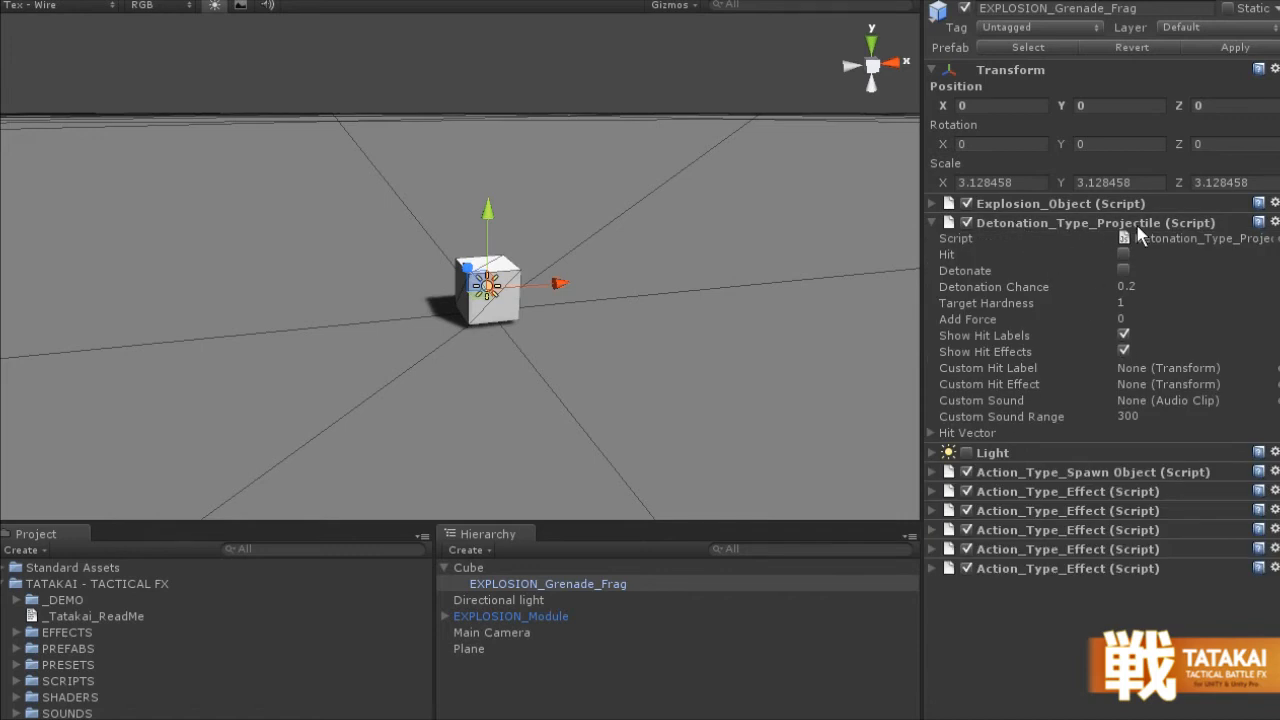
mouse_move(1135, 258)
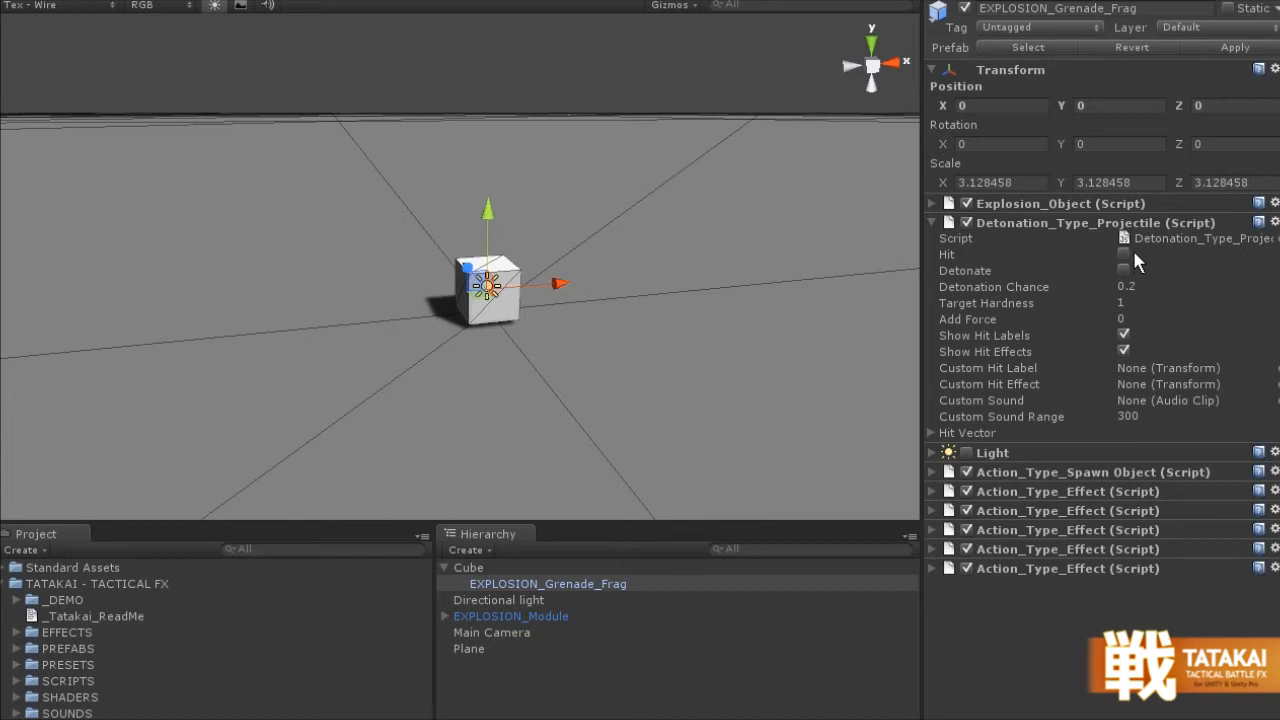
mouse_move(1120, 270)
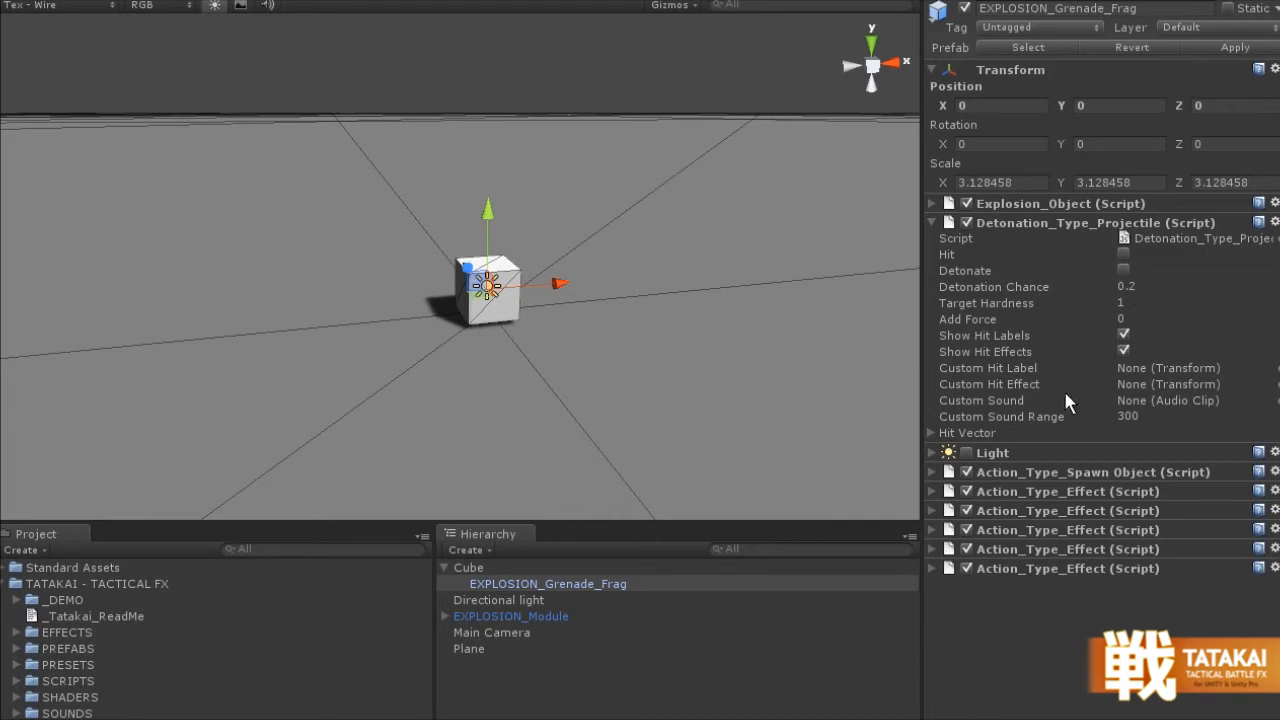
mouse_move(1128, 280)
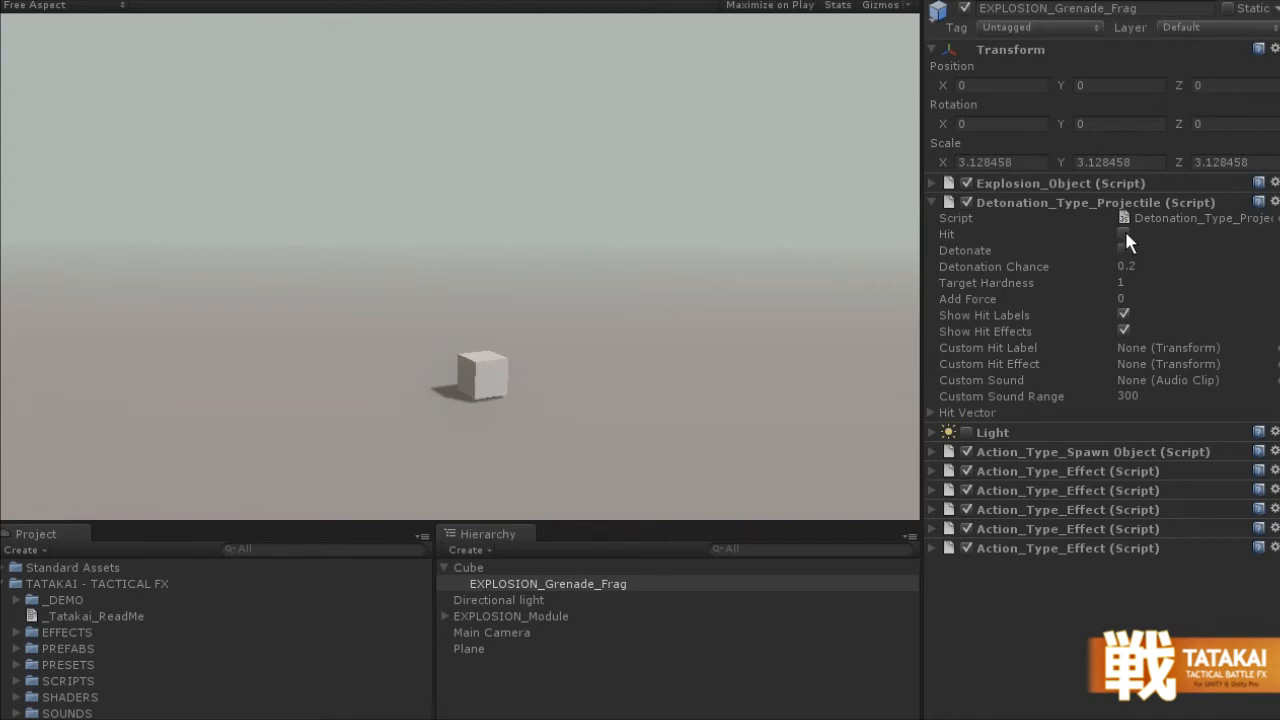
- Tick Hit on Detonation_Type_Projectile during play to simulate a projectile strike
click(1124, 234)
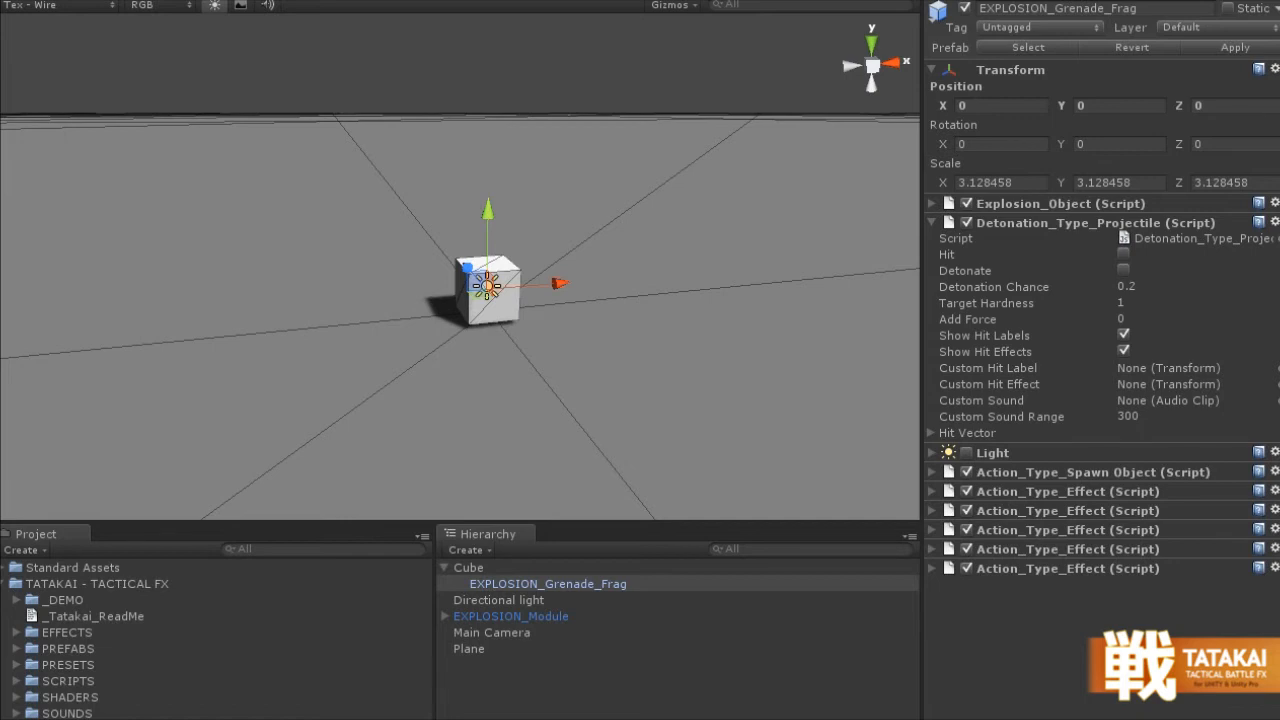
mouse_move(552, 562)
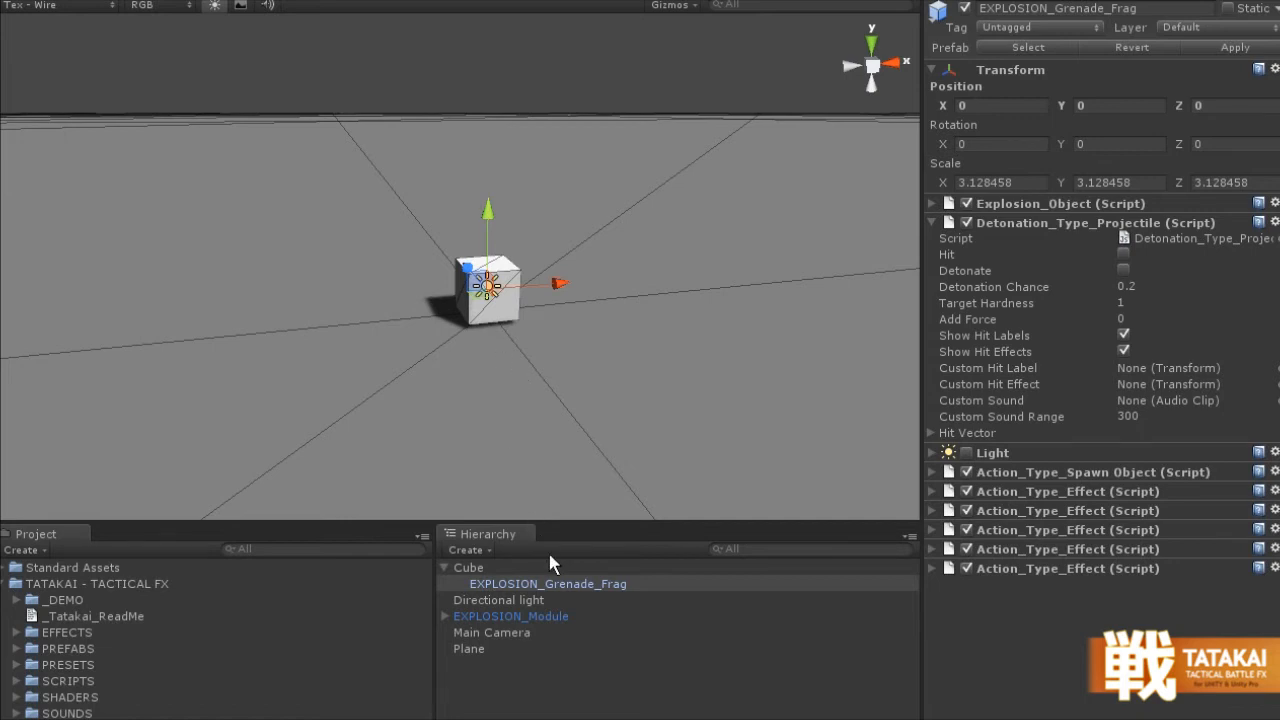
mouse_move(100, 640)
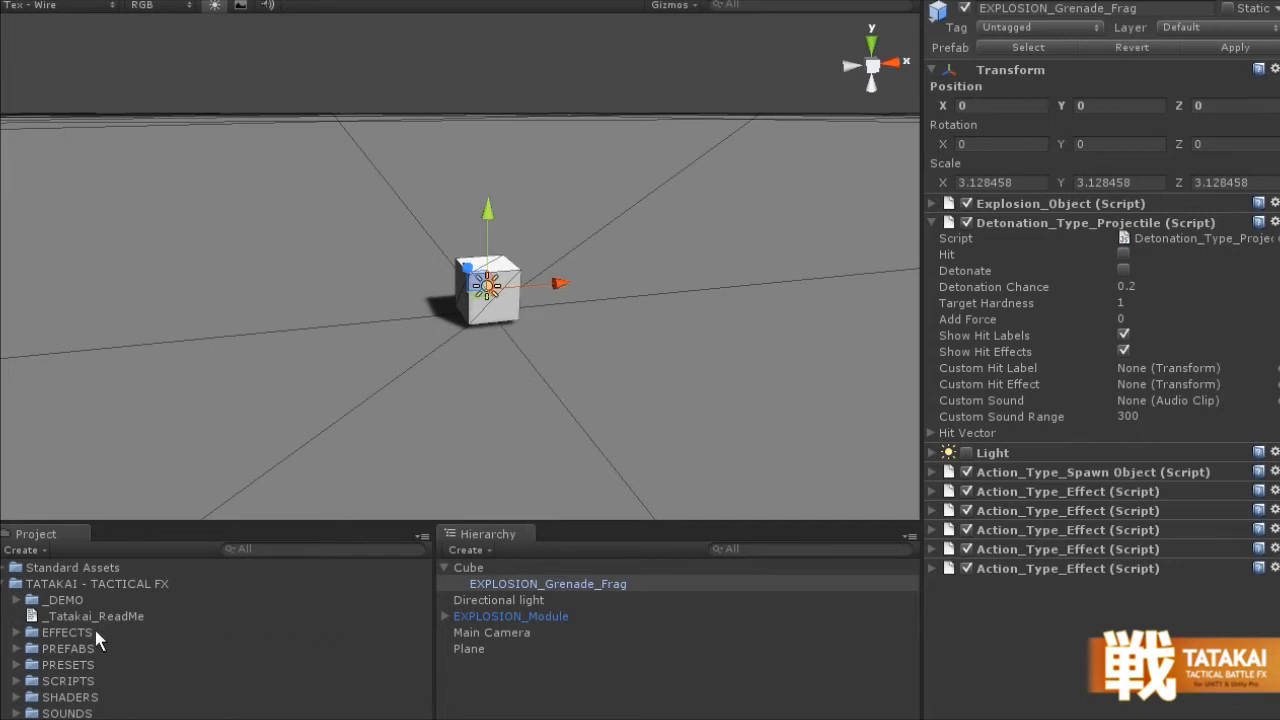
- Preview the spawn-object action and timer detonation scripts, then reselect EXPLOSION_Grenade_Frag
click(97, 583)
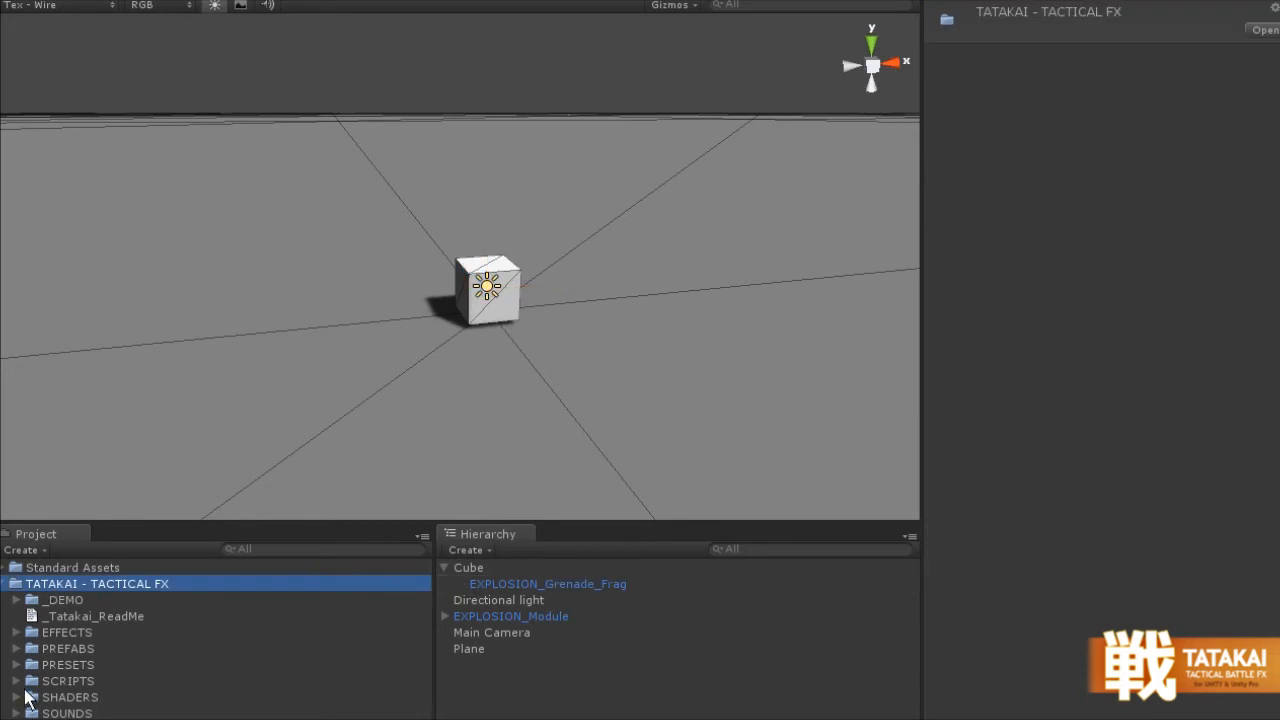
click(68, 680)
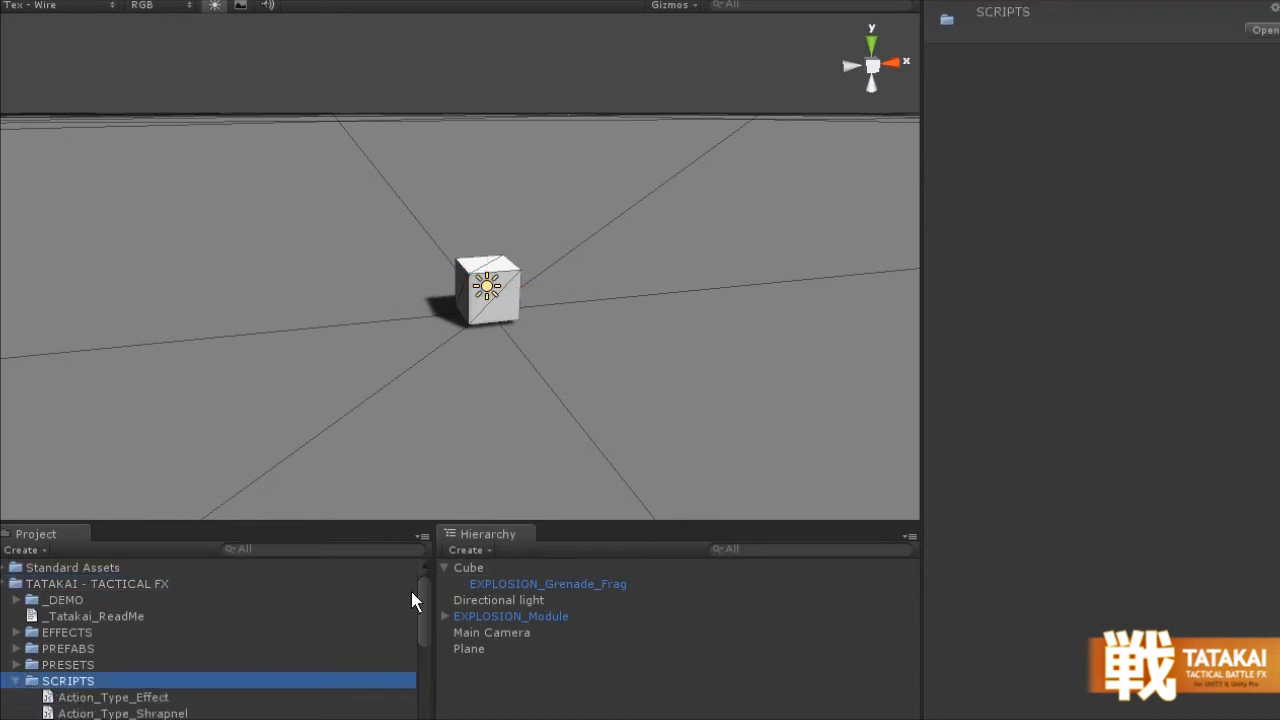
scroll(down, 3)
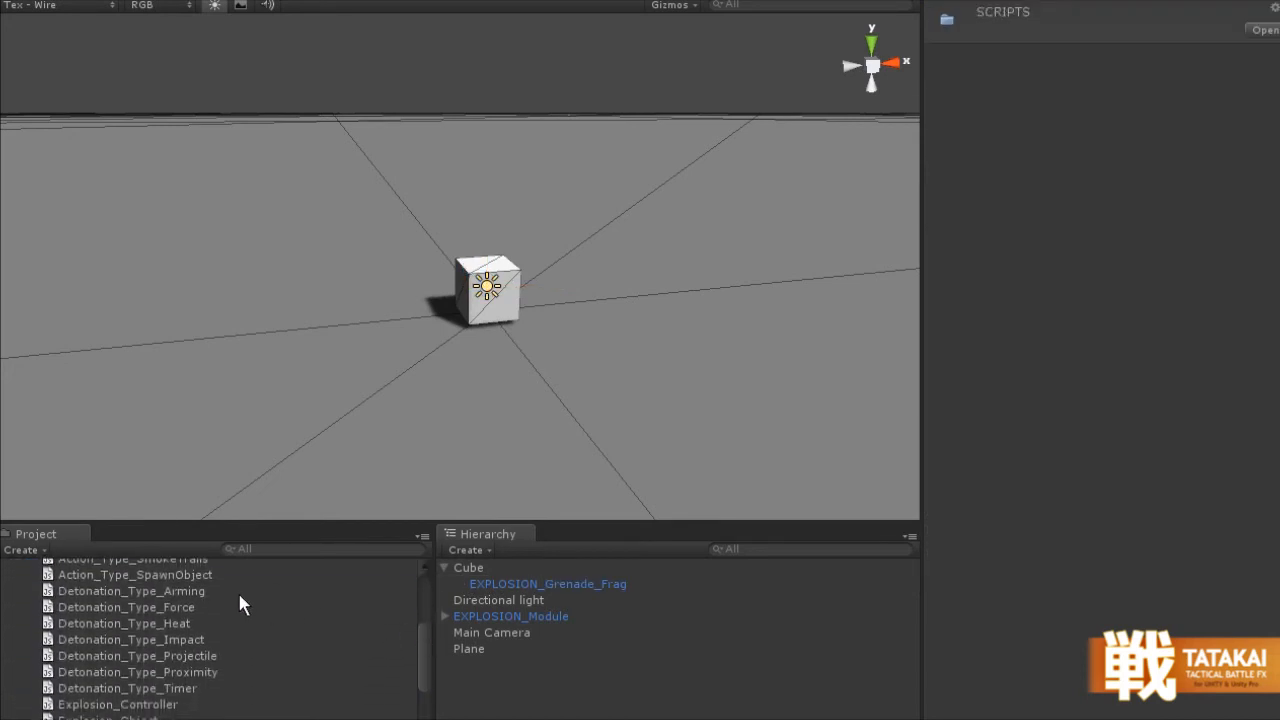
click(127, 688)
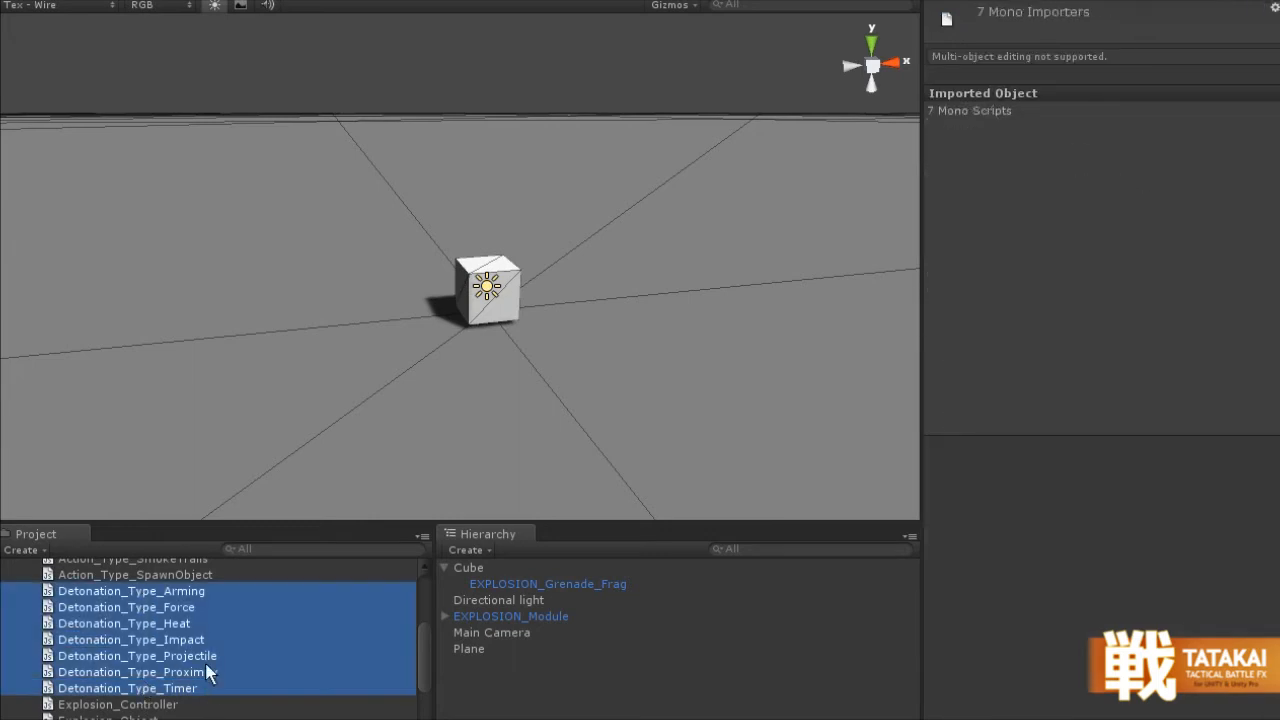
click(135, 574)
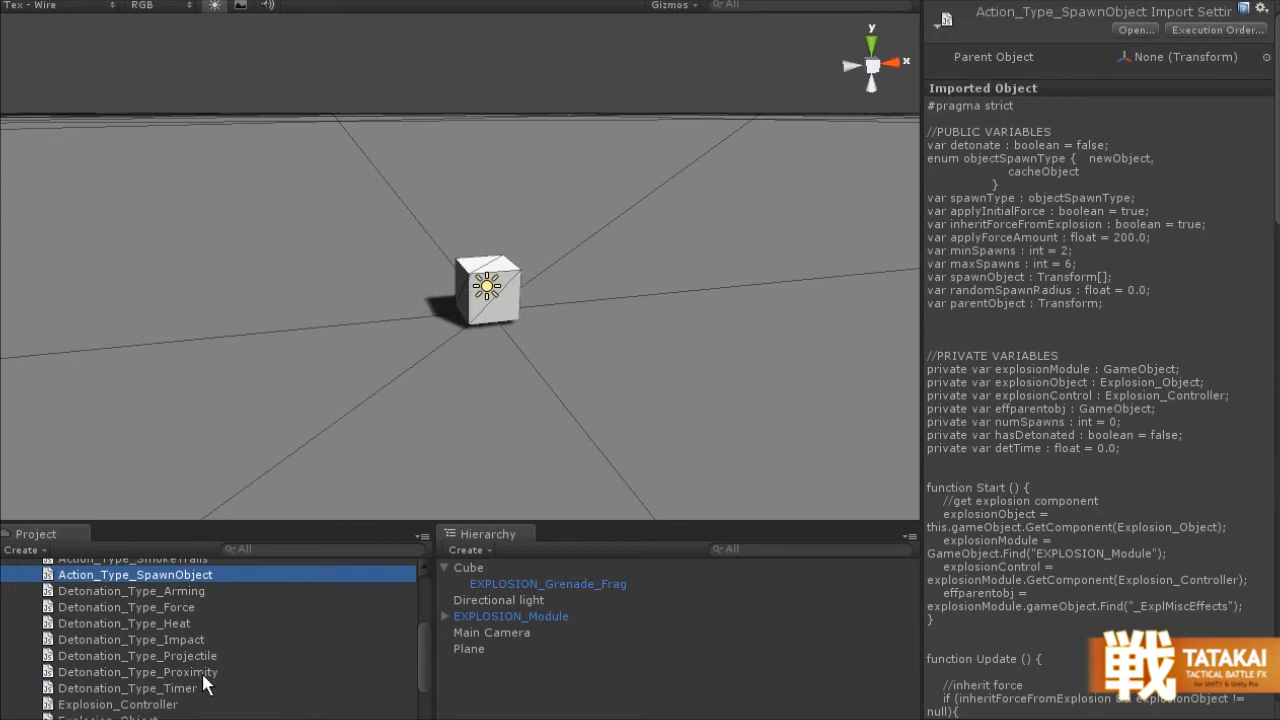
click(127, 688)
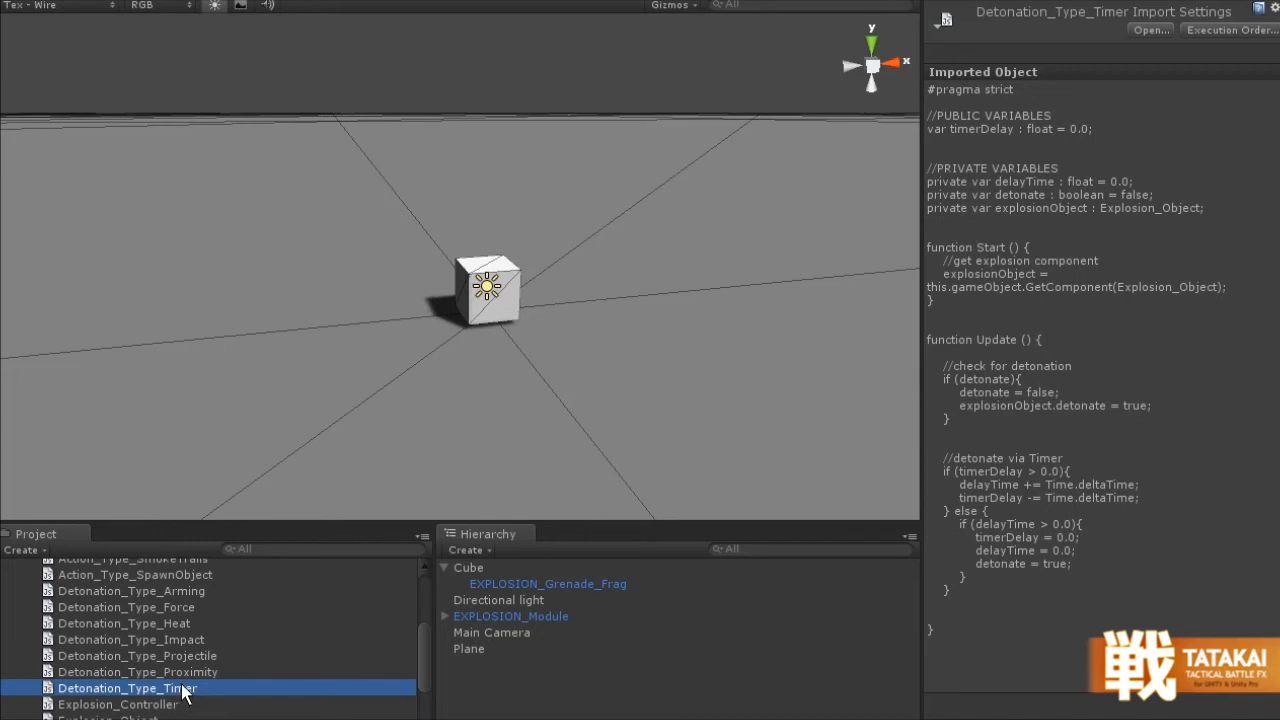
click(547, 583)
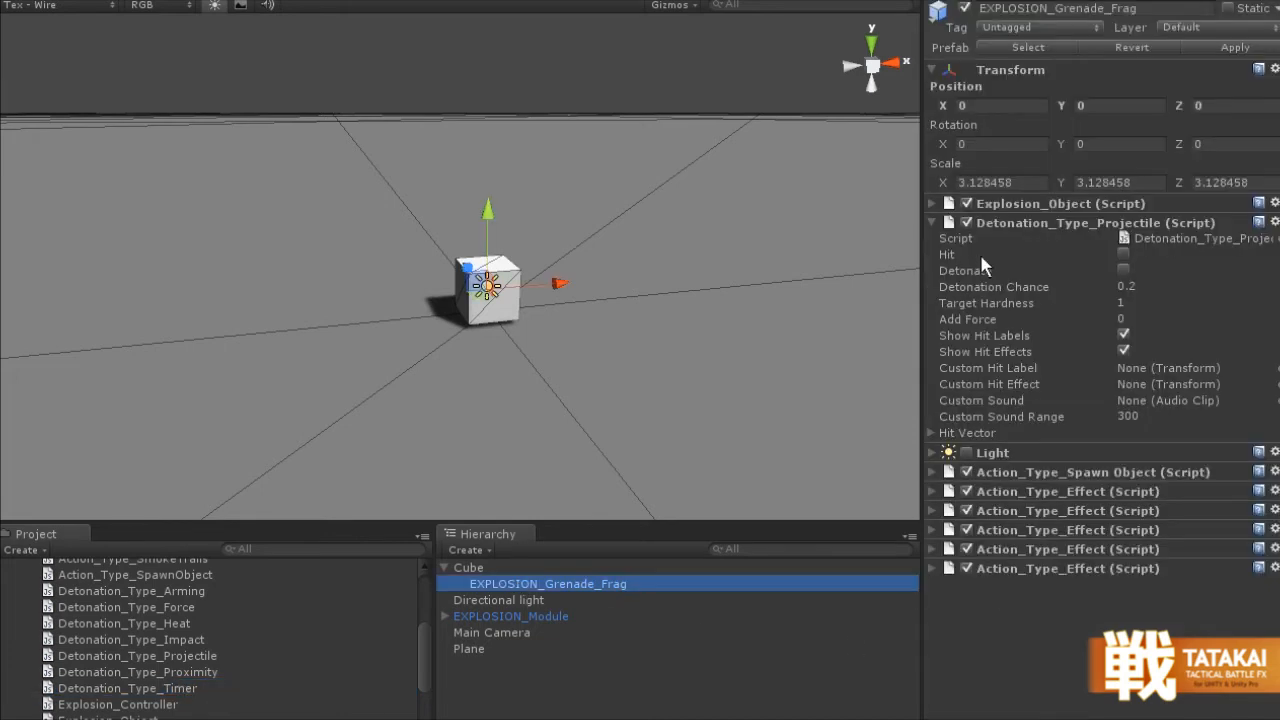
- Disable Detonation_Type_Projectile and add Detonation_Type_Timer with Timer Delay 0
click(966, 222)
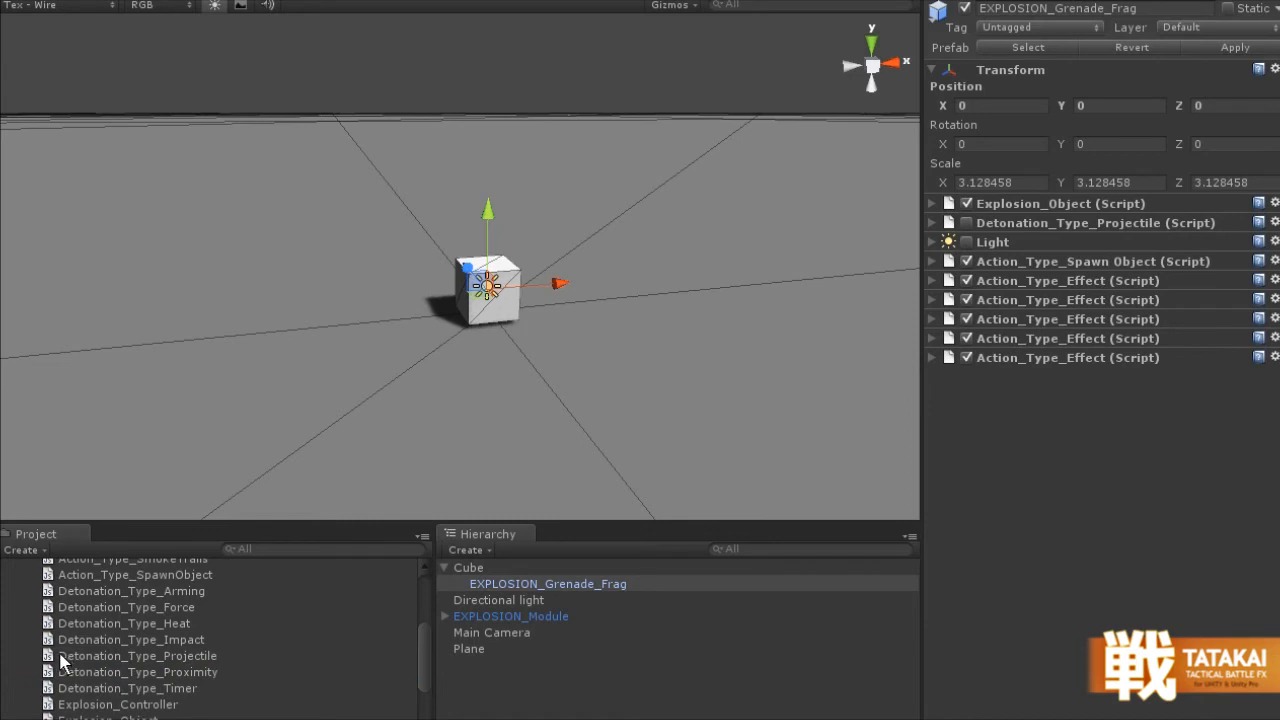
mouse_move(85, 658)
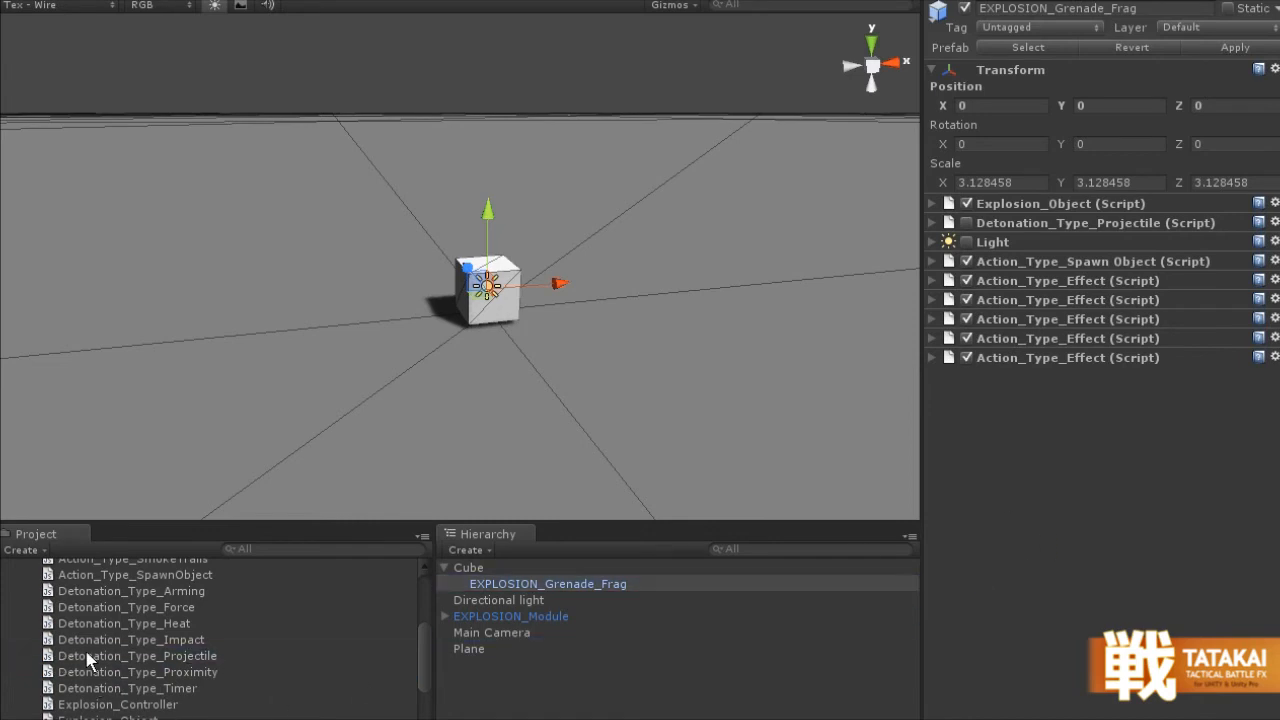
mouse_move(98, 668)
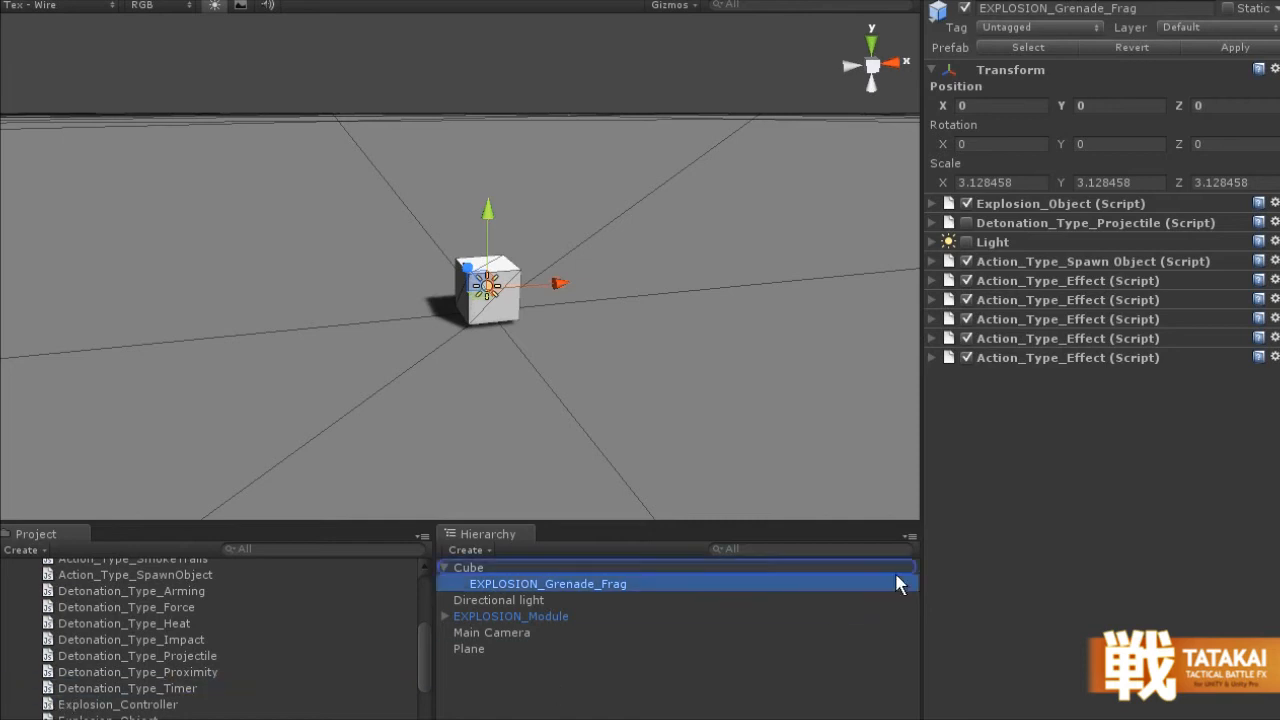
click(931, 377)
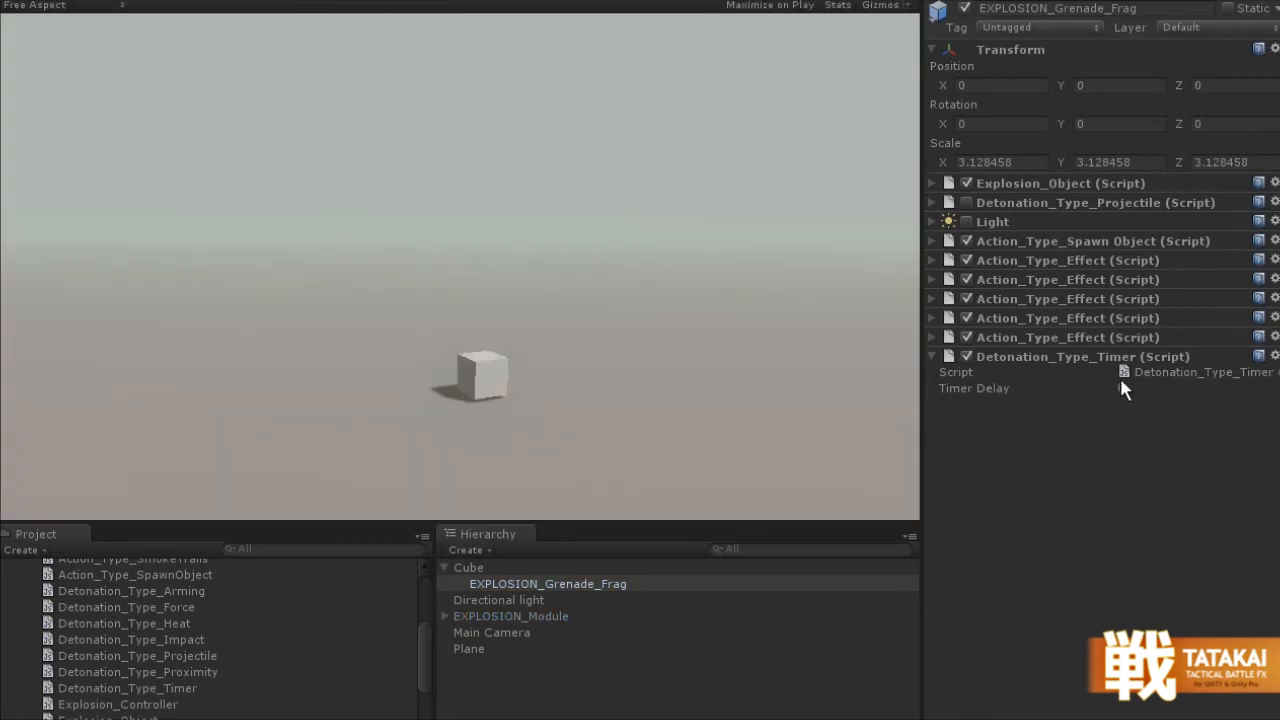
click(973, 388)
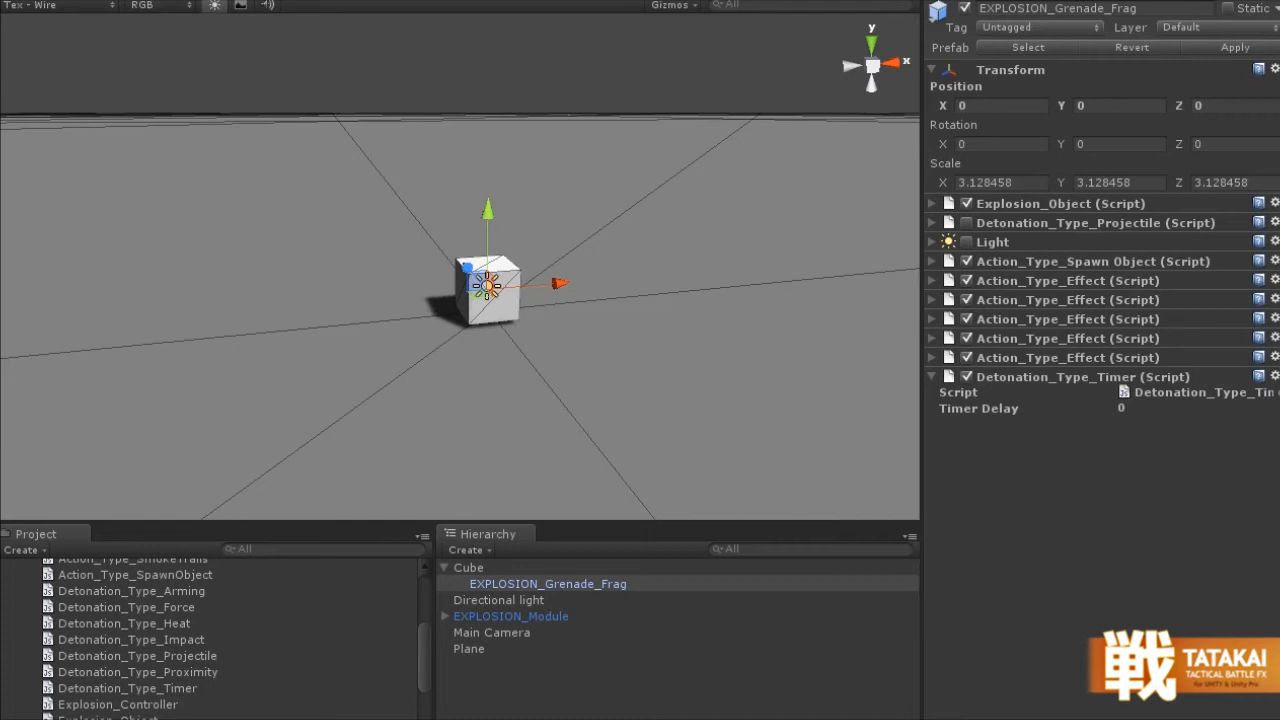
mouse_move(652, 8)
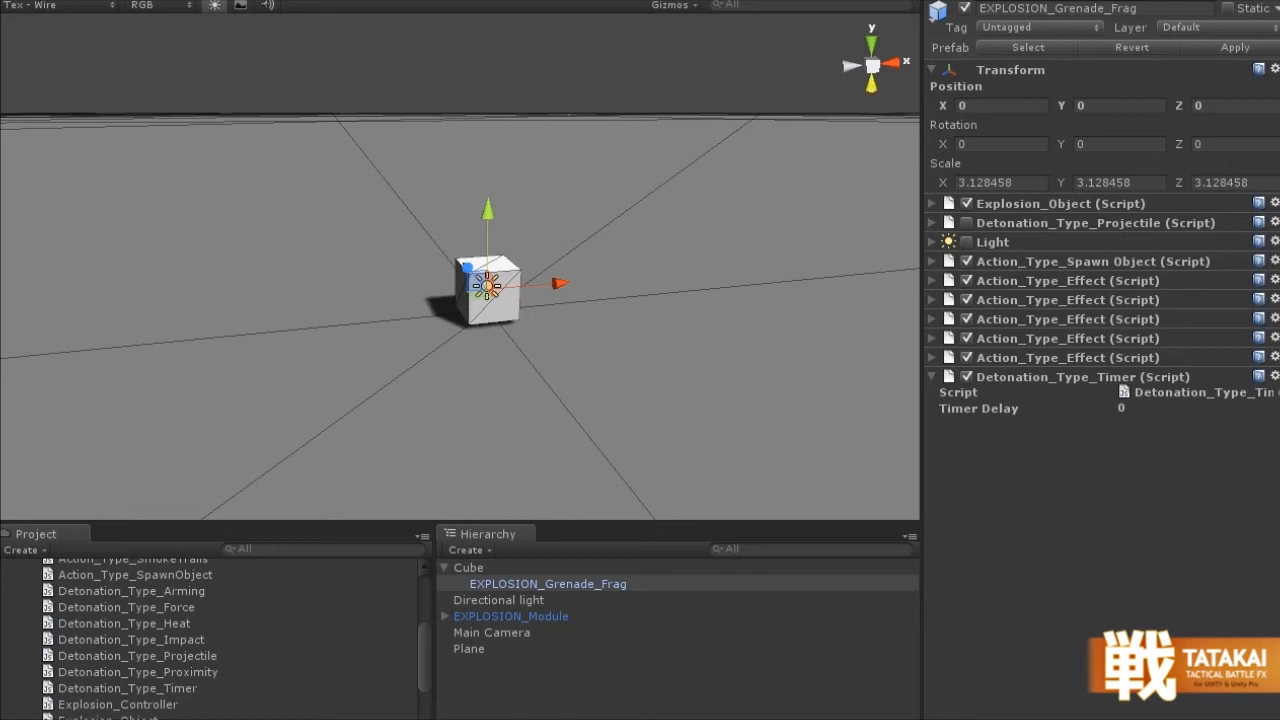
mouse_move(198, 700)
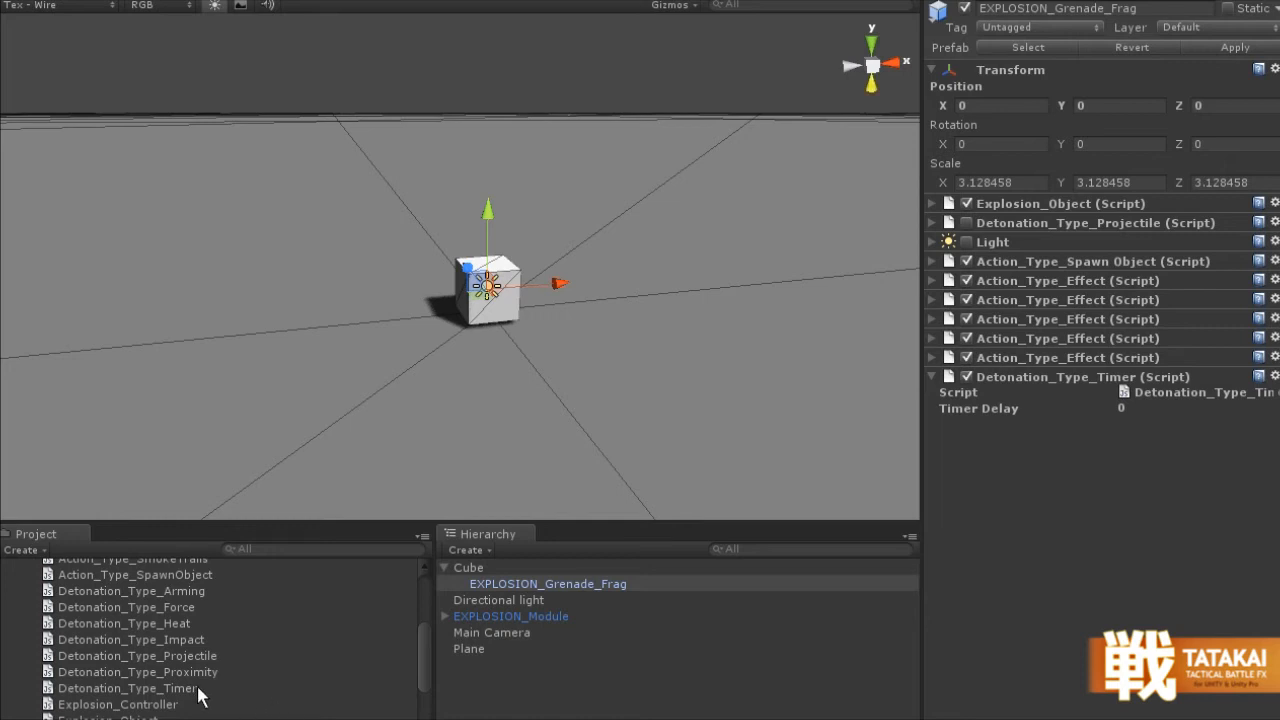
- Read the Proximity, Projectile, Impact, Heat and Force detonation scripts' code
click(137, 671)
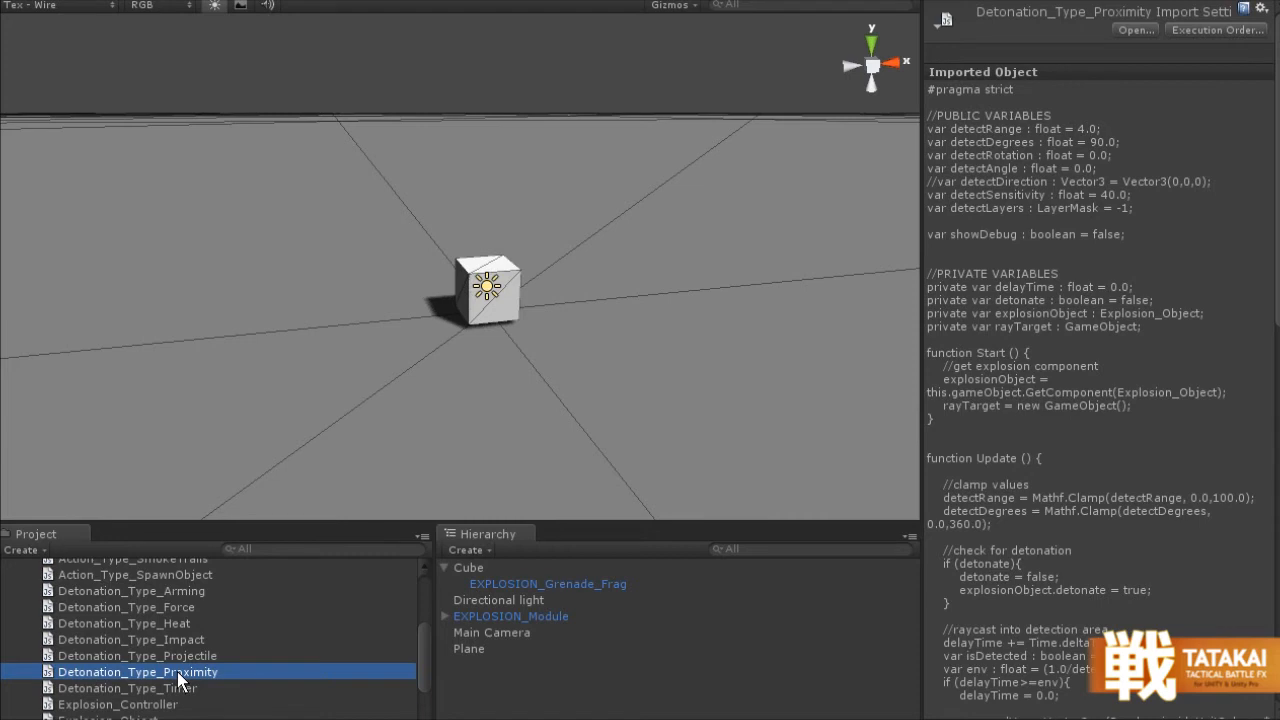
click(137, 655)
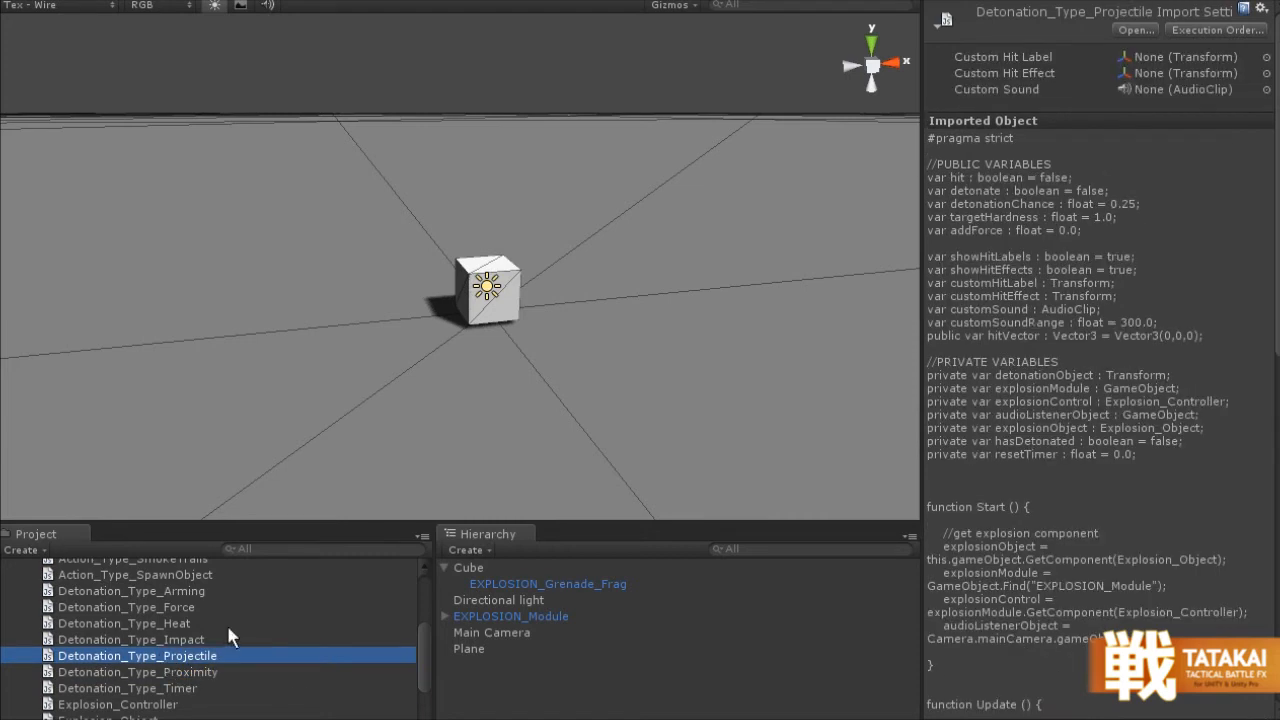
mouse_move(213, 655)
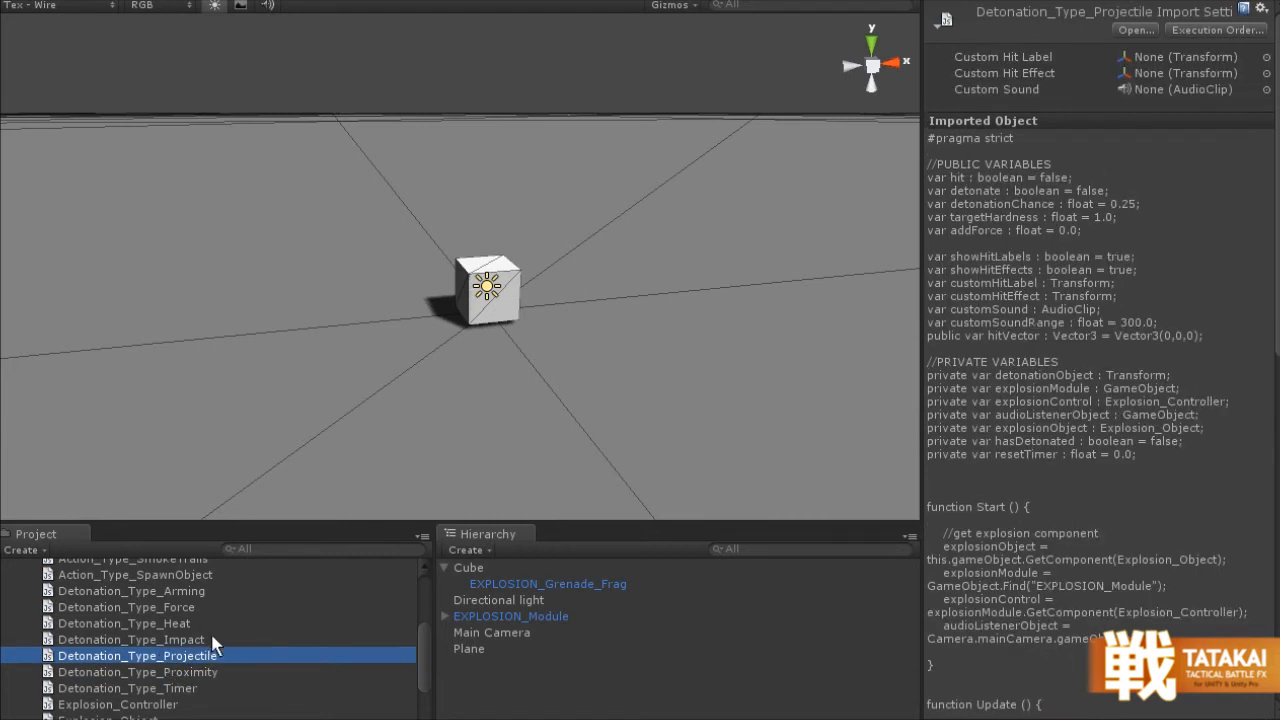
click(130, 639)
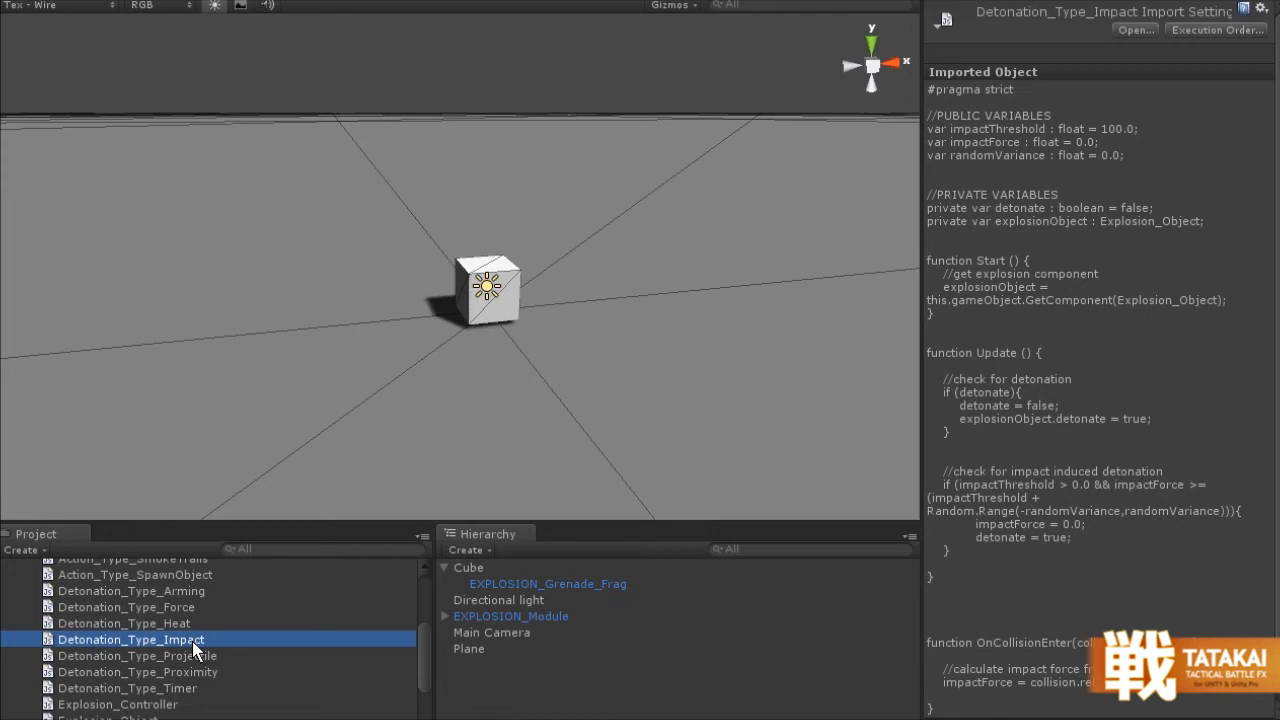
click(123, 623)
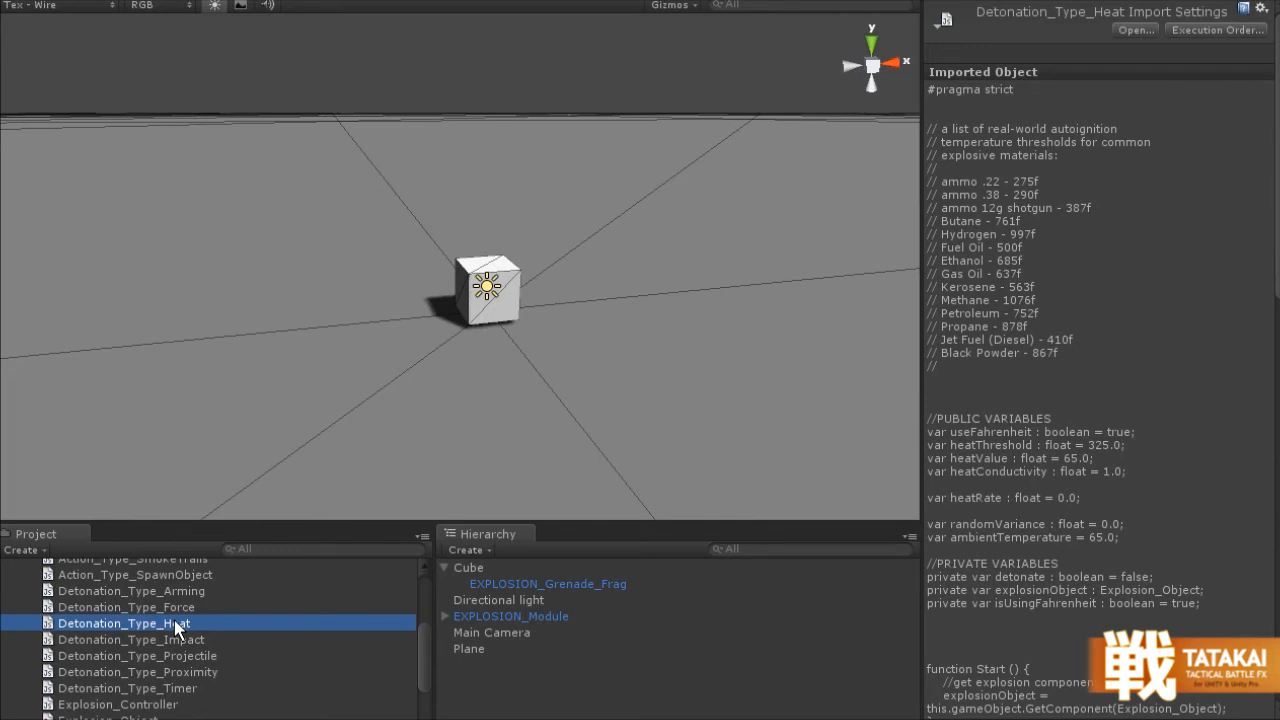
mouse_move(178, 625)
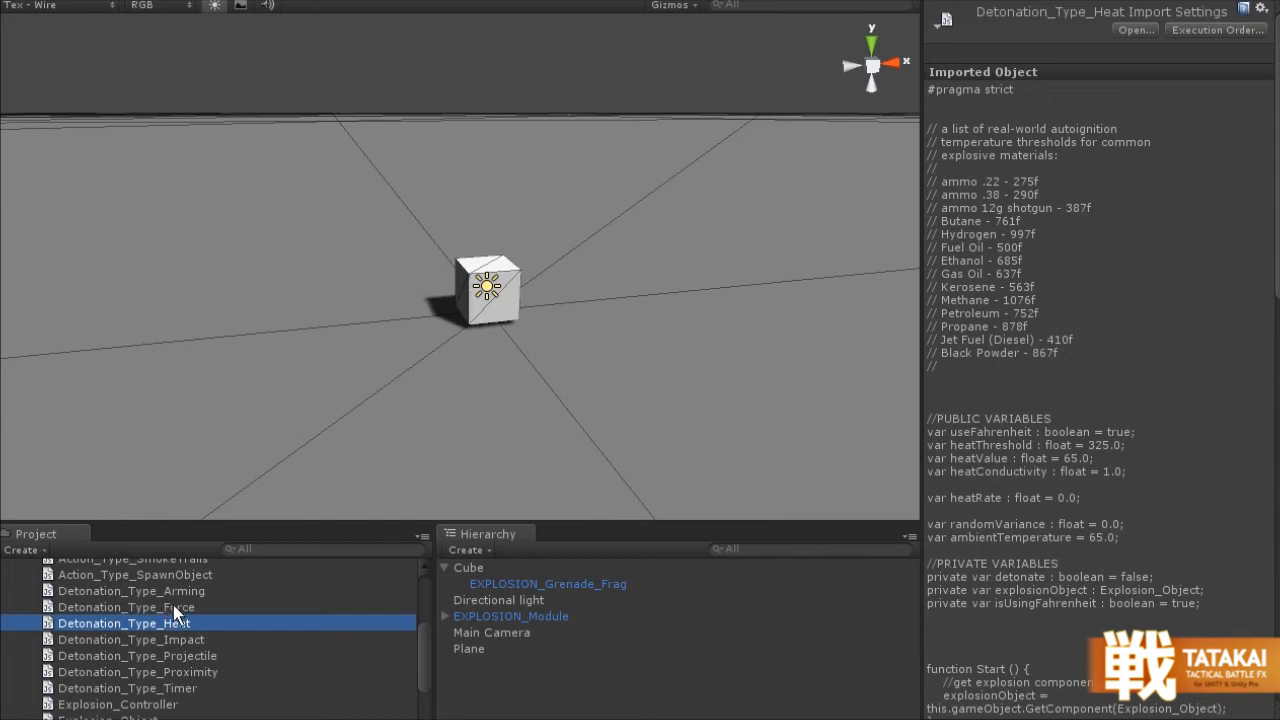
click(126, 607)
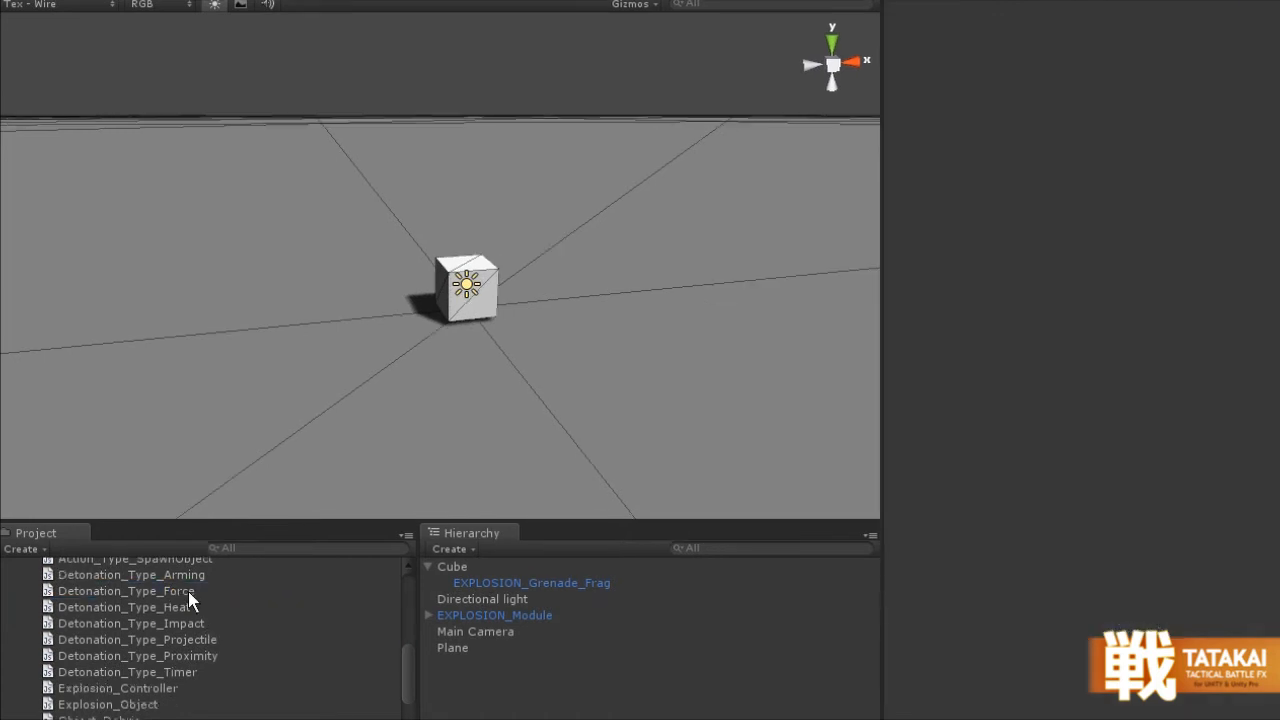
- View the Detonation_Type_Arming script code, then reselect EXPLOSION_Grenade_Frag to see its timer detonation
click(131, 574)
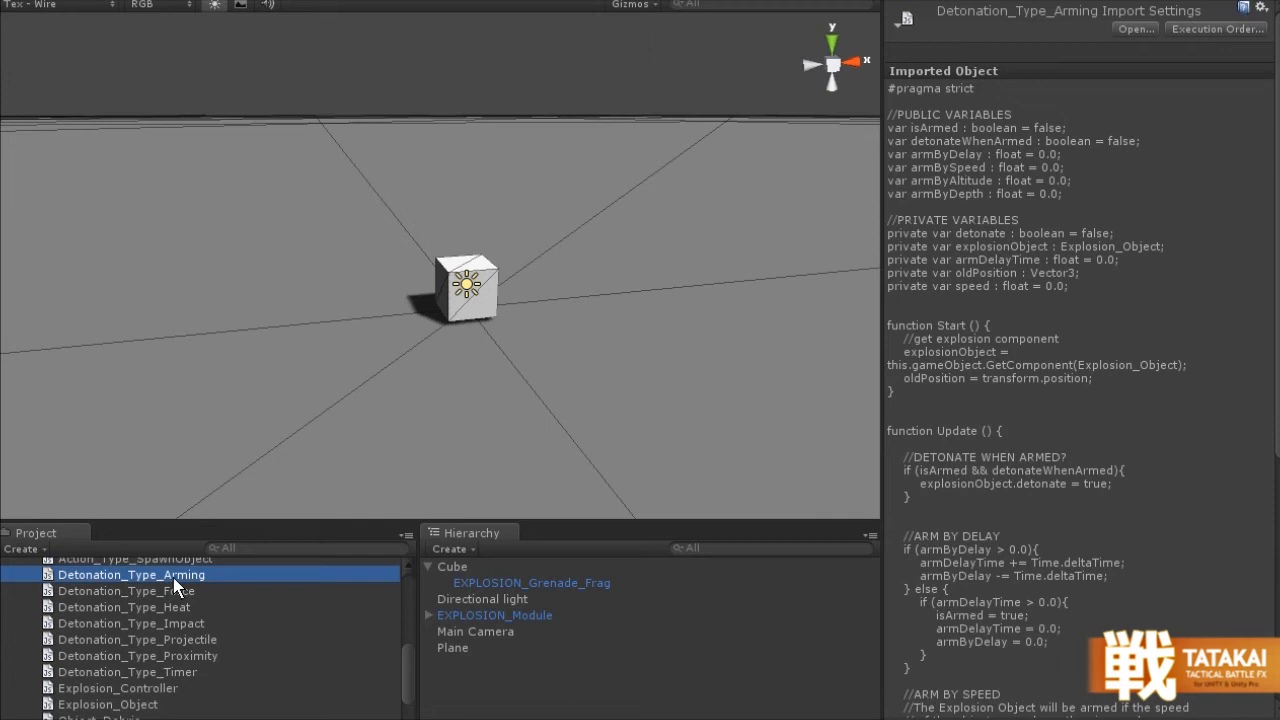
mouse_move(357, 658)
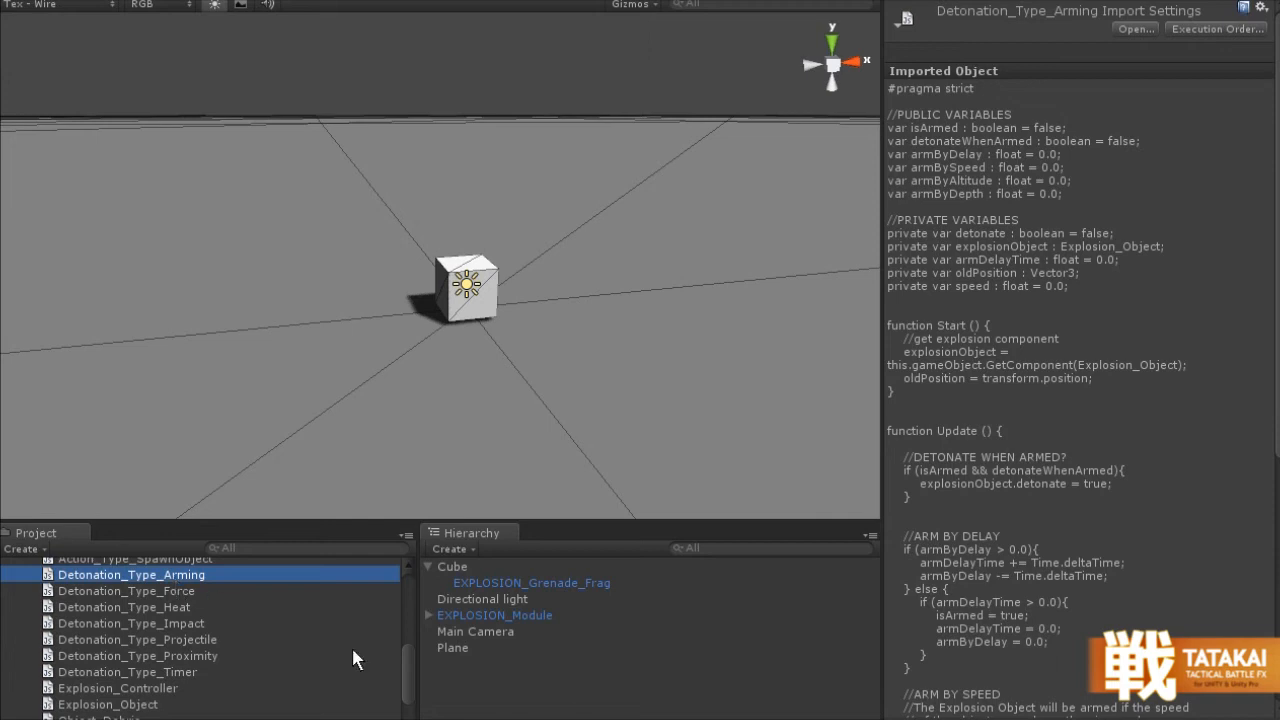
click(531, 582)
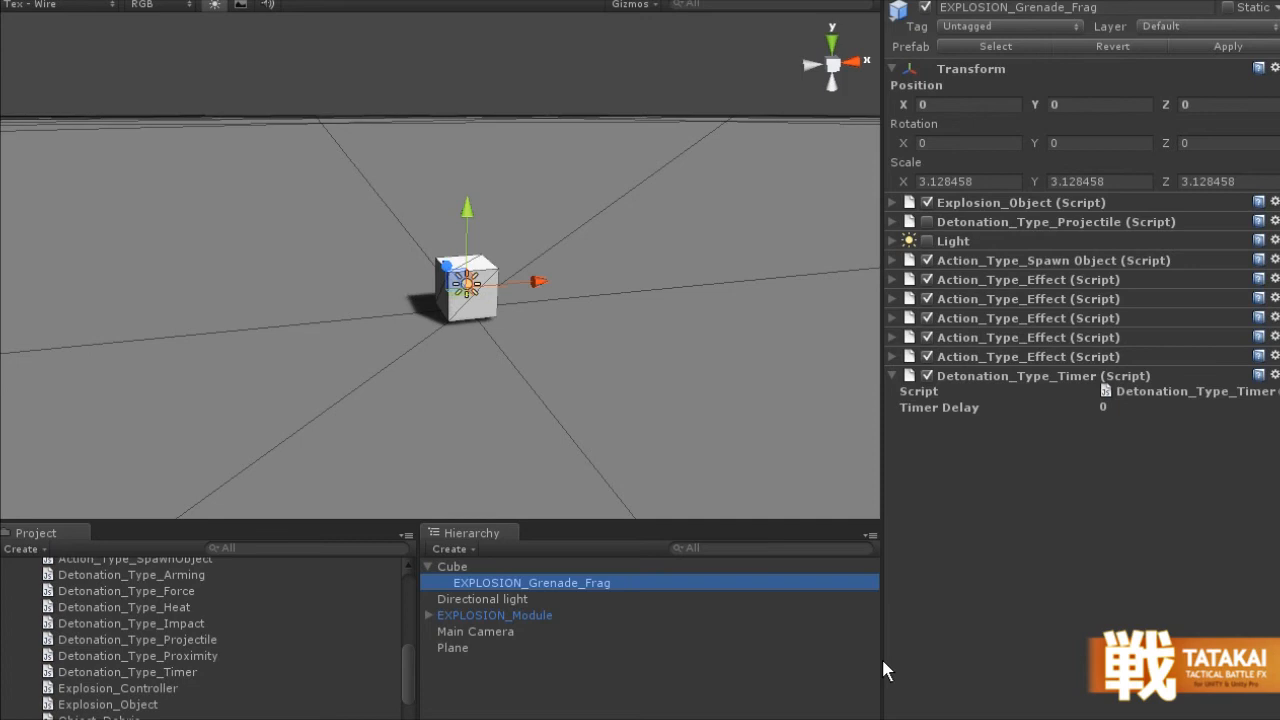
mouse_move(765, 628)
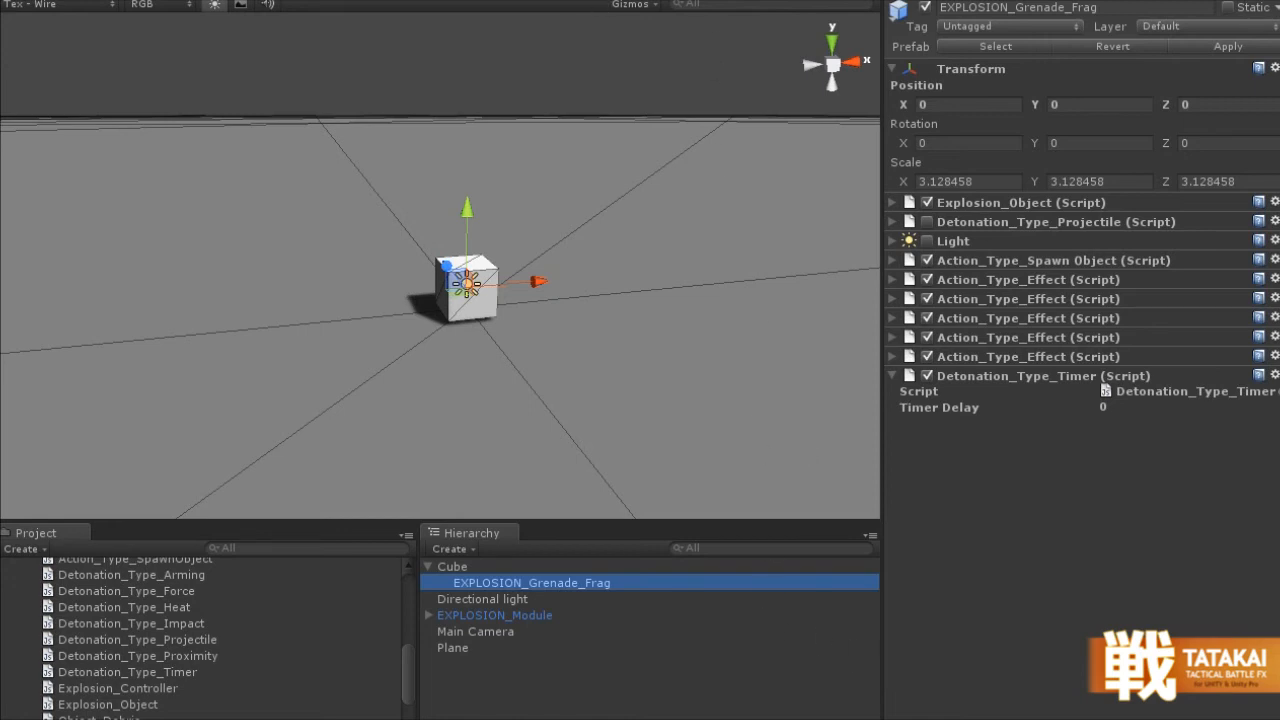
- Enter Play mode and enable Require Arming on the Explosion_Object component
click(730, 4)
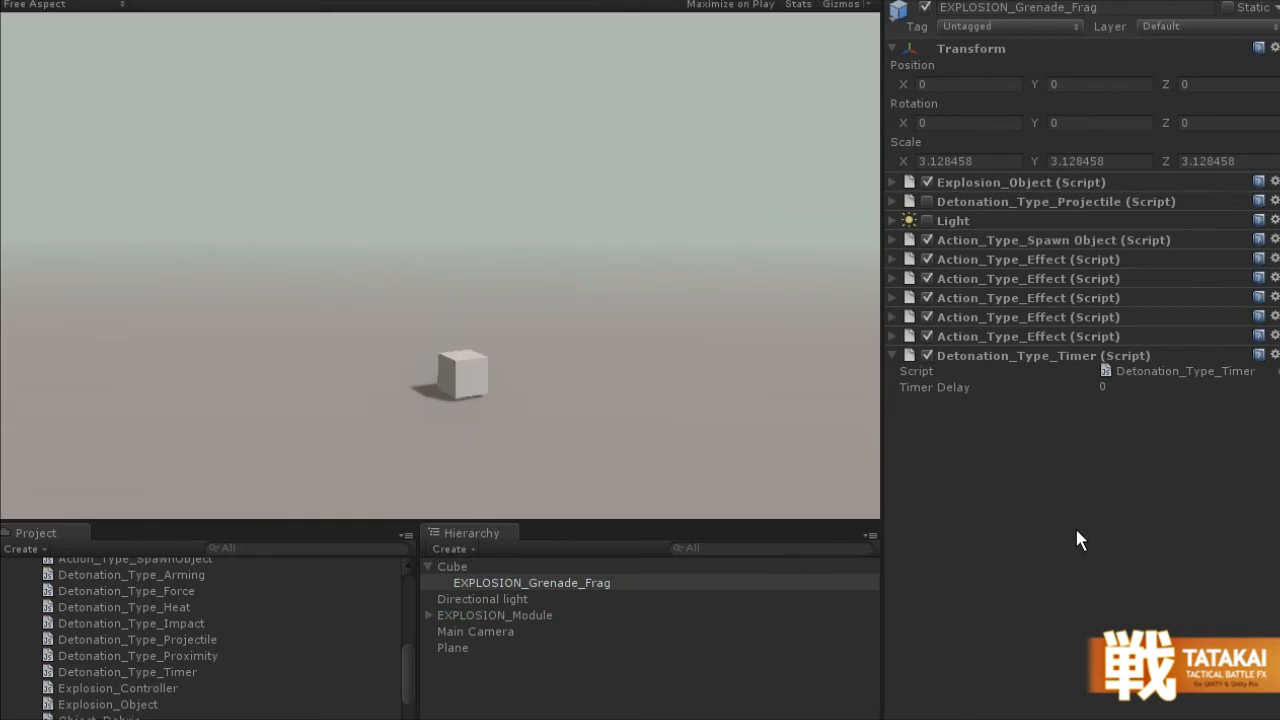
mouse_move(975, 190)
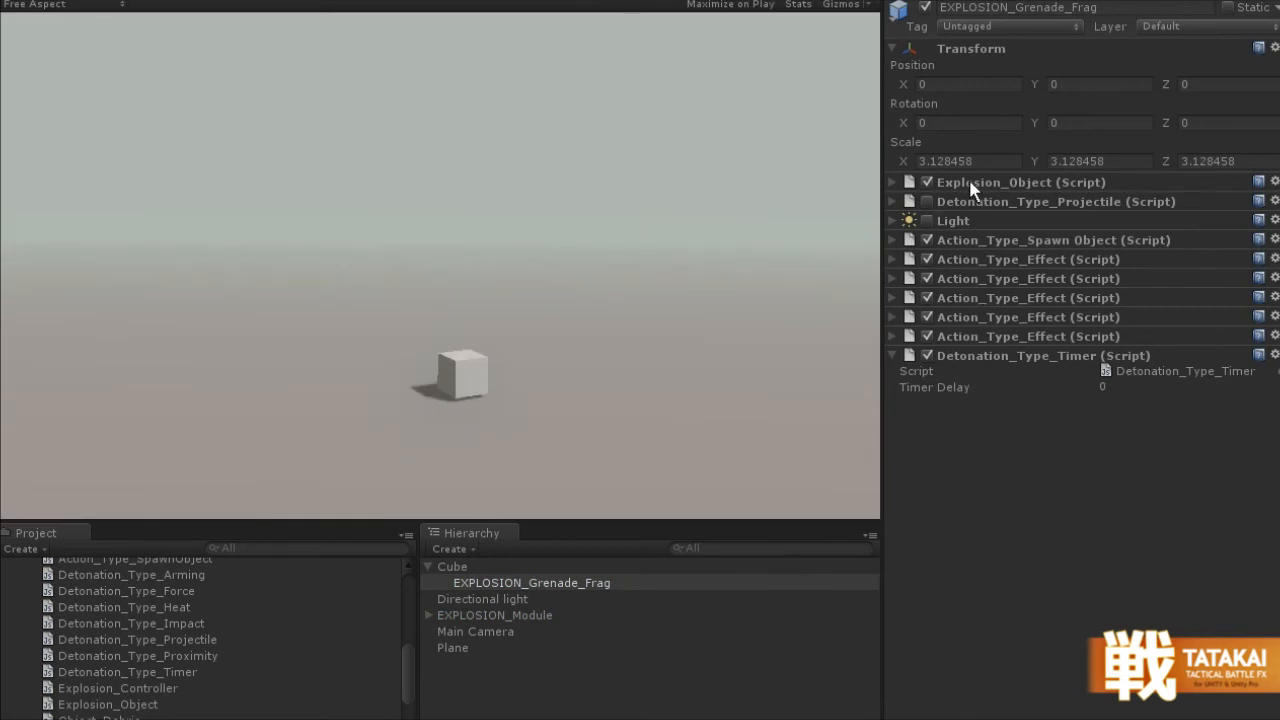
click(891, 182)
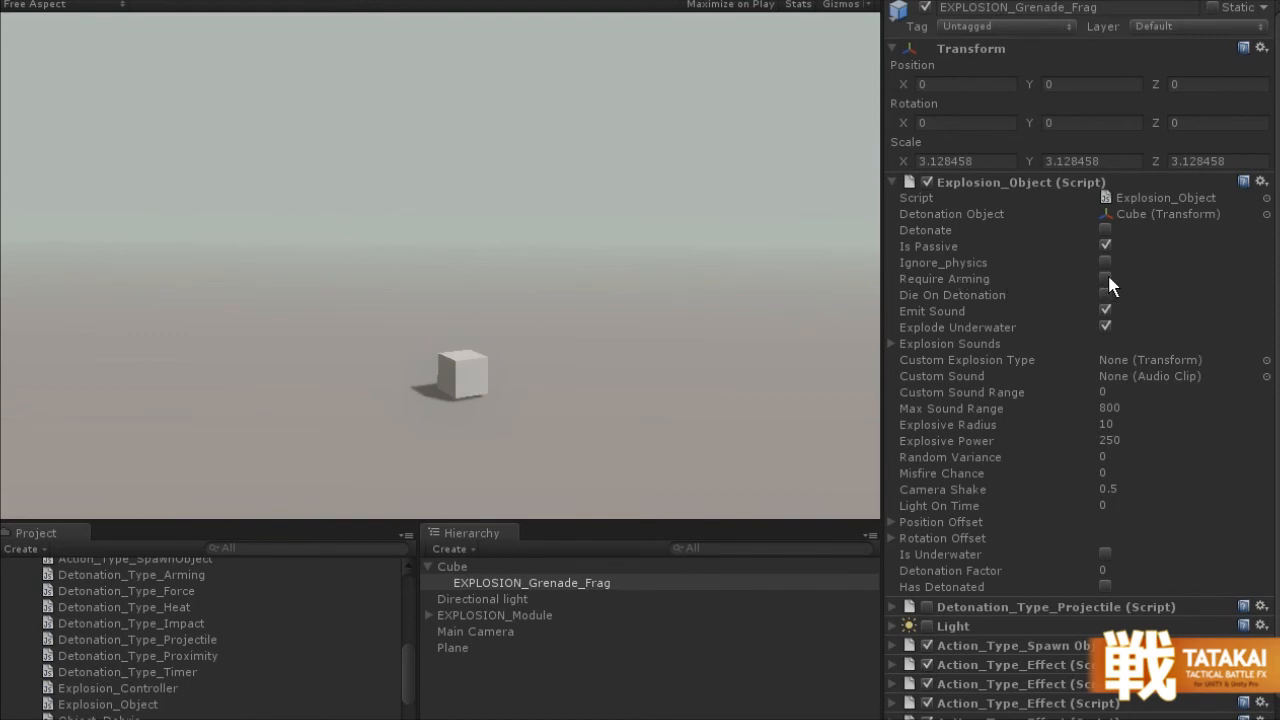
click(1105, 278)
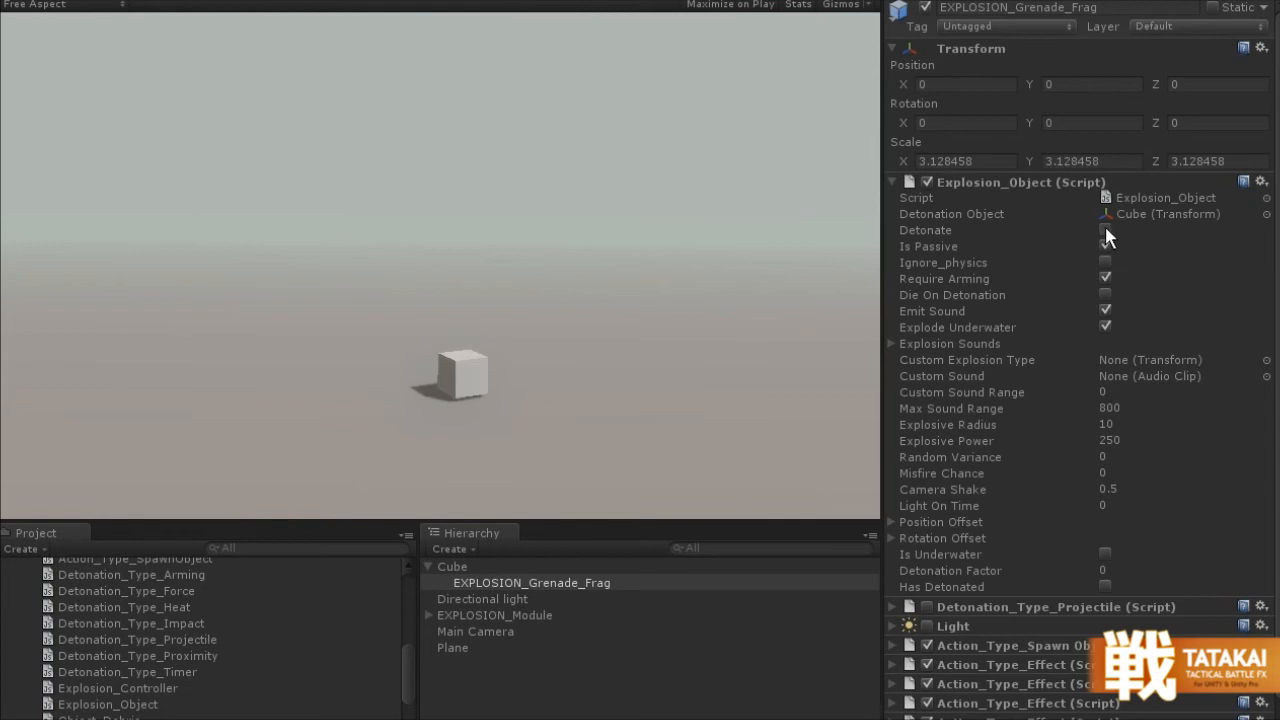
click(891, 182)
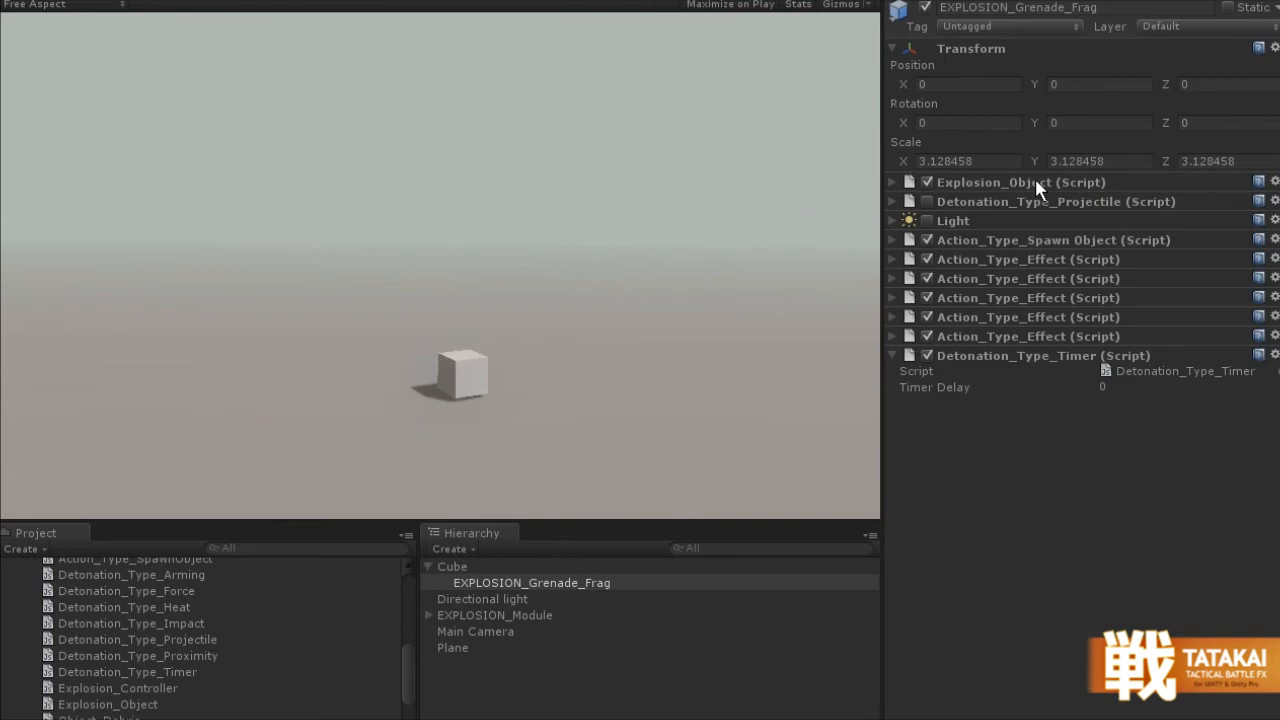
mouse_move(203, 597)
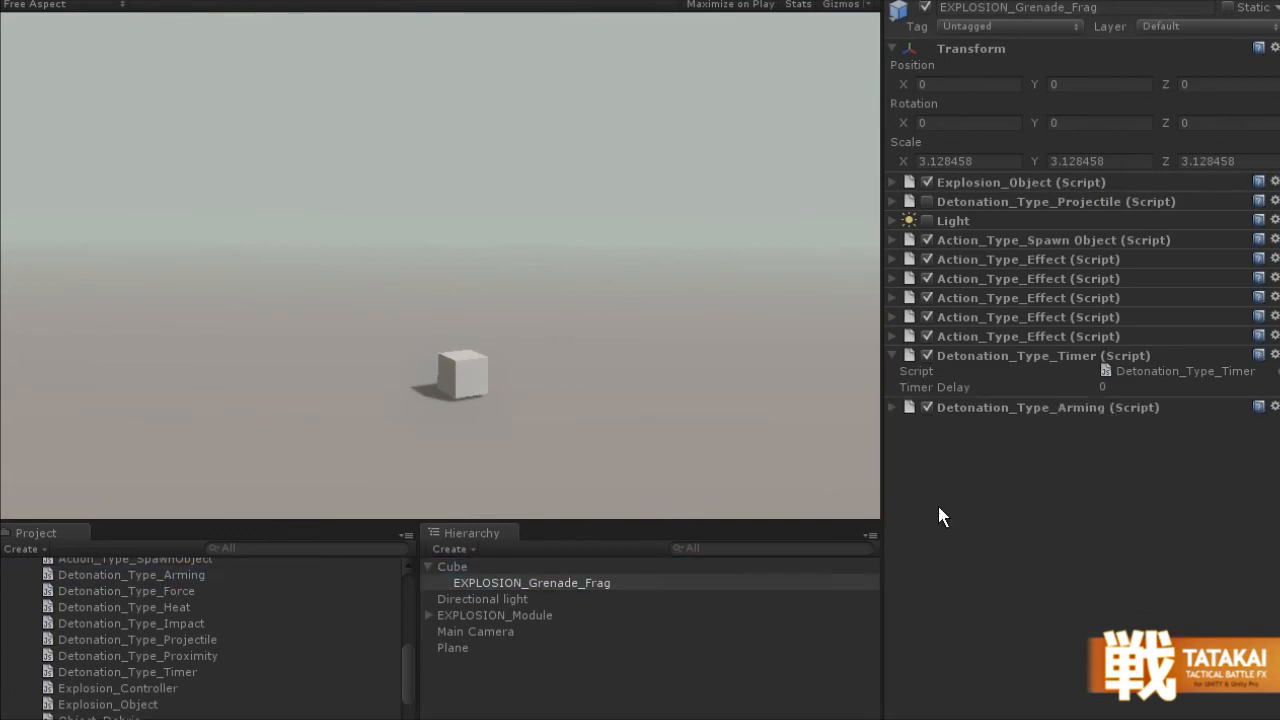
- Tick Is Armed on the new Detonation_Type_Arming component, then exit Play mode
click(891, 407)
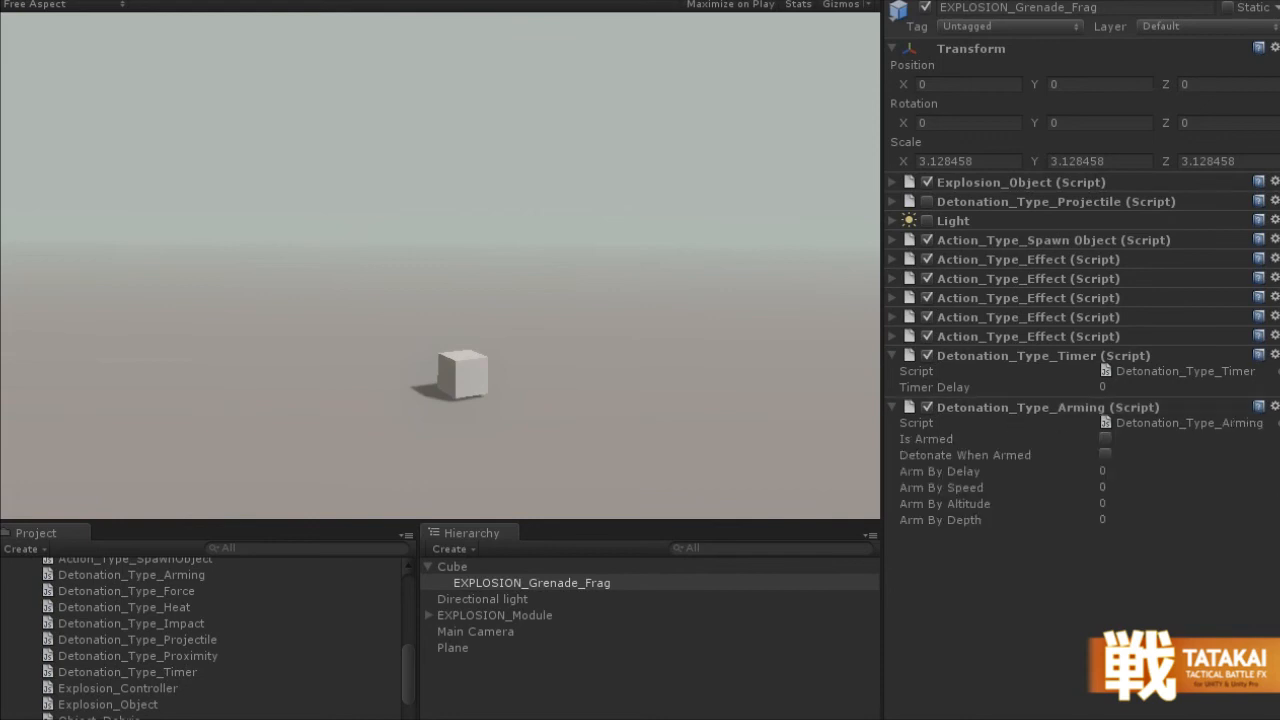
click(891, 182)
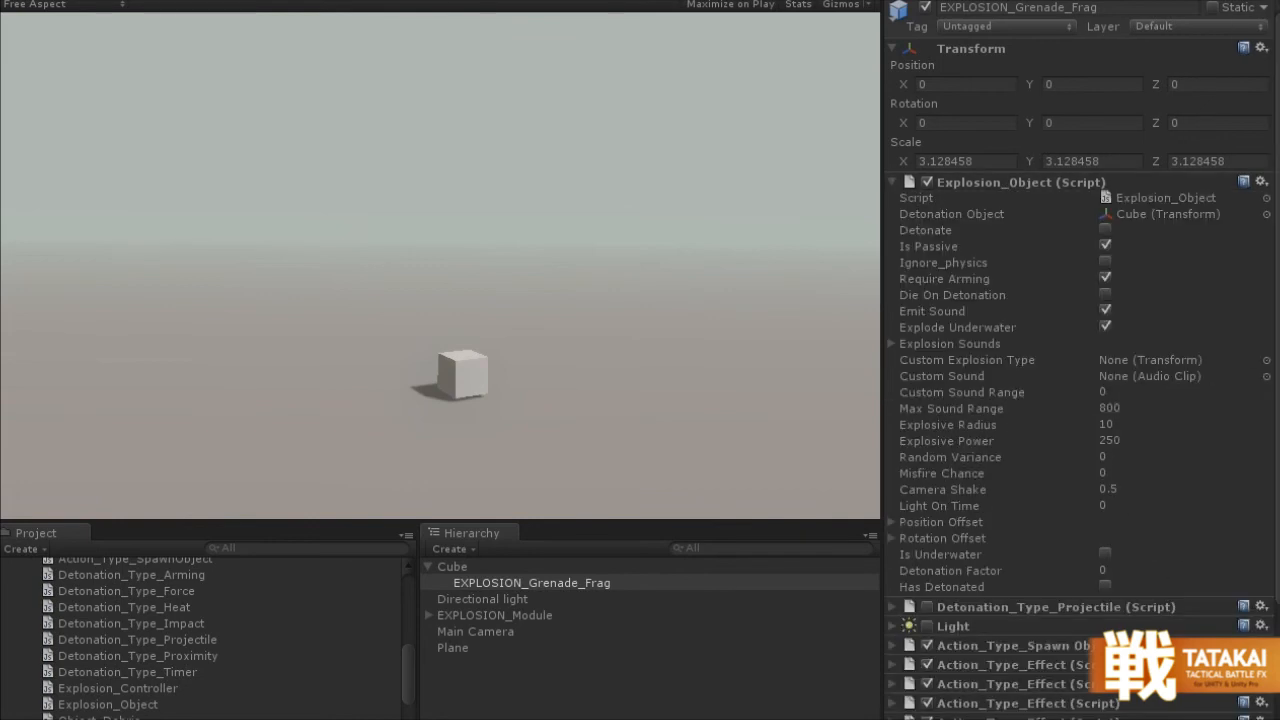
mouse_move(1065, 195)
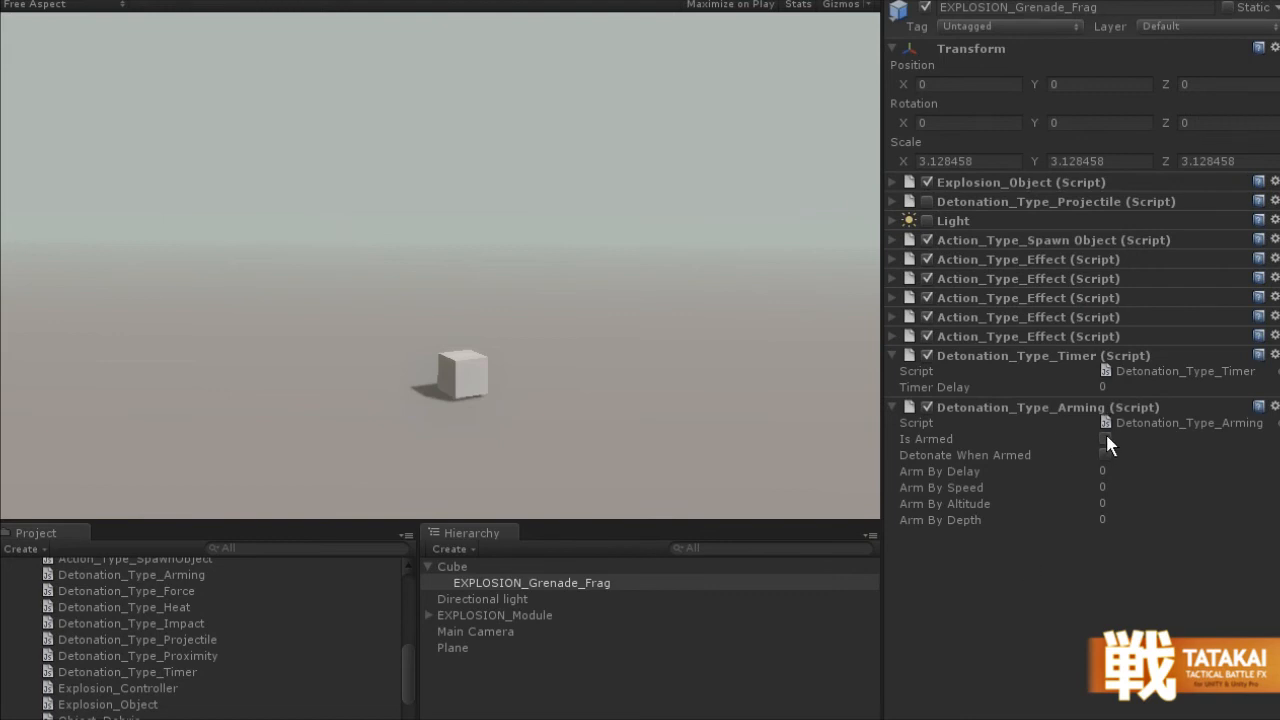
click(1104, 439)
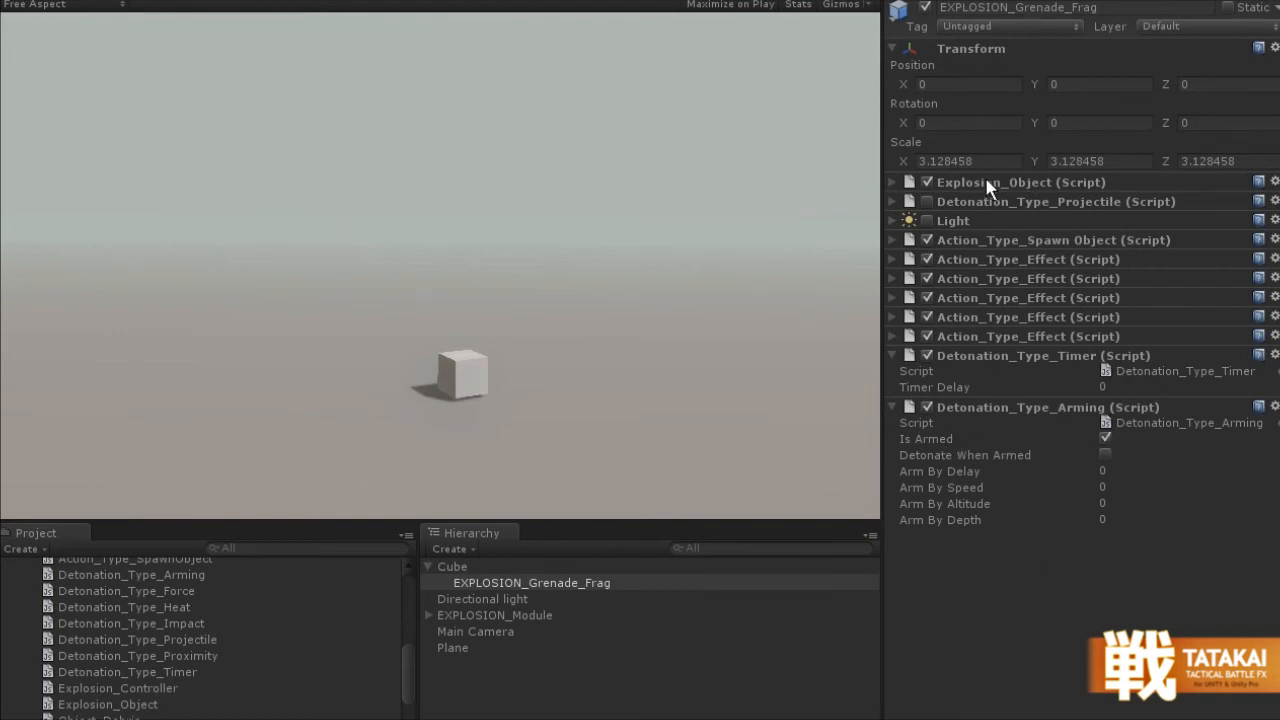
click(891, 182)
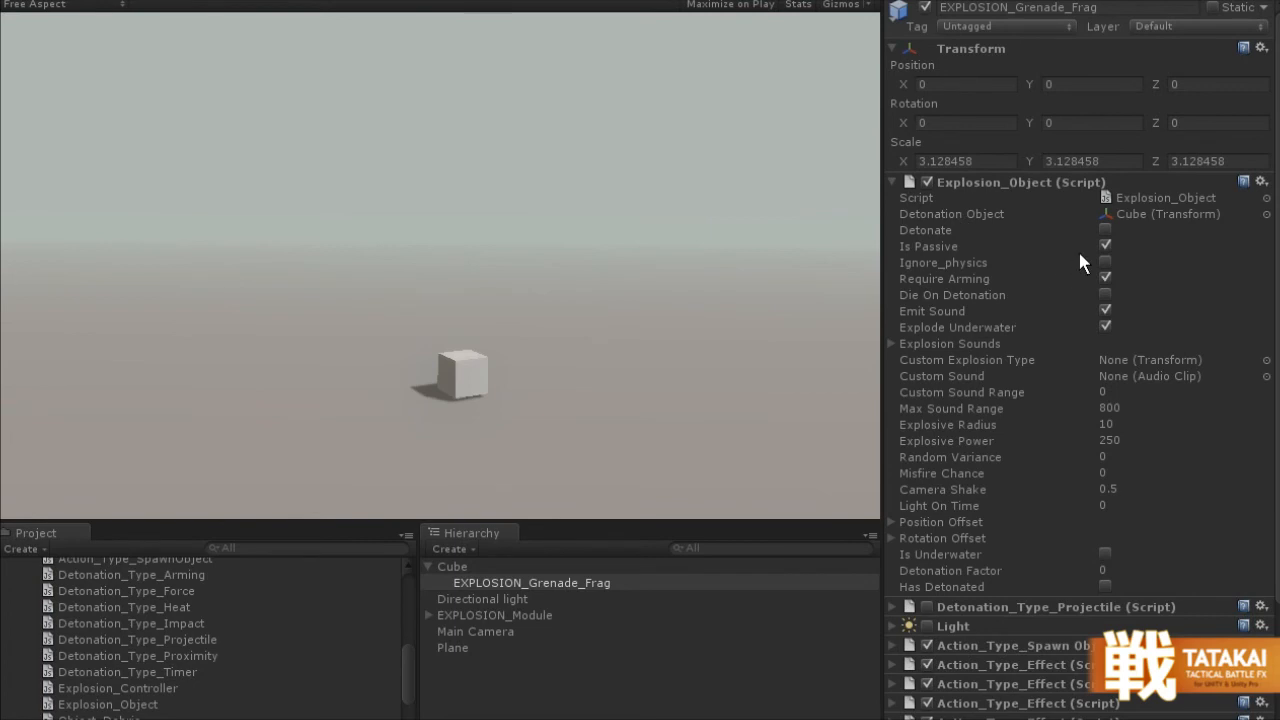
click(1105, 230)
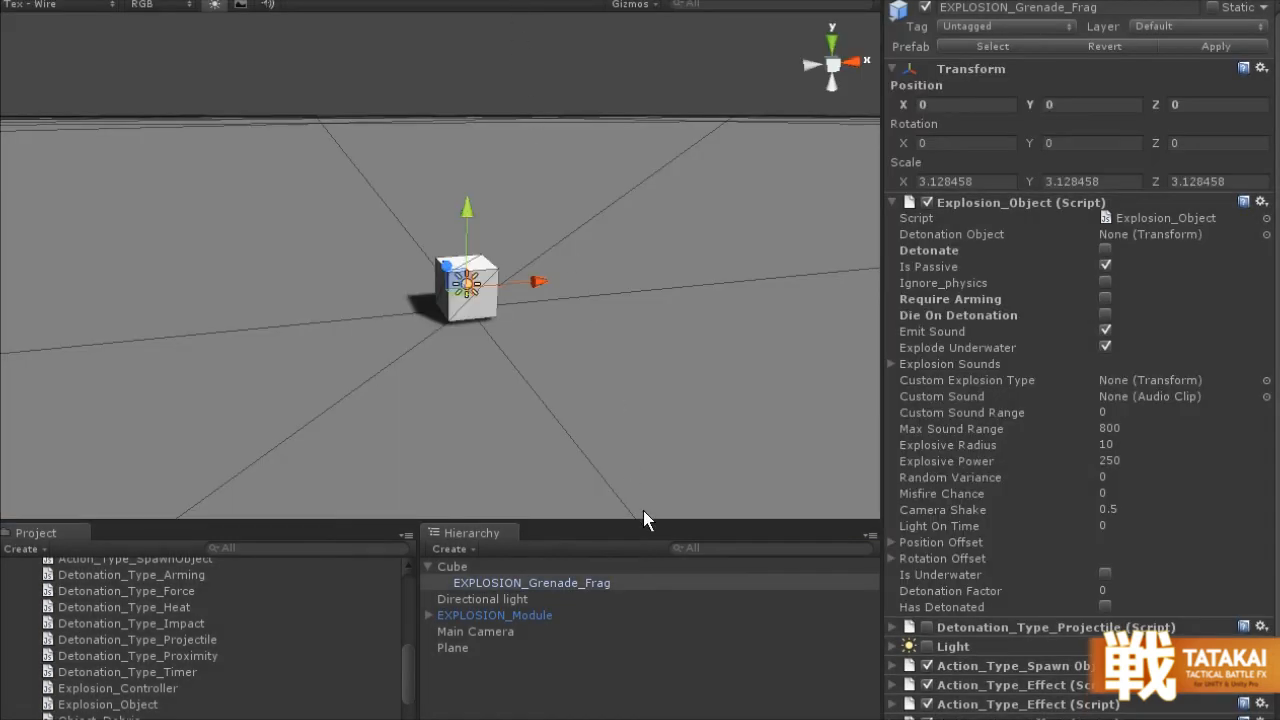
- Collapse Explosion_Object and Detonation_Type_Timer to reveal Action_Type_Spawn Object (force 300, 10–30 spawns)
scroll(up, 3)
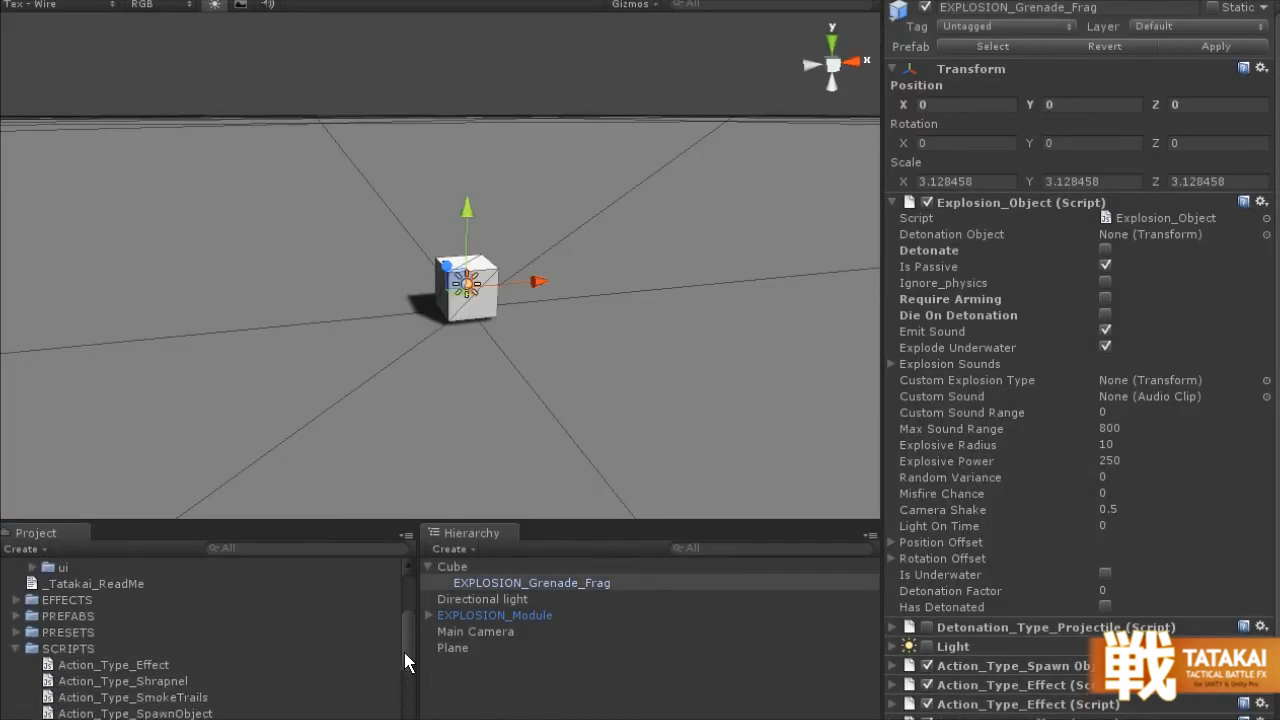
scroll(up, 3)
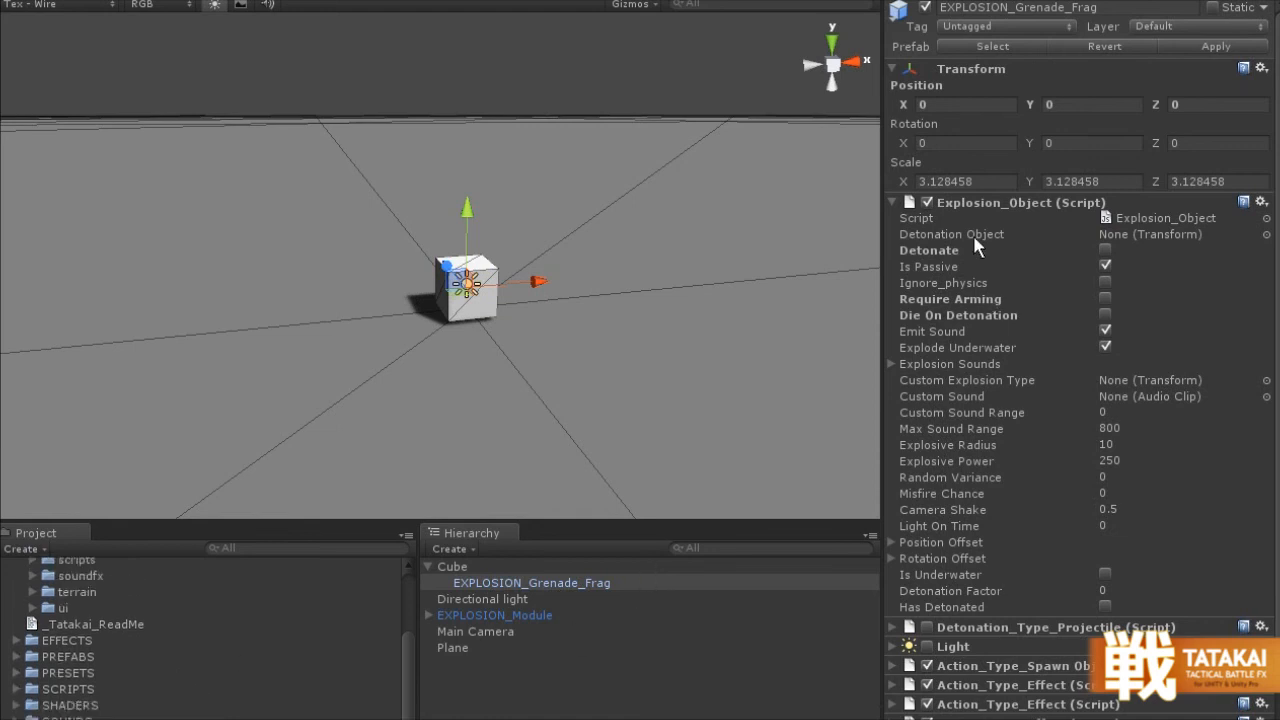
click(892, 202)
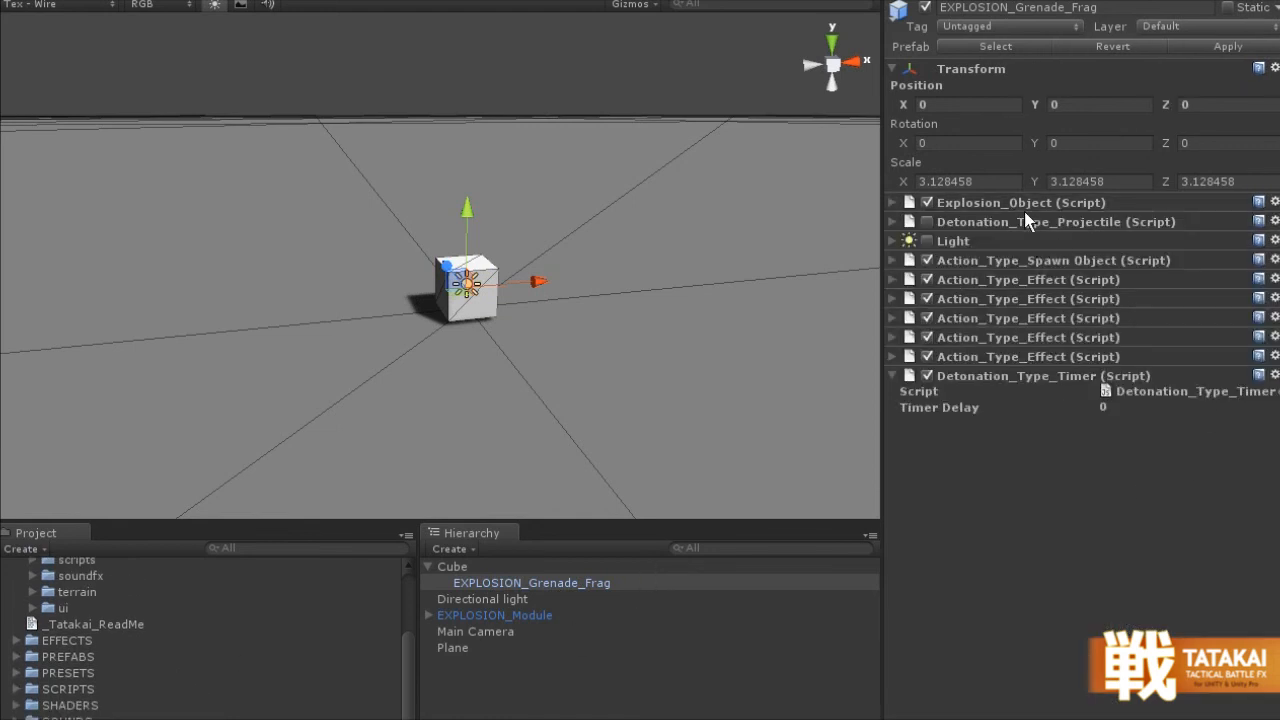
mouse_move(1018, 298)
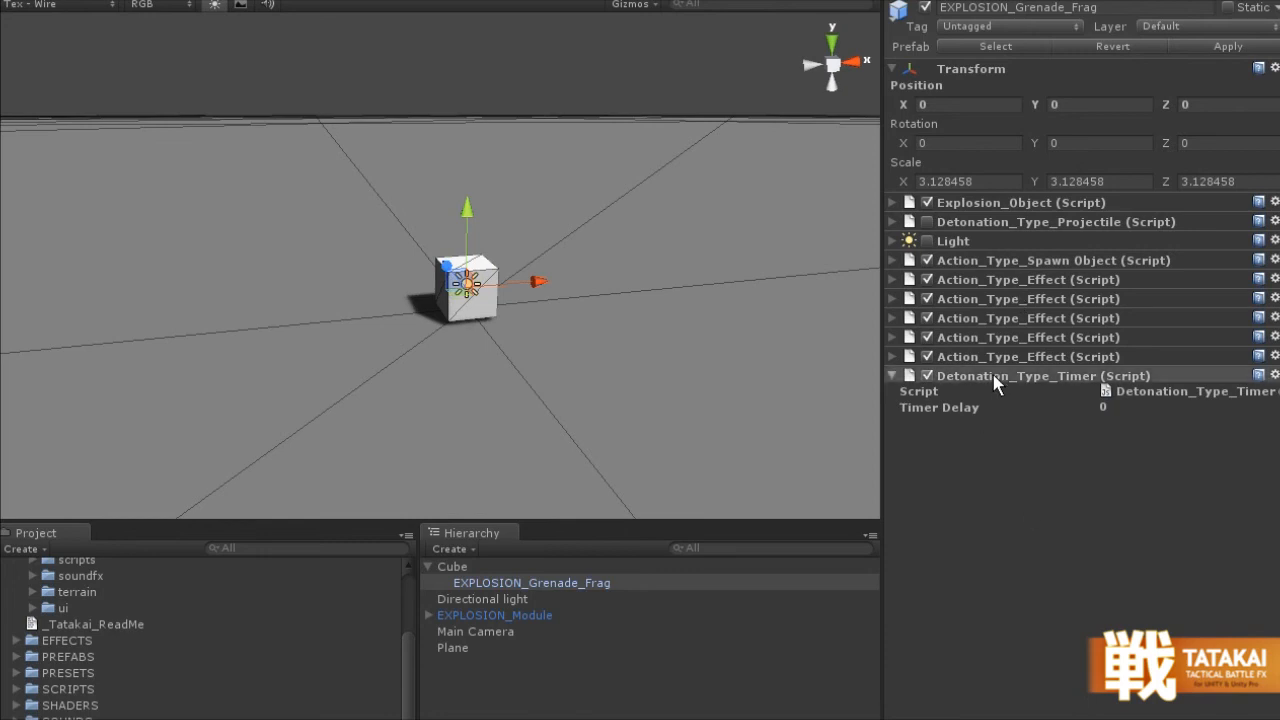
click(892, 375)
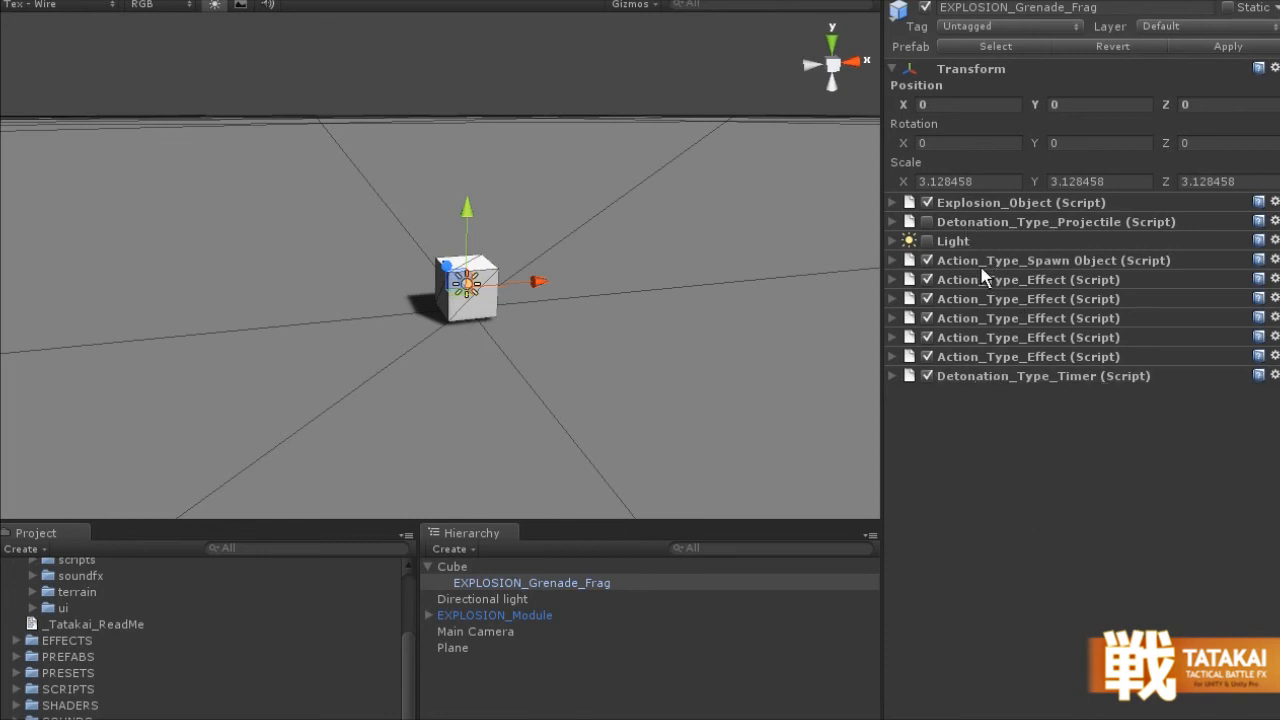
click(892, 260)
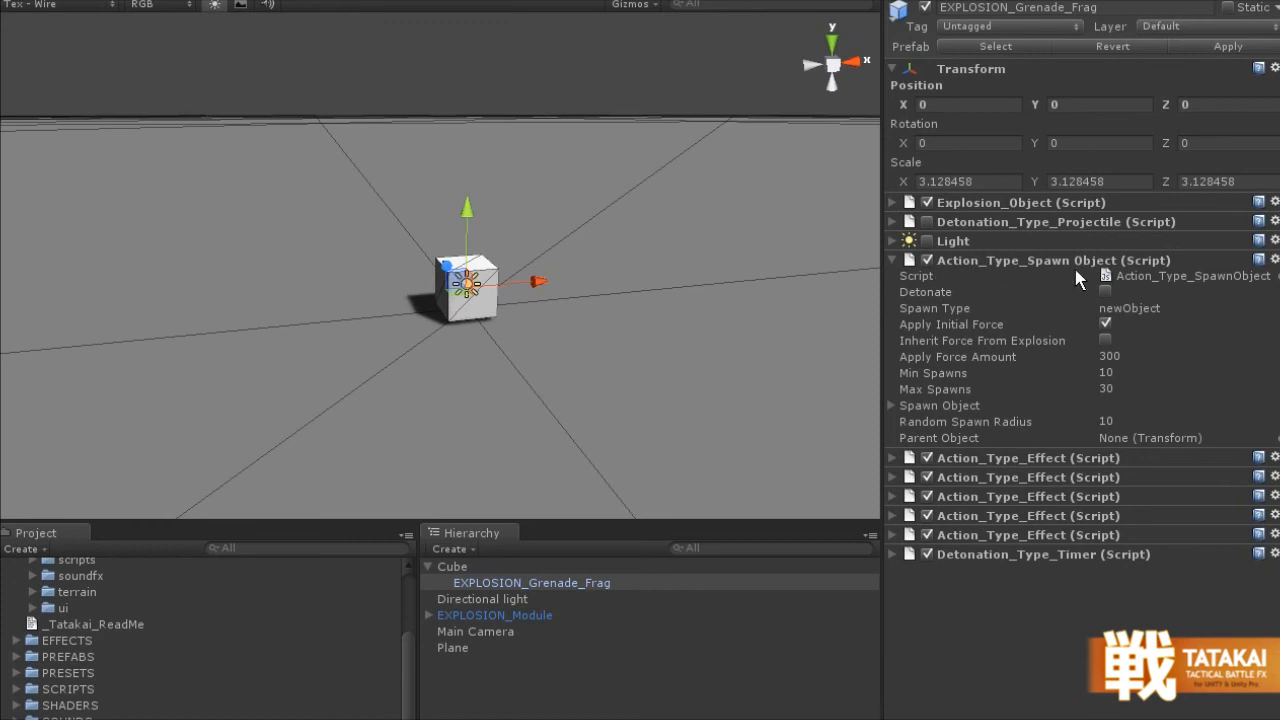
click(891, 457)
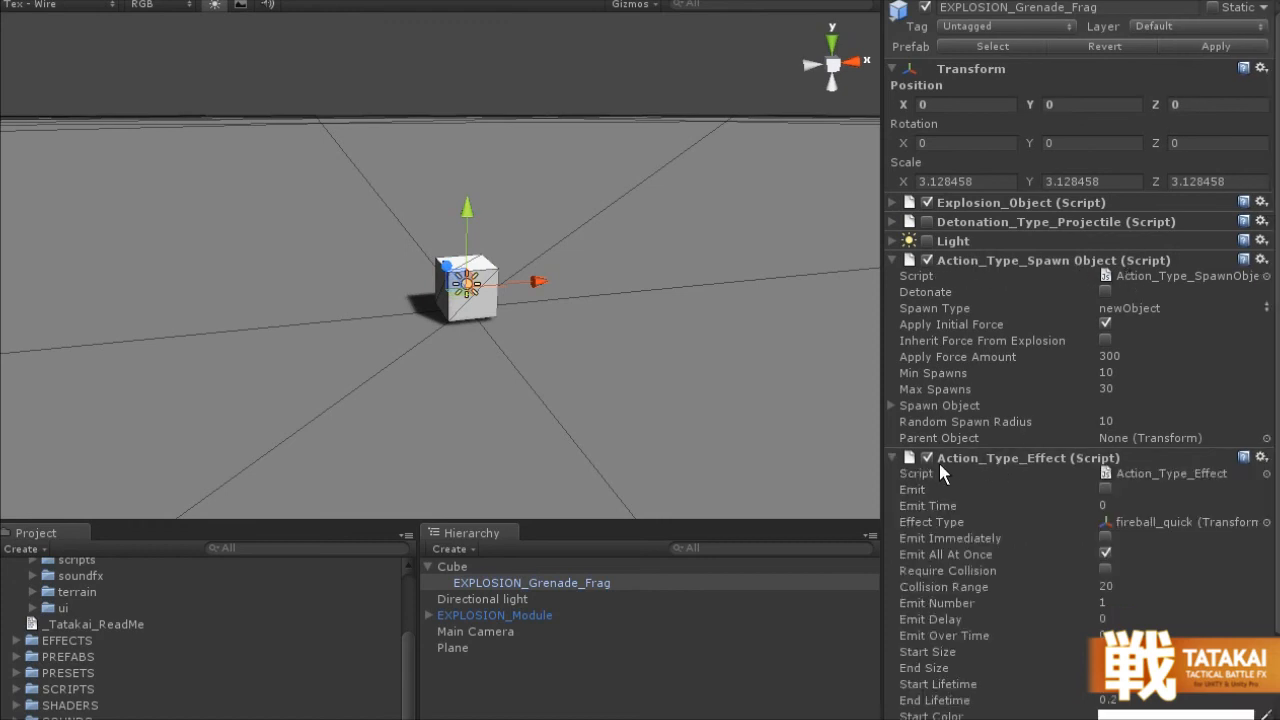
mouse_move(1058, 479)
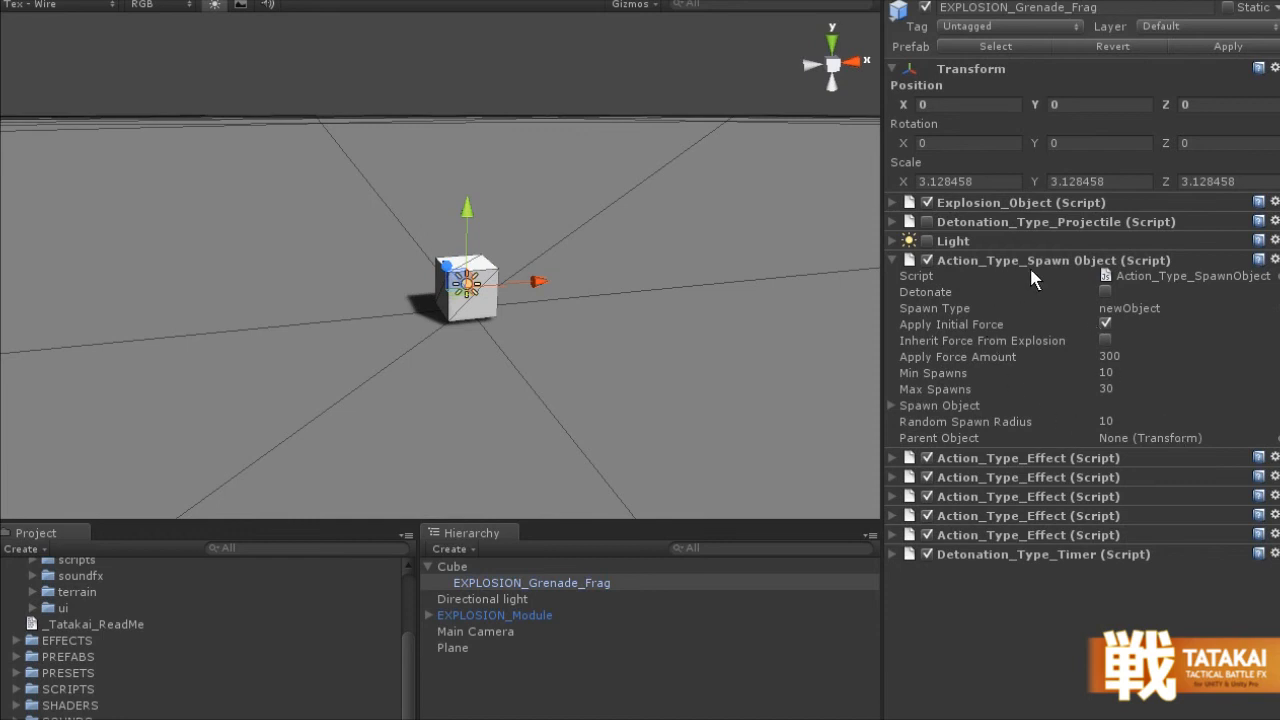
mouse_move(950, 410)
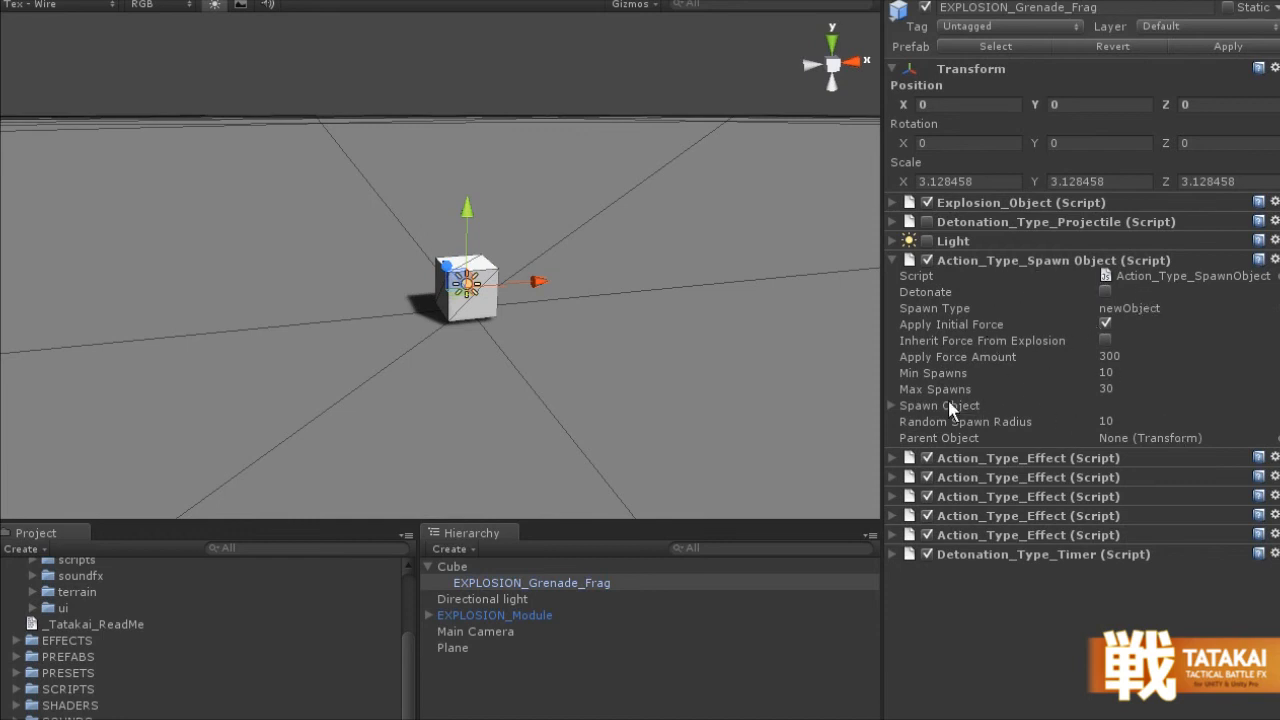
- Ping DEBRIS_Sparks from the spawn list's Element 0, then fold the spawn action away
click(890, 405)
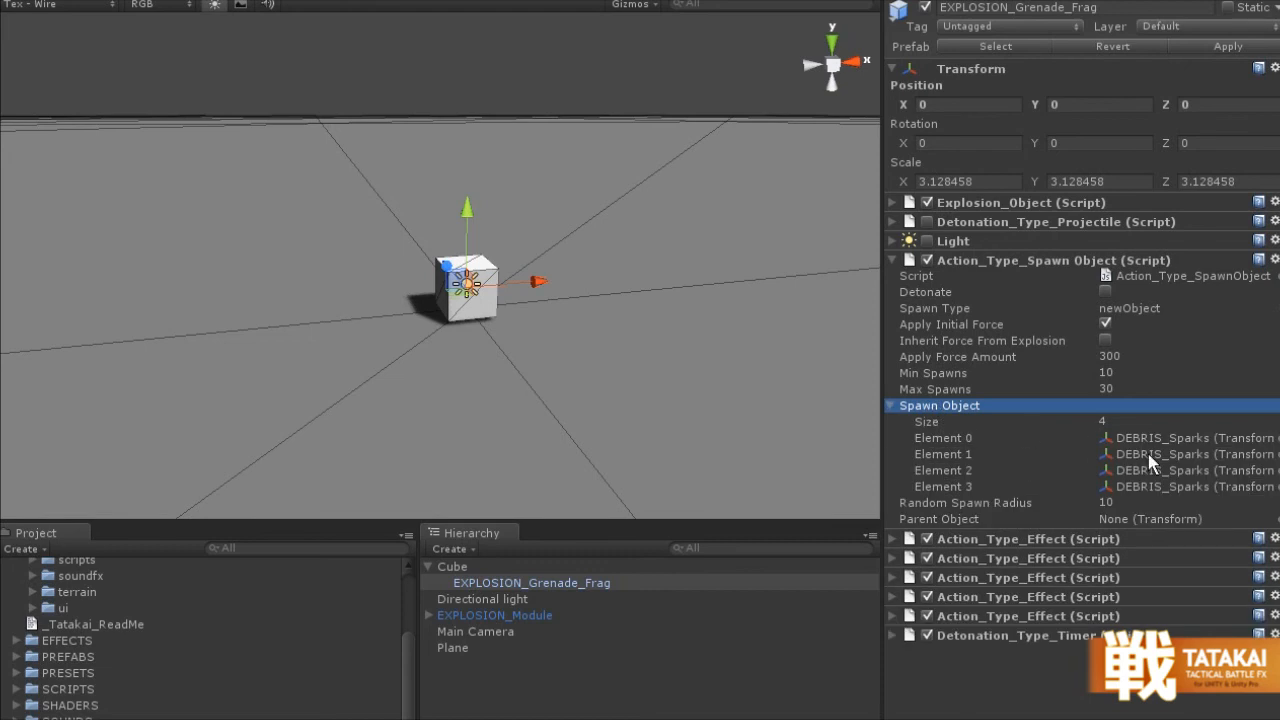
click(942, 438)
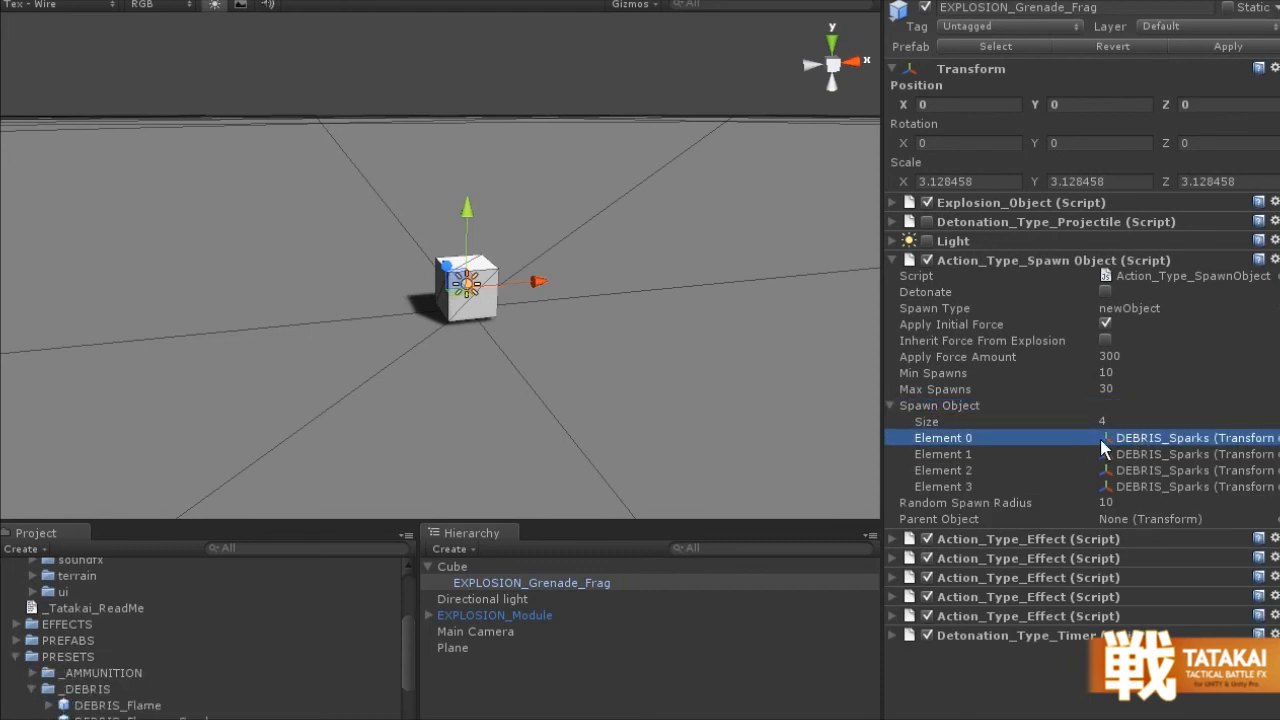
scroll(down, 3)
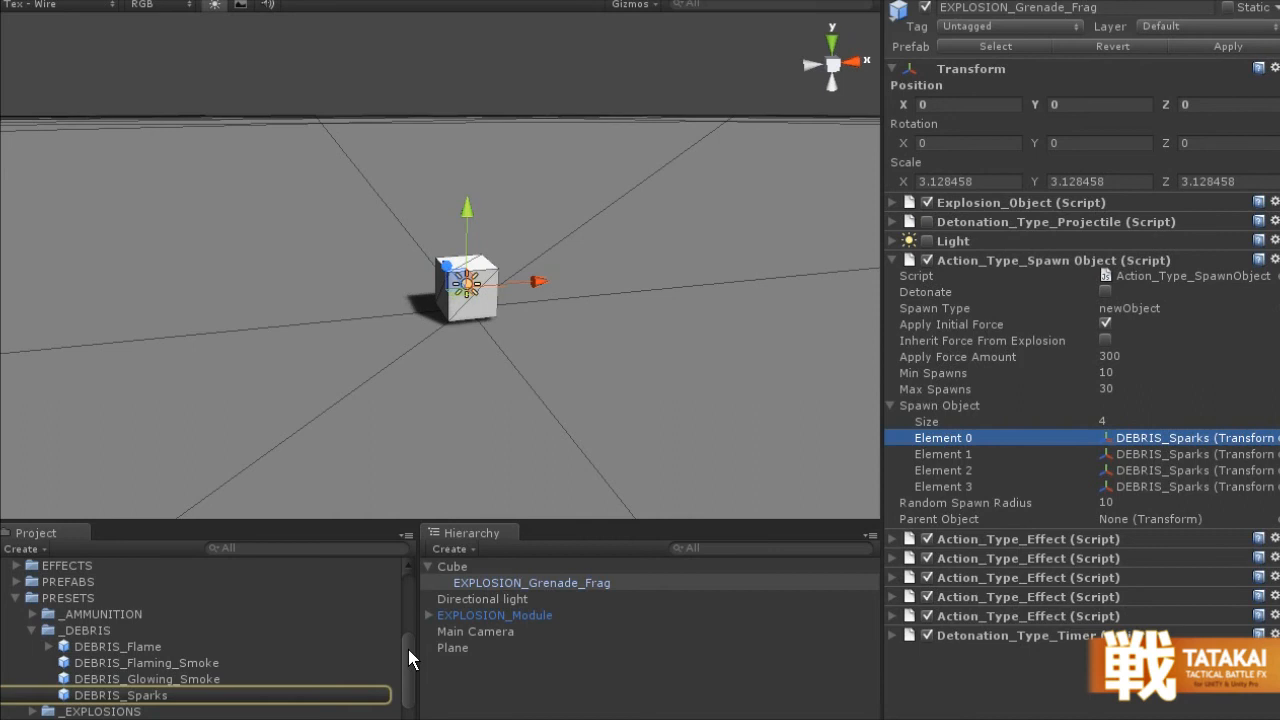
mouse_move(1147, 462)
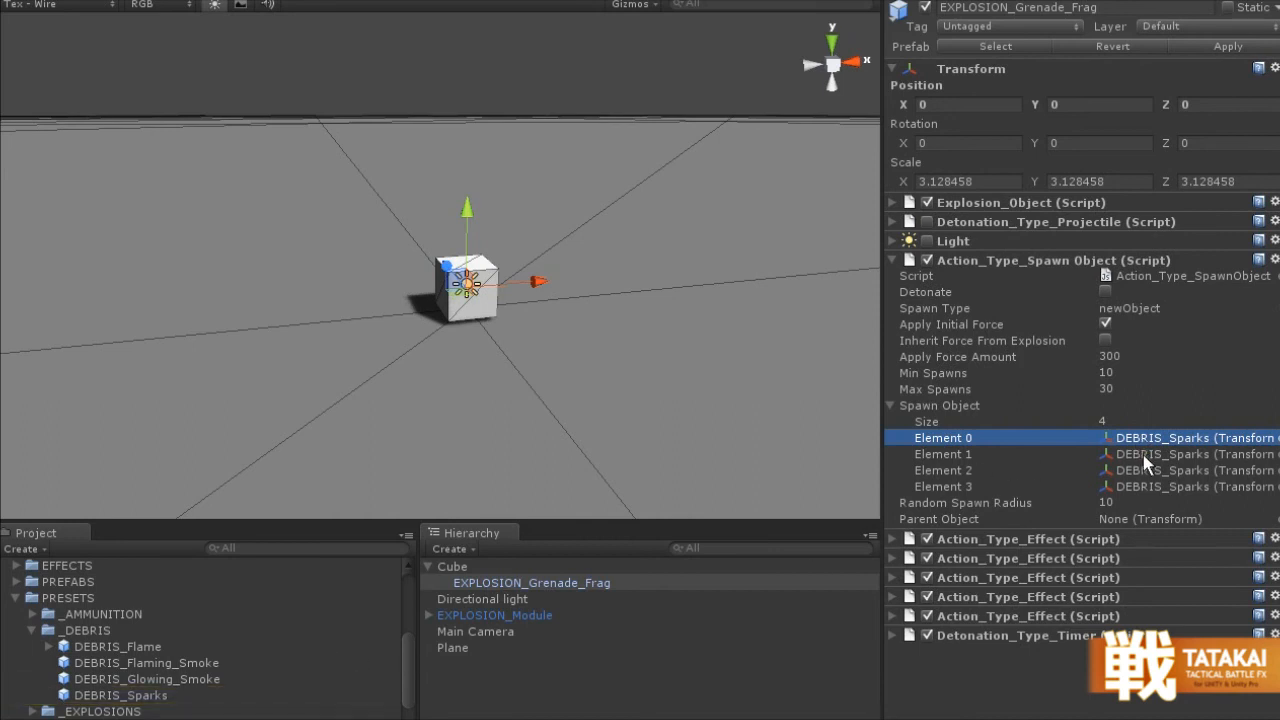
scroll(up, 3)
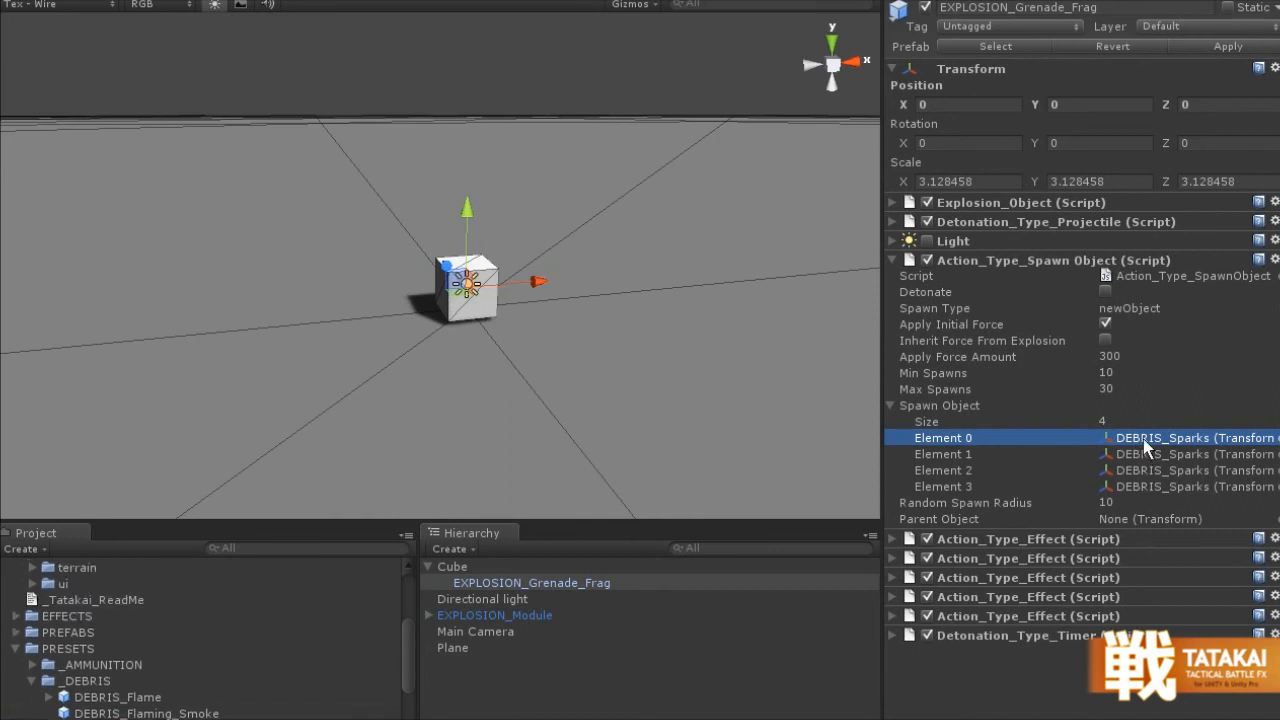
click(891, 260)
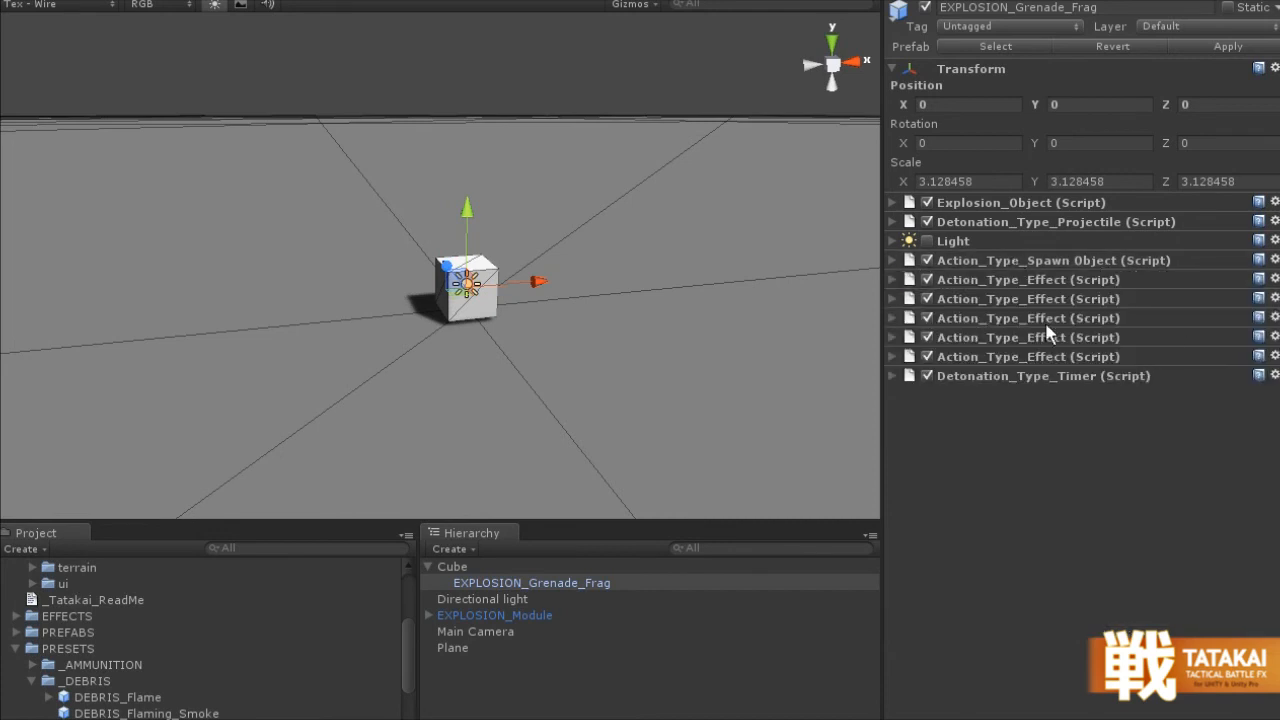
click(891, 279)
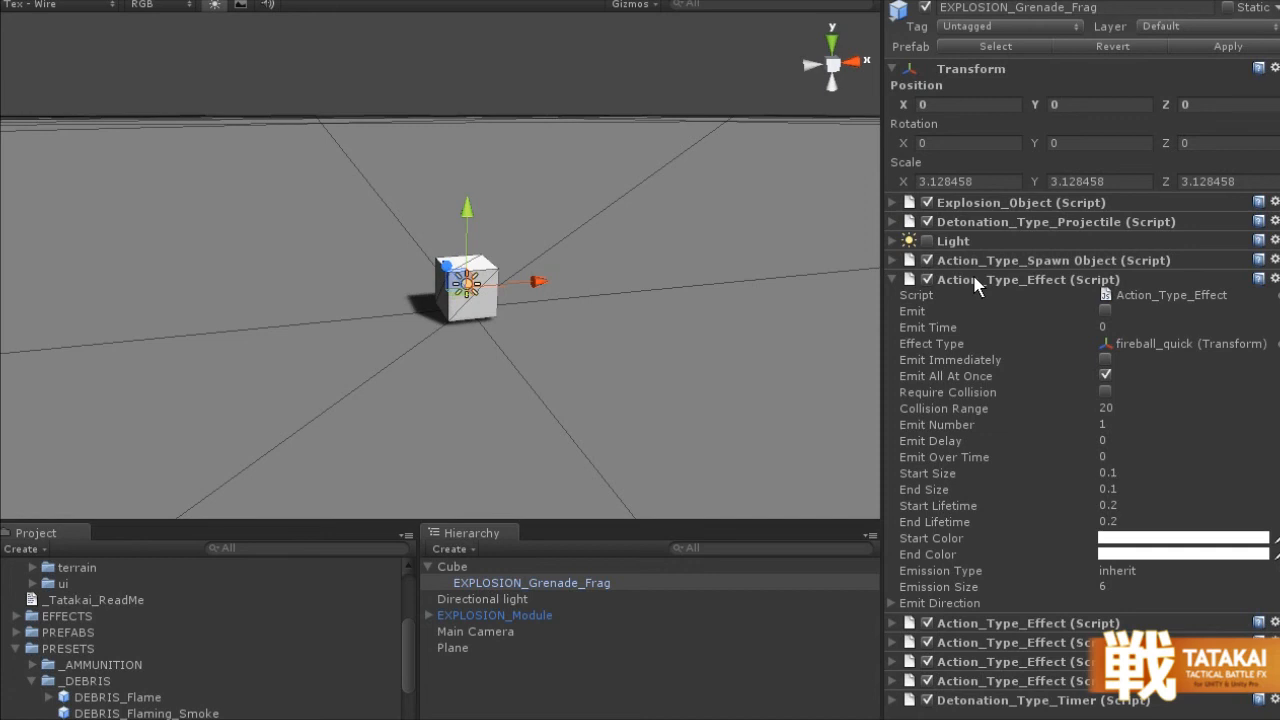
mouse_move(1147, 357)
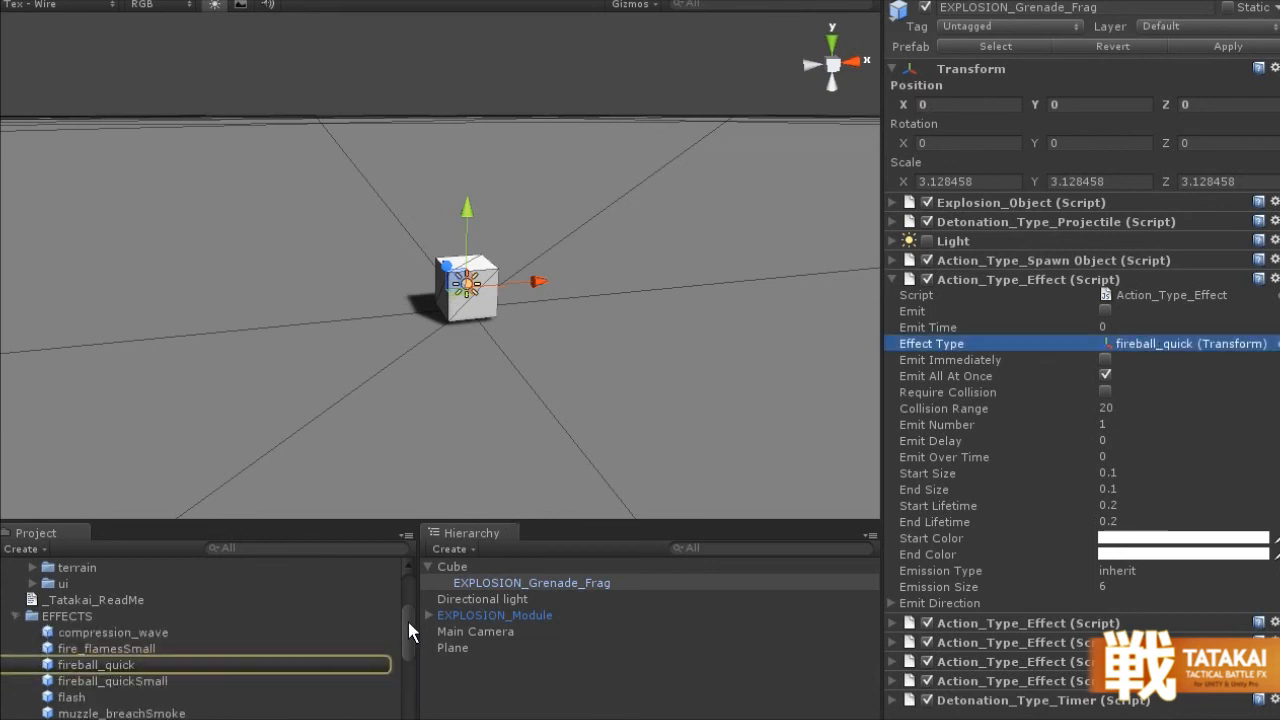
- Trace fireball_quick to the EFFECTS folder, then collapse it and reselect the frag grenade
scroll(down, 3)
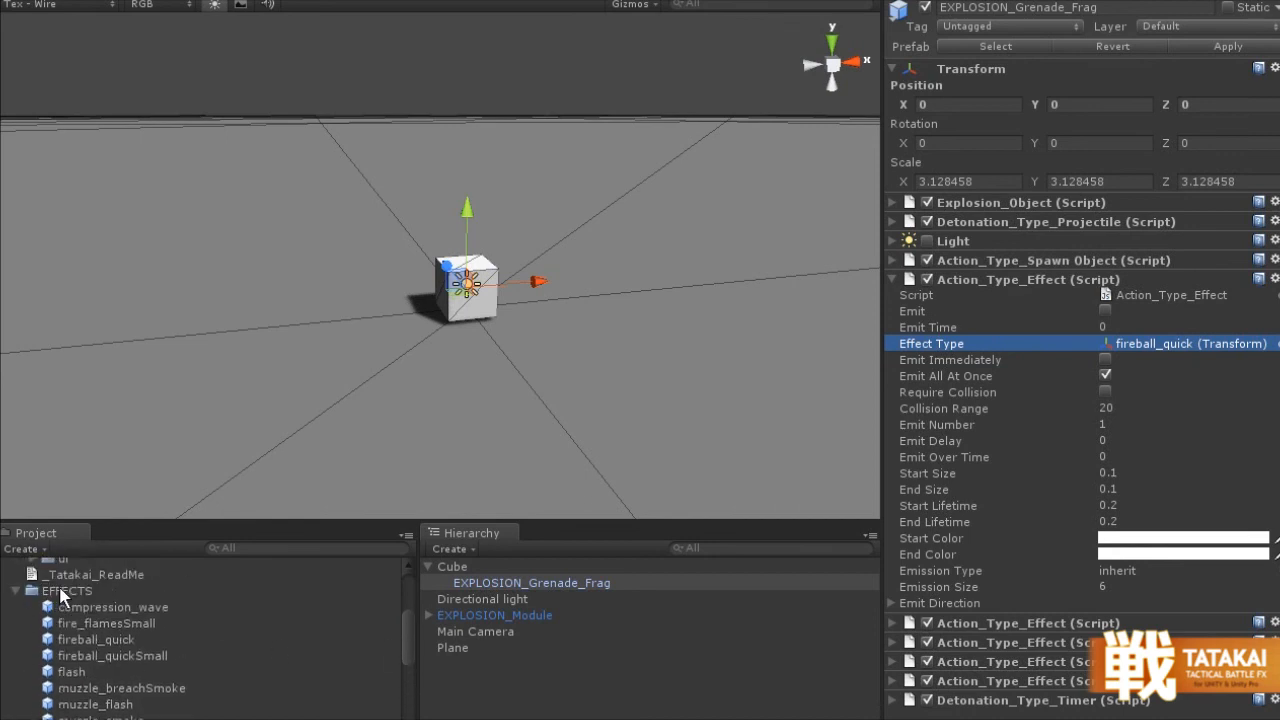
click(66, 590)
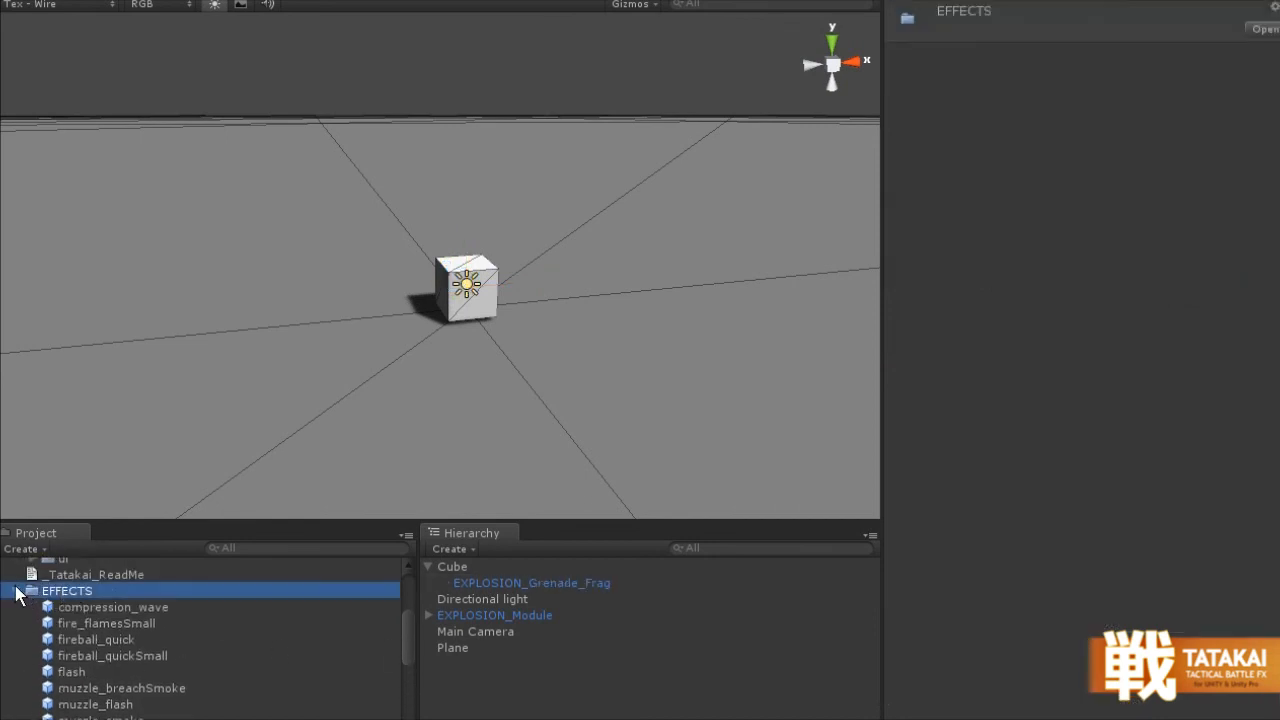
click(531, 582)
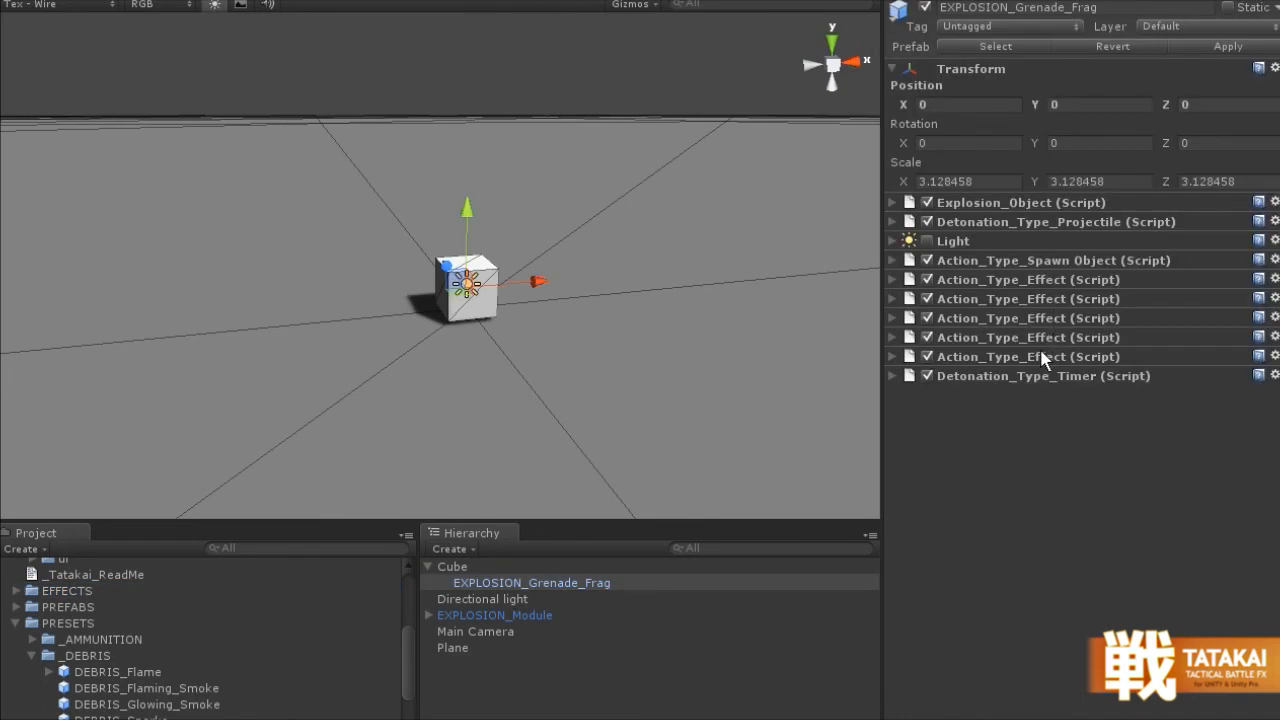
mouse_move(685, 103)
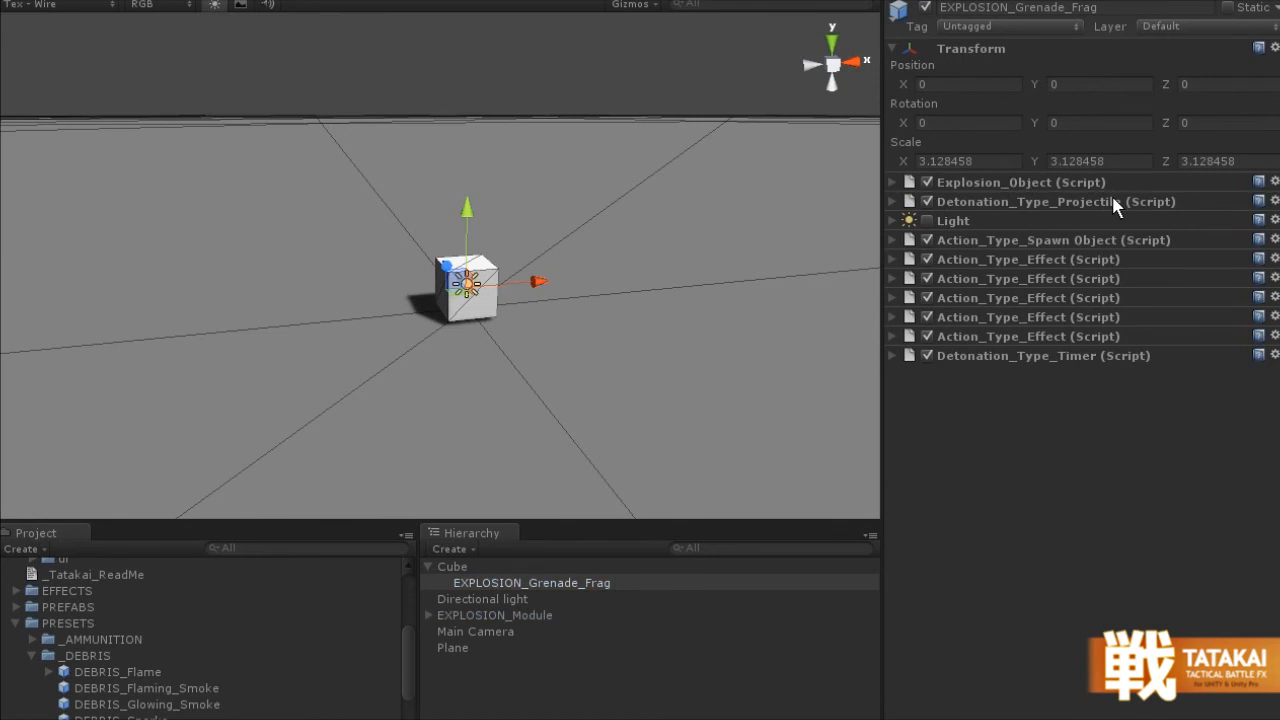
- Review the fireball_quick and smoke_small_smolder effect actions, then tick Is Passive on Explosion_Object
click(891, 259)
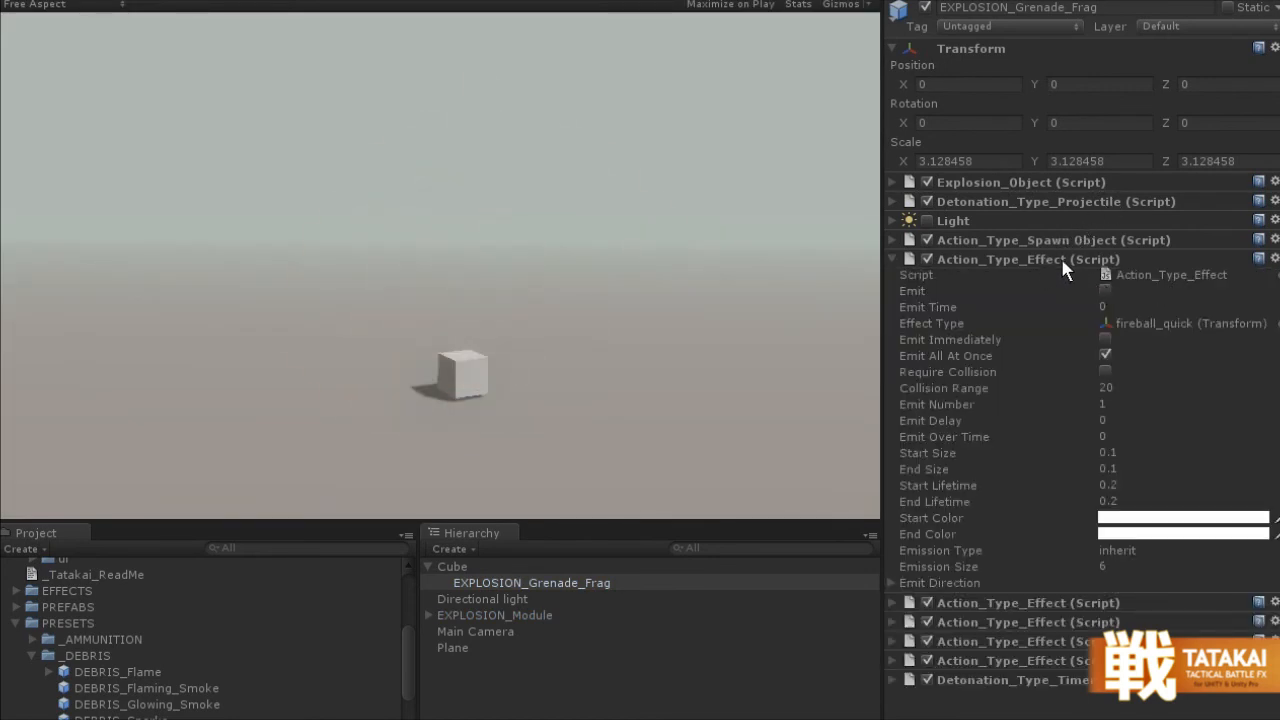
click(891, 259)
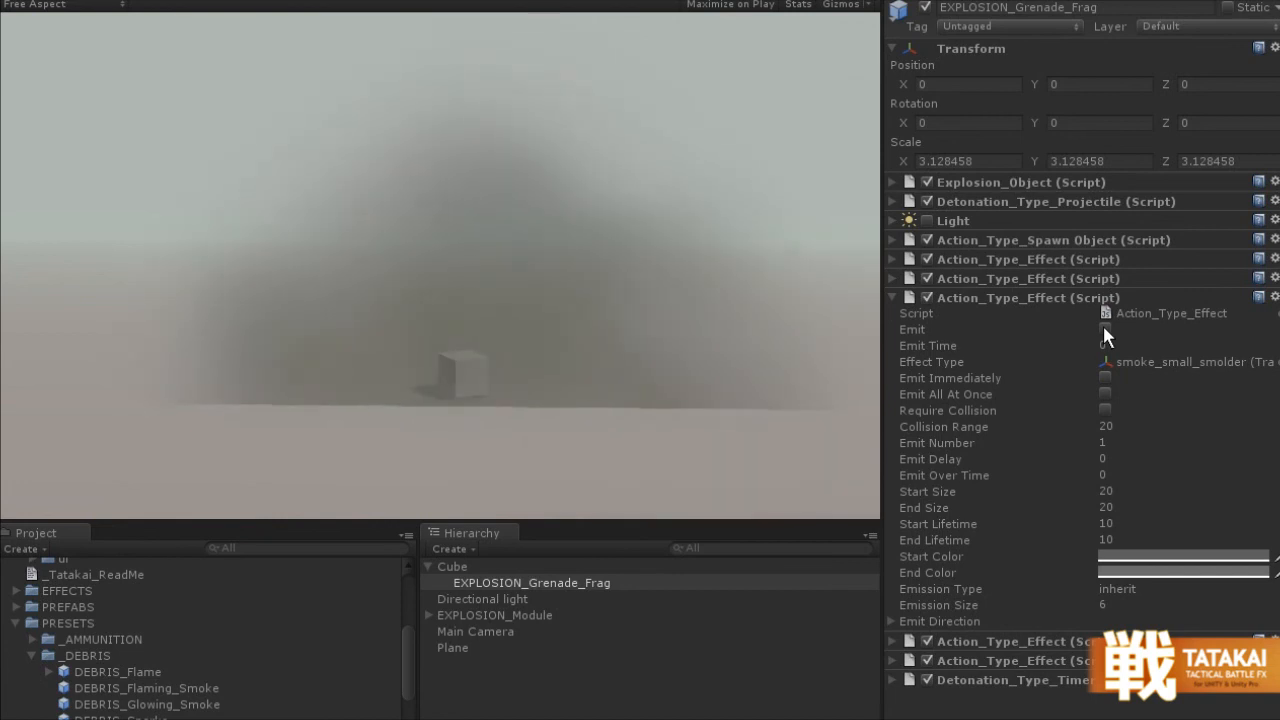
click(891, 297)
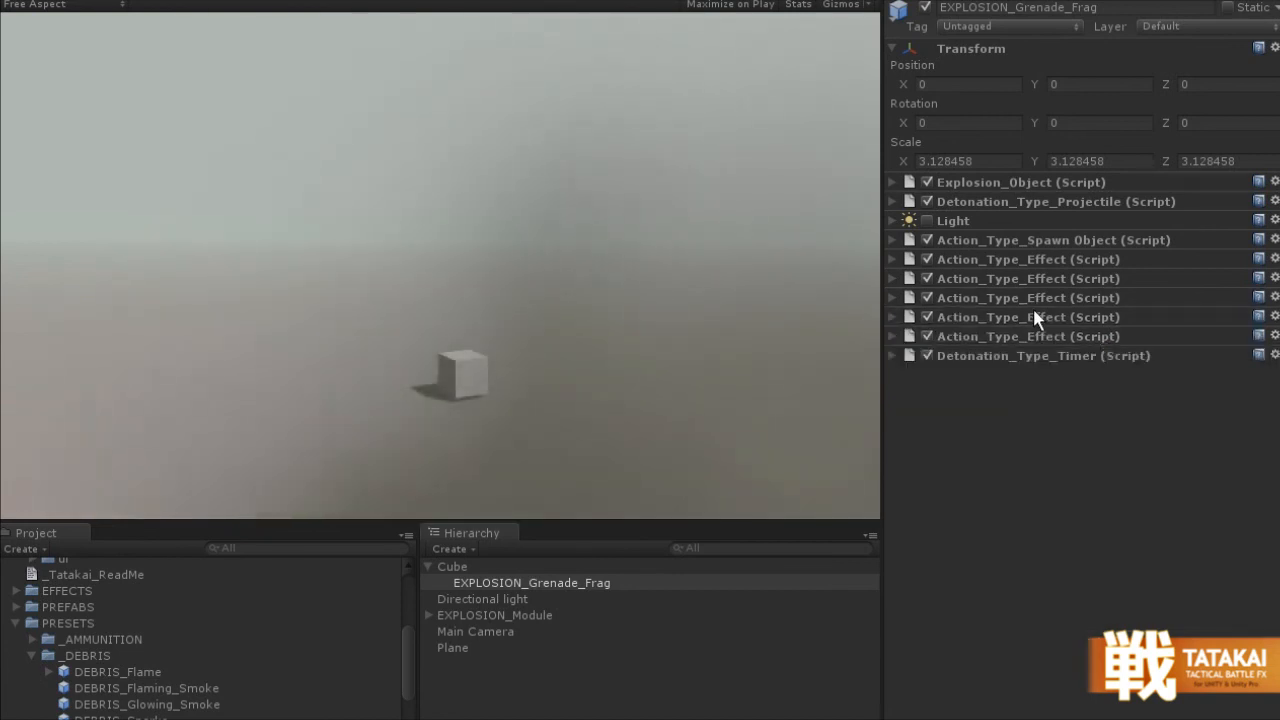
click(891, 317)
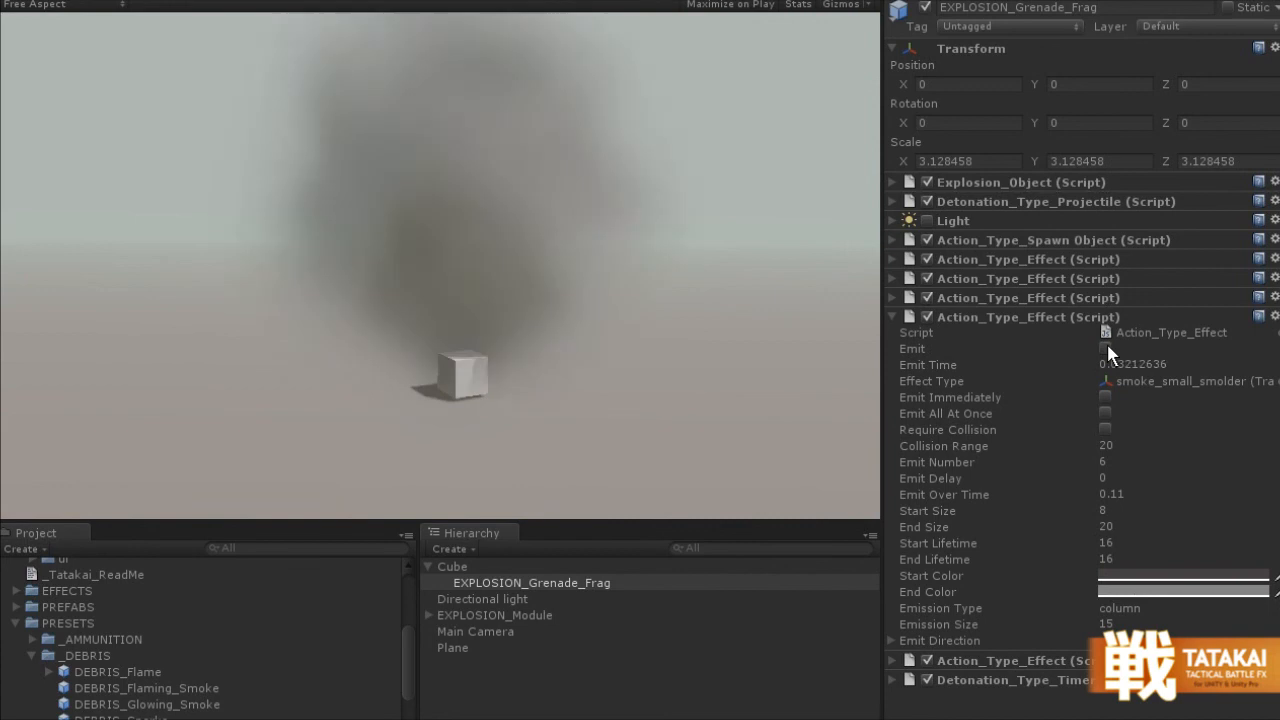
click(891, 317)
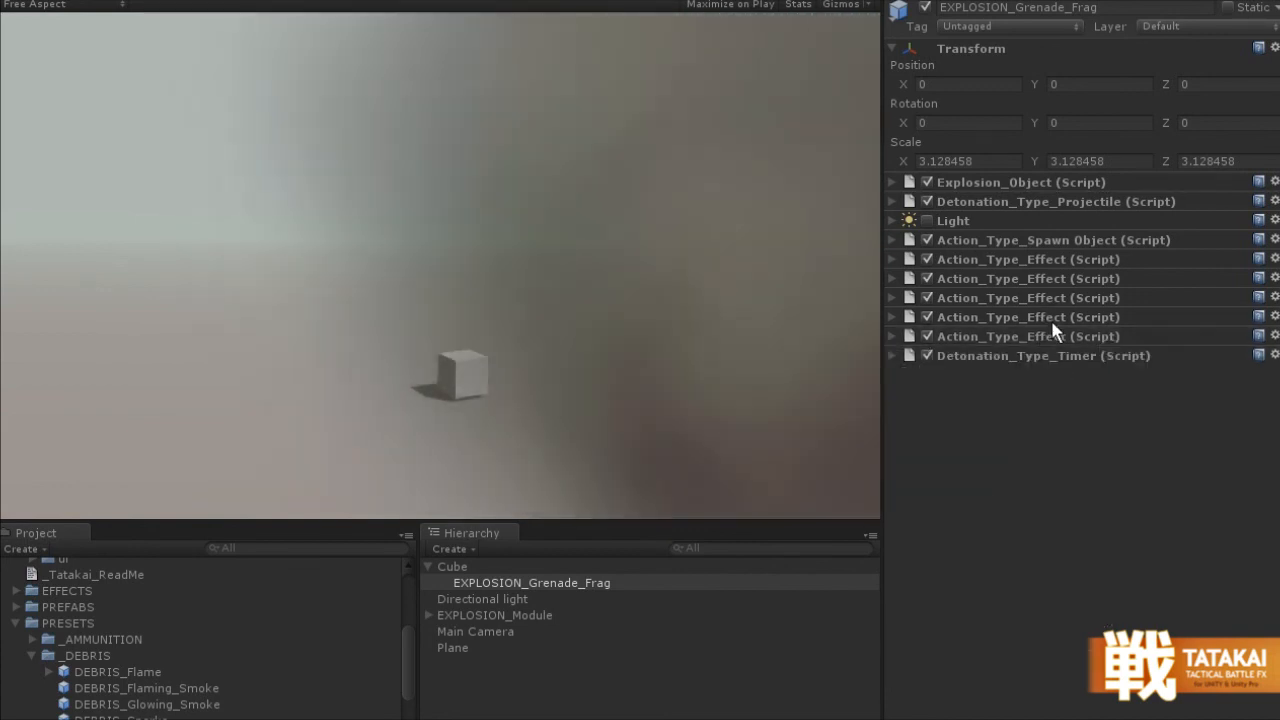
click(891, 336)
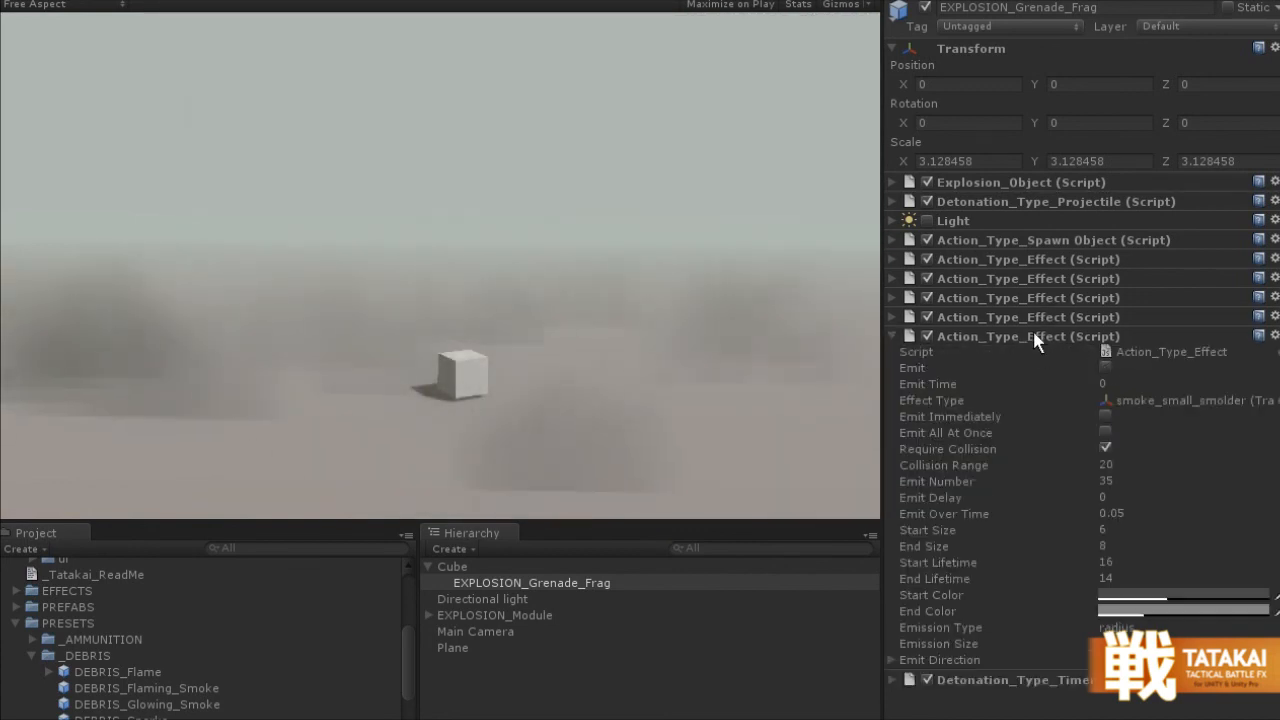
click(891, 182)
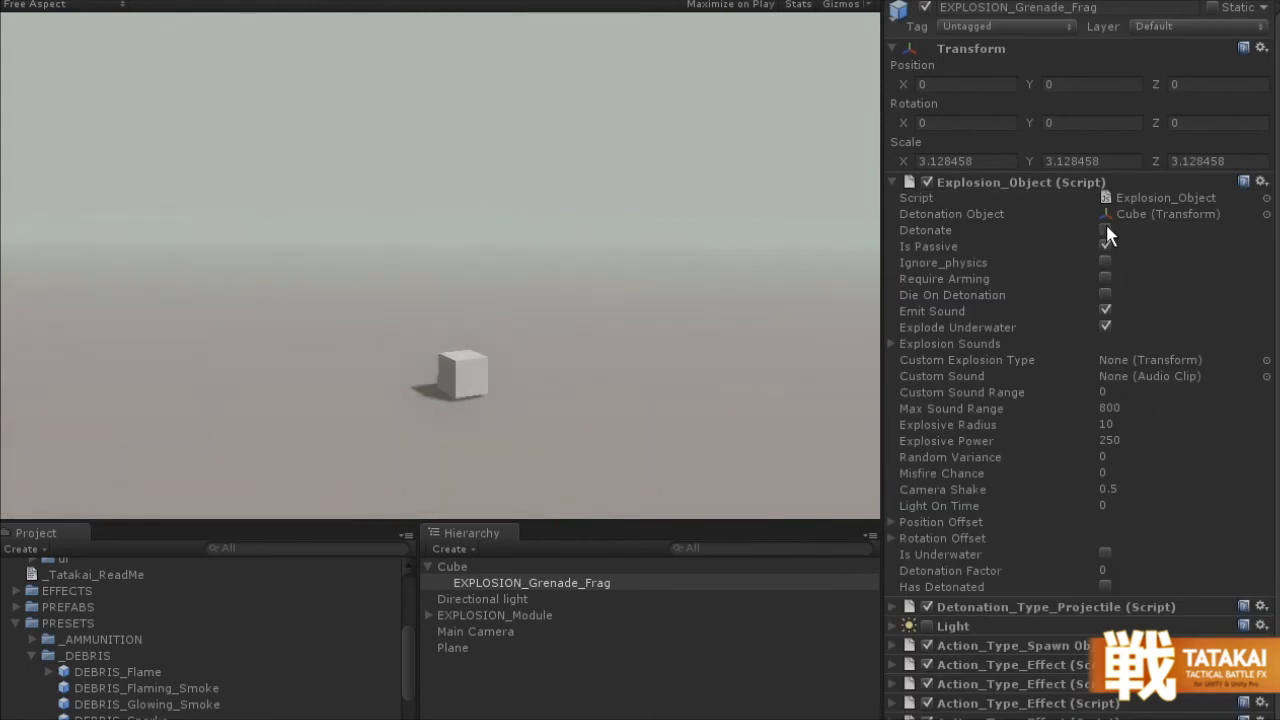
click(1106, 230)
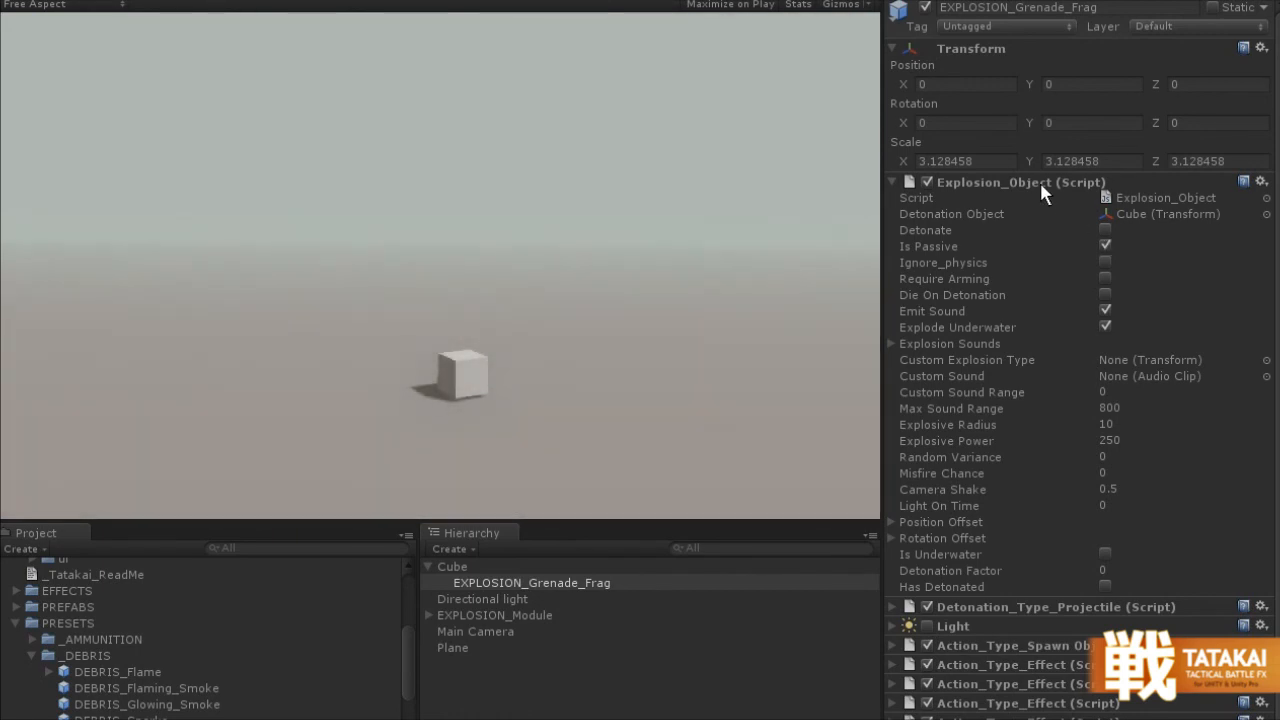
- Collapse the Explosion_Object (Script) component in the Inspector
click(892, 182)
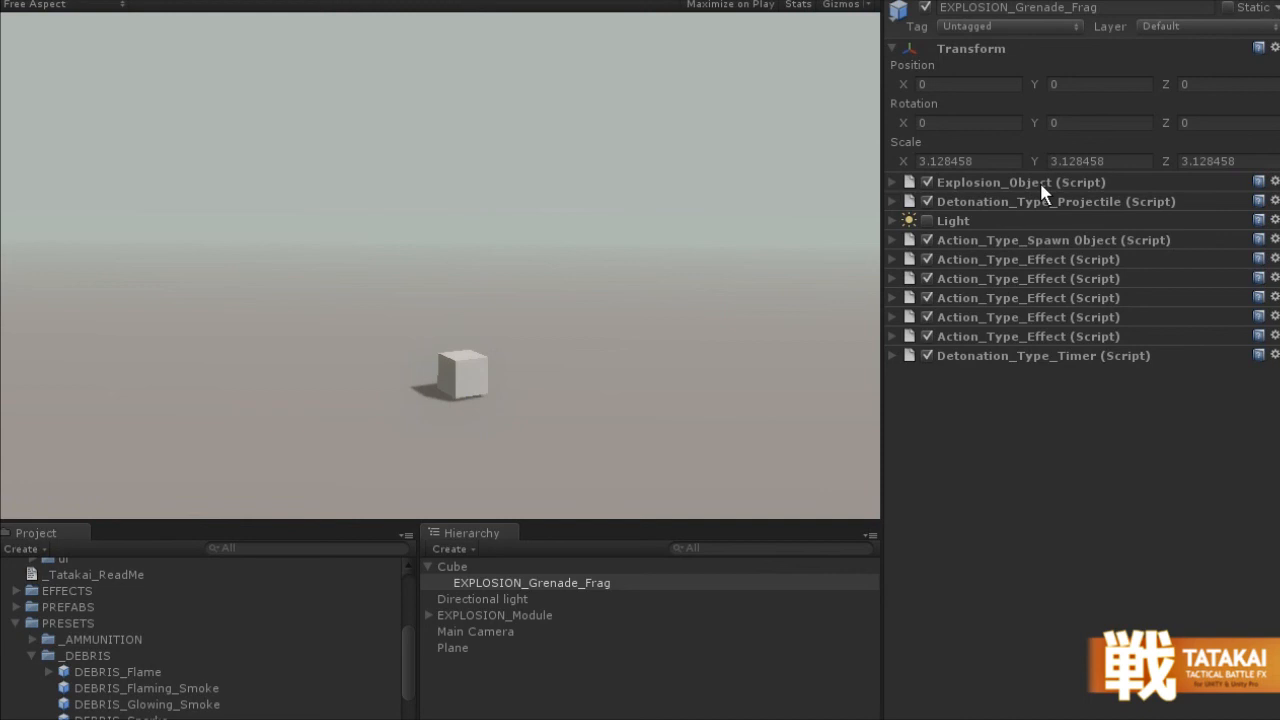
mouse_move(1022, 363)
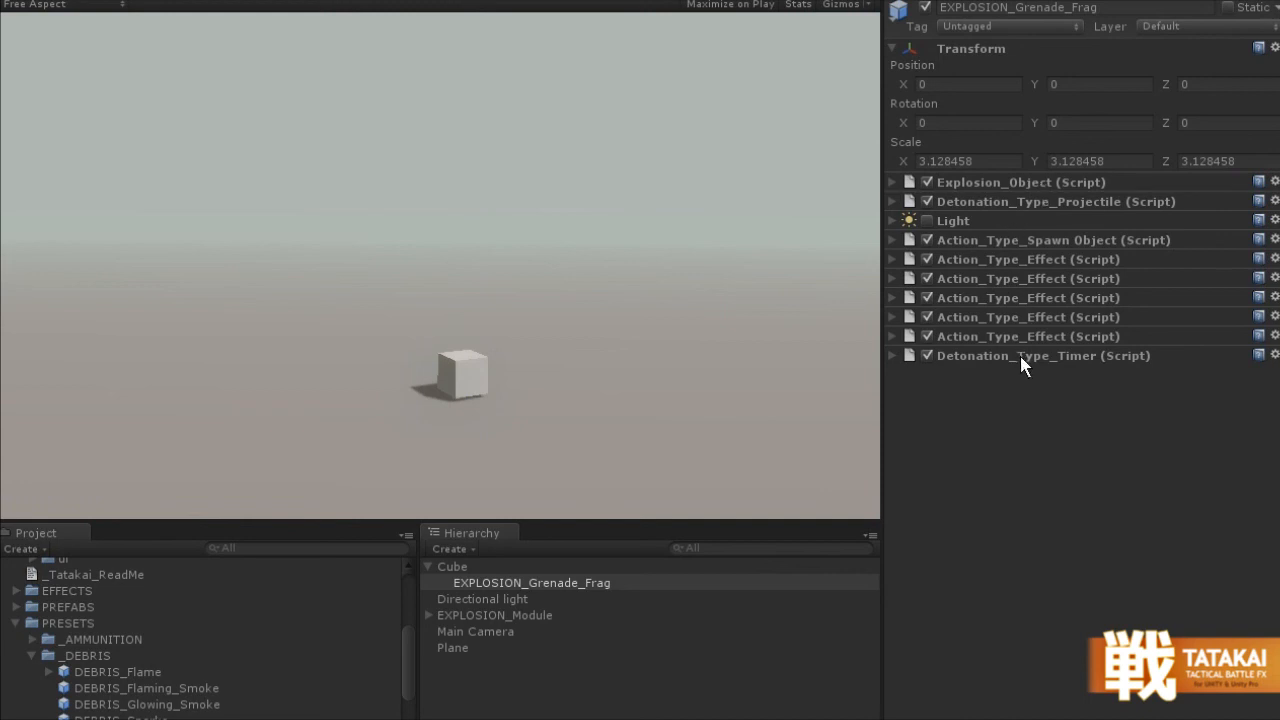
mouse_move(1092, 248)
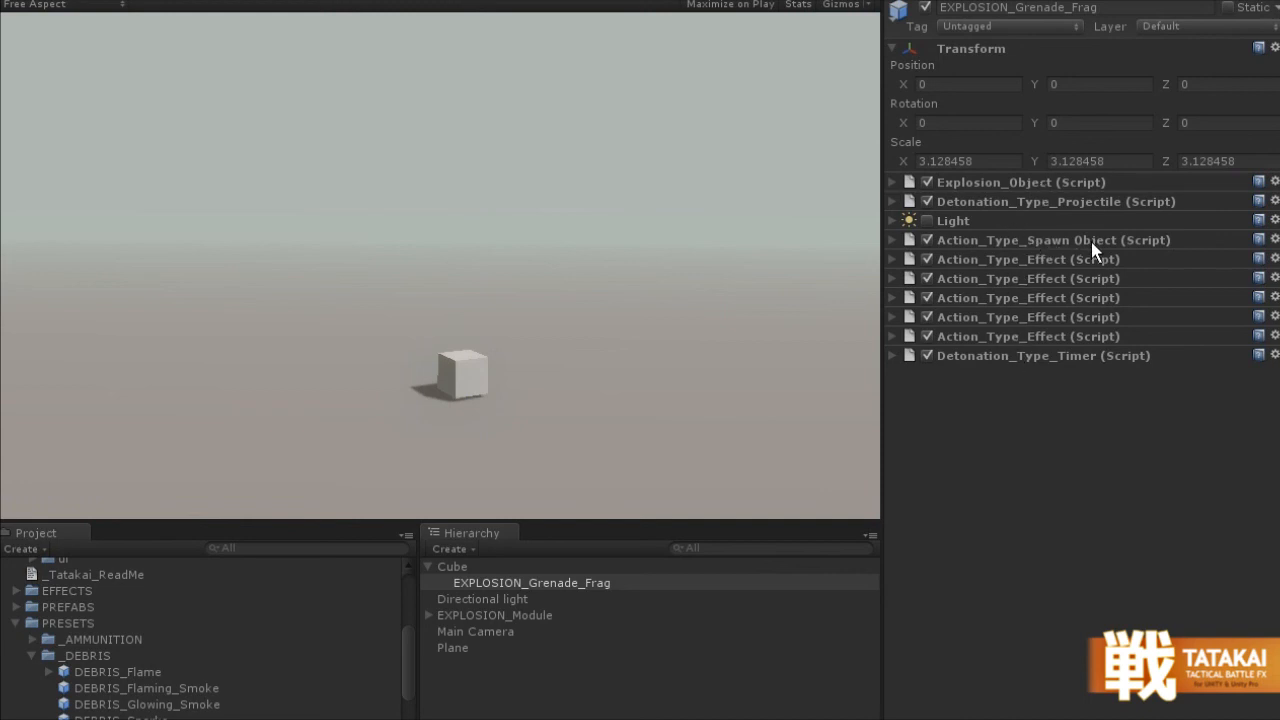
mouse_move(1073, 380)
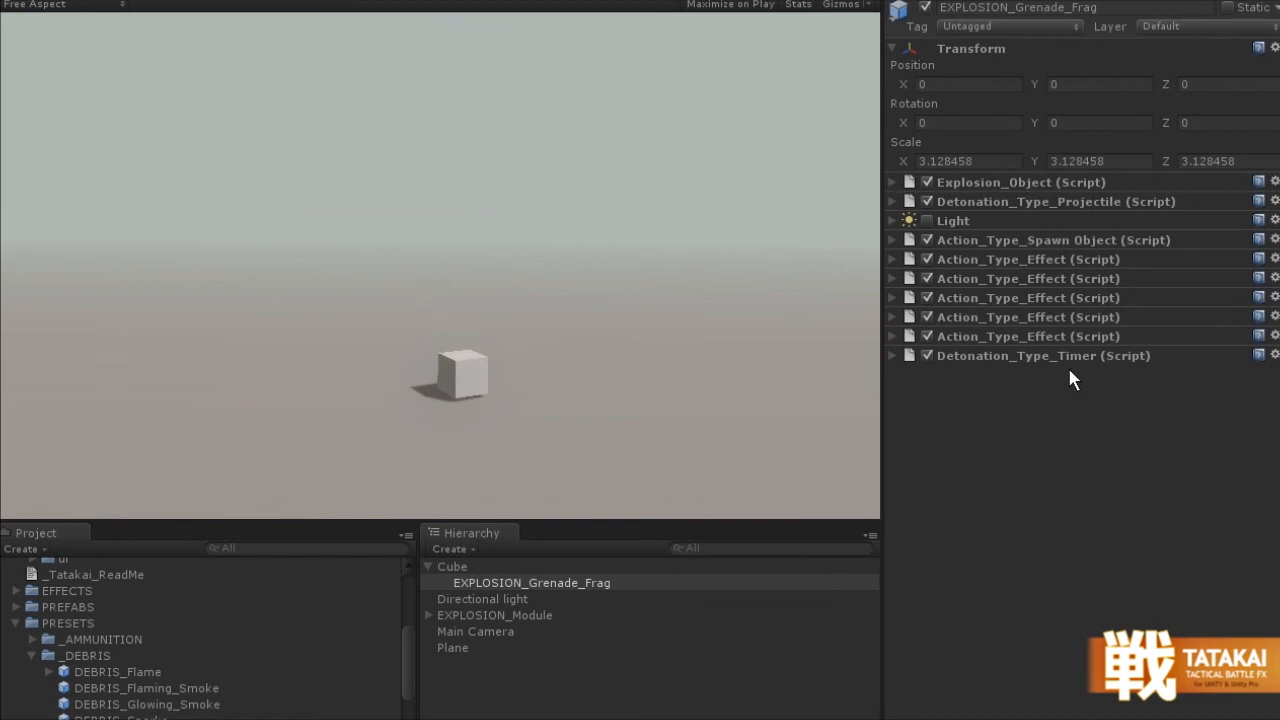
mouse_move(1121, 459)
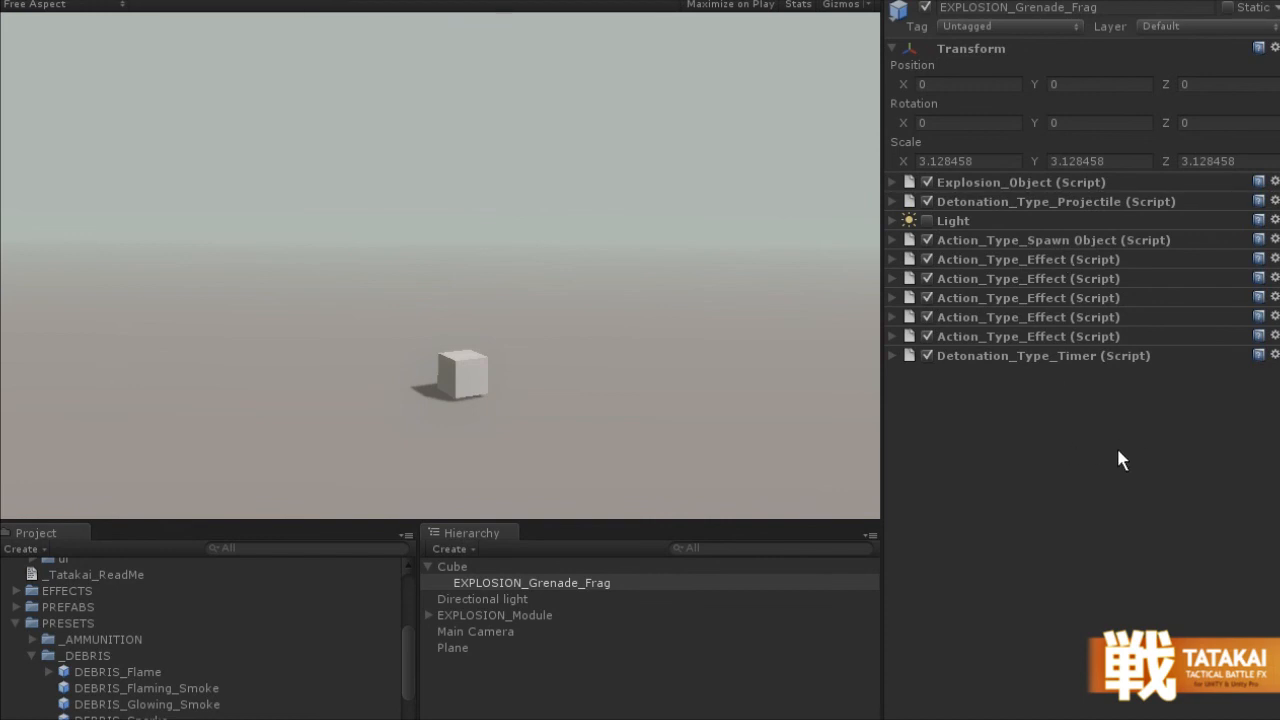
mouse_move(1008, 357)
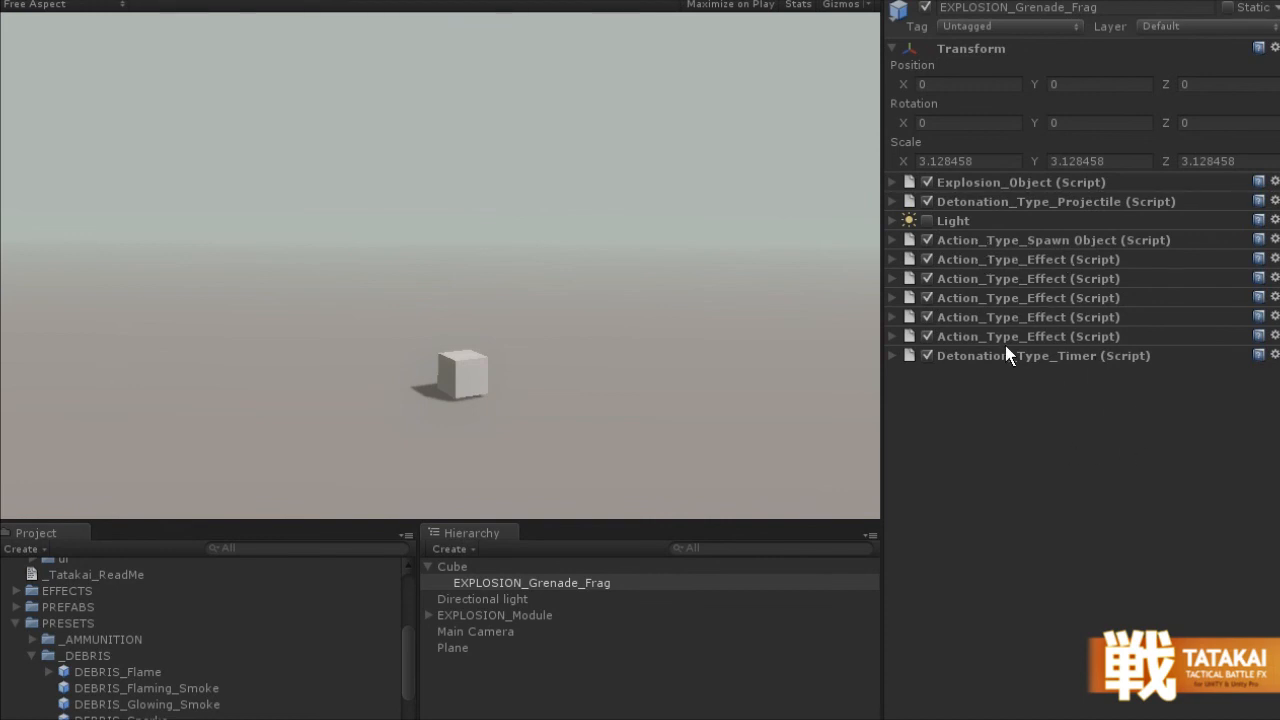
mouse_move(990, 340)
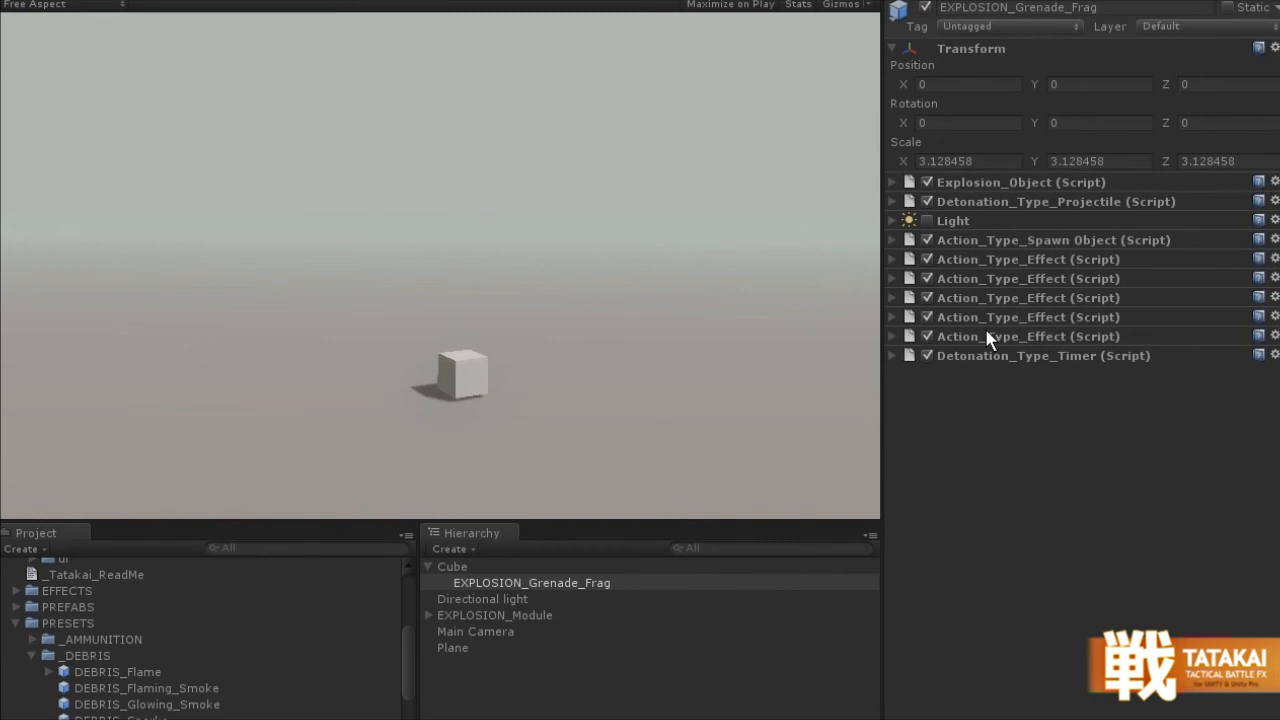
mouse_move(1044, 255)
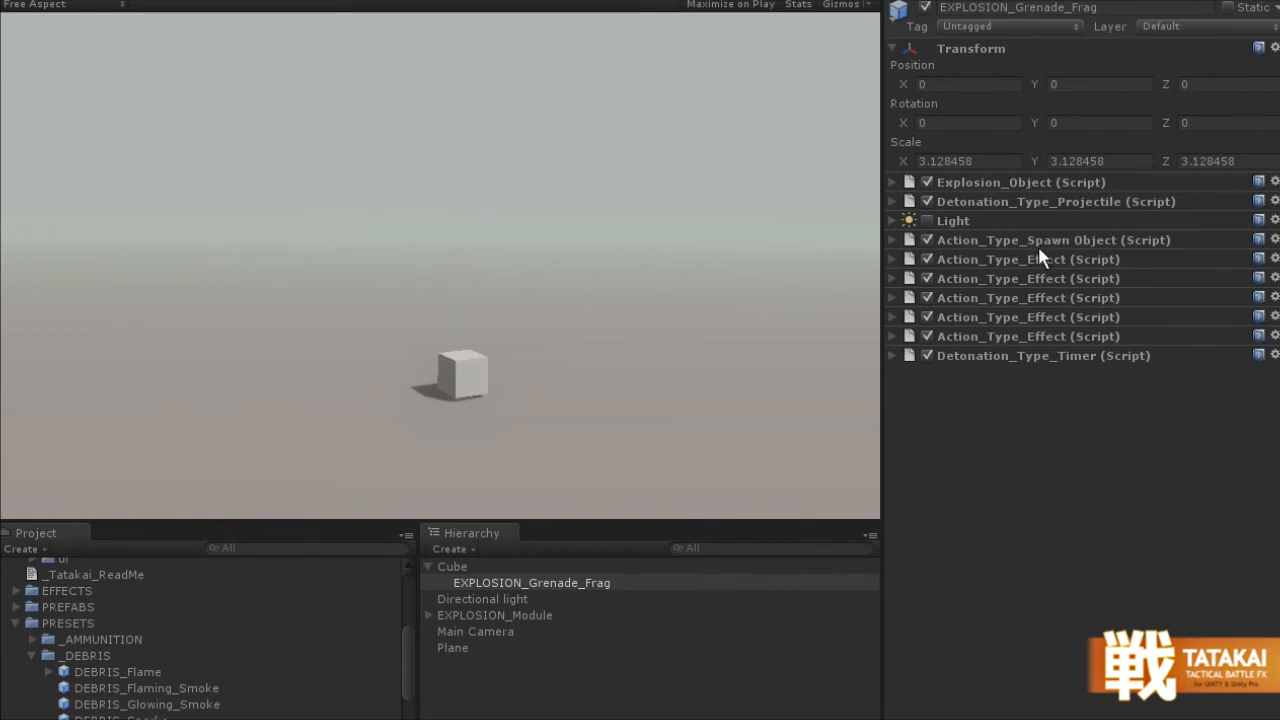
mouse_move(1043, 400)
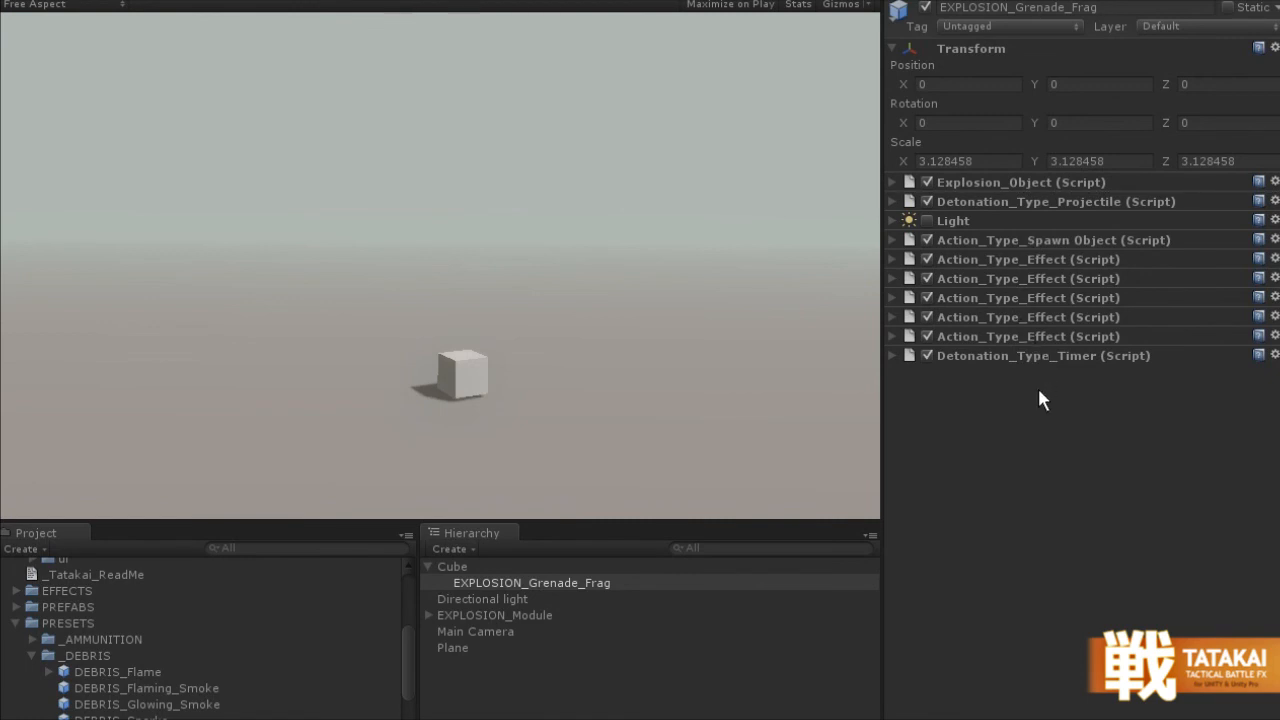
mouse_move(1005, 268)
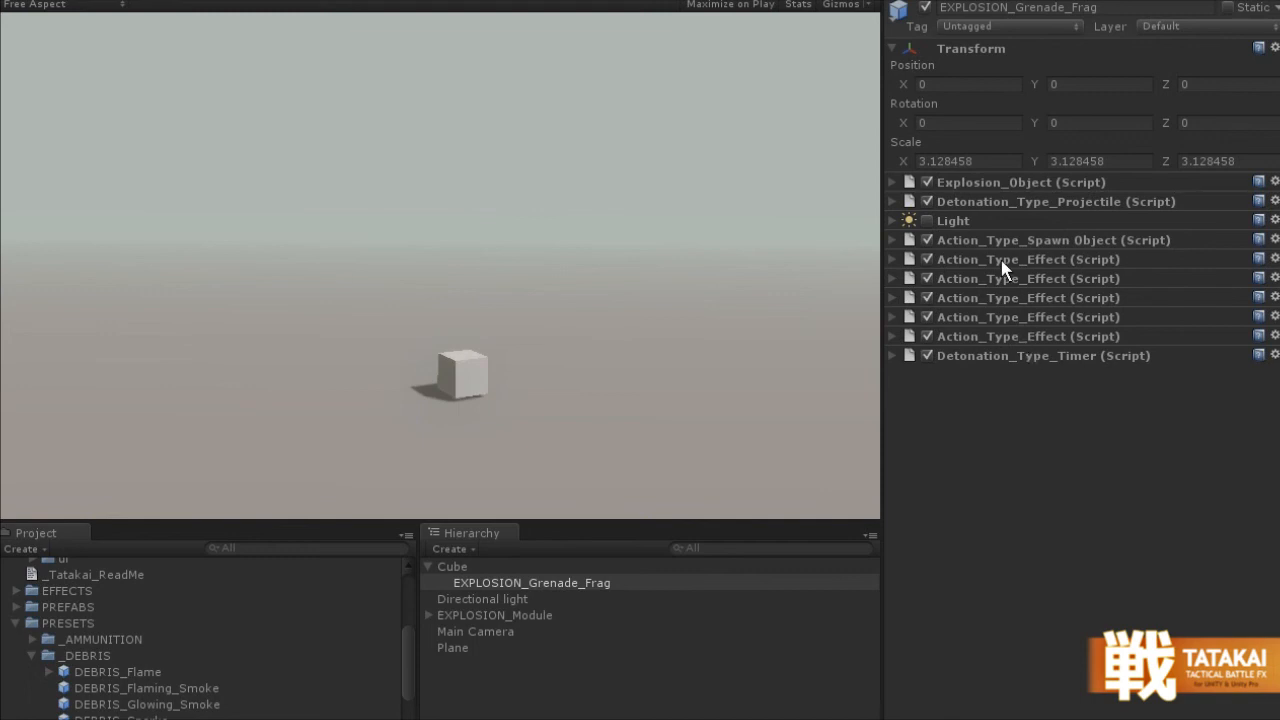
mouse_move(1015, 367)
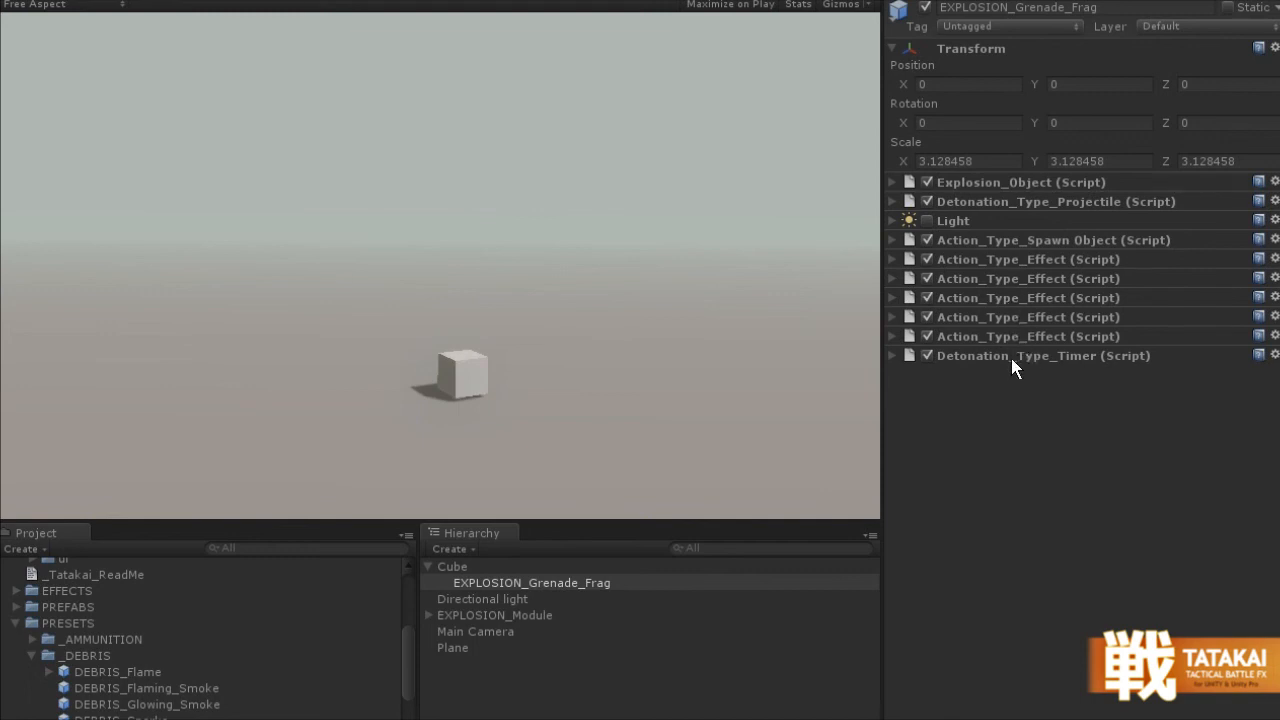
mouse_move(630, 3)
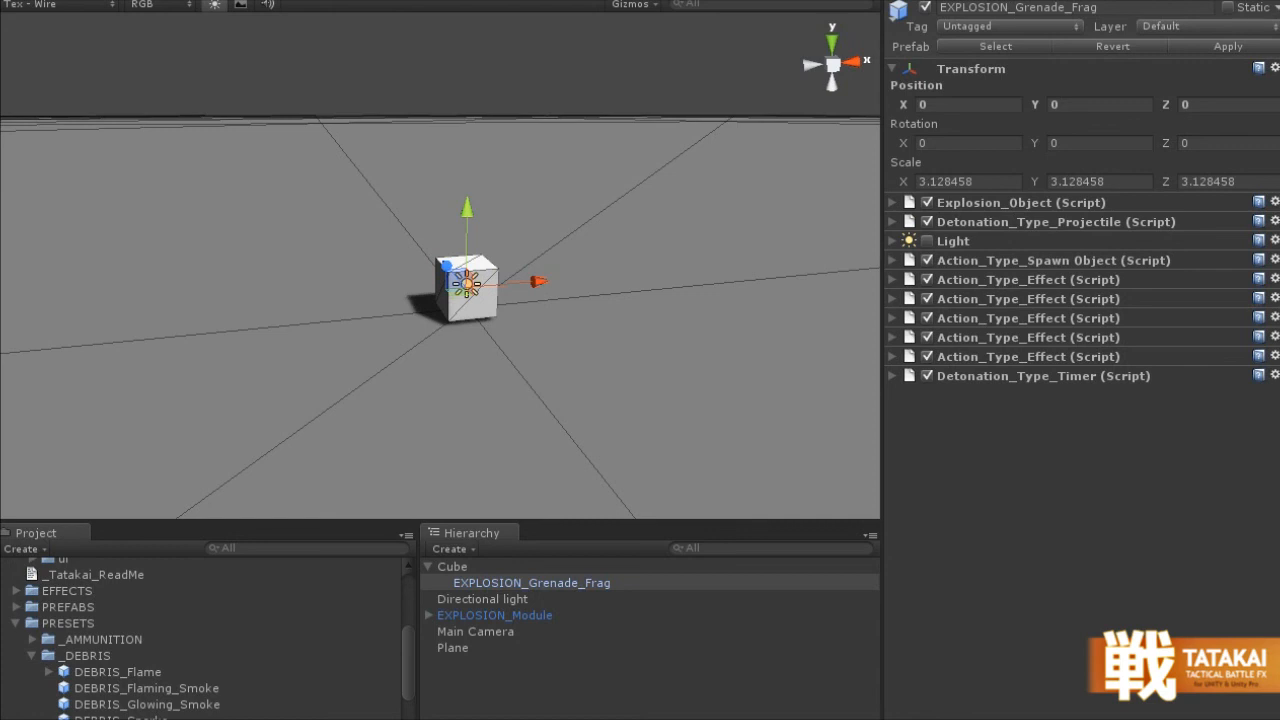
mouse_move(705, 78)
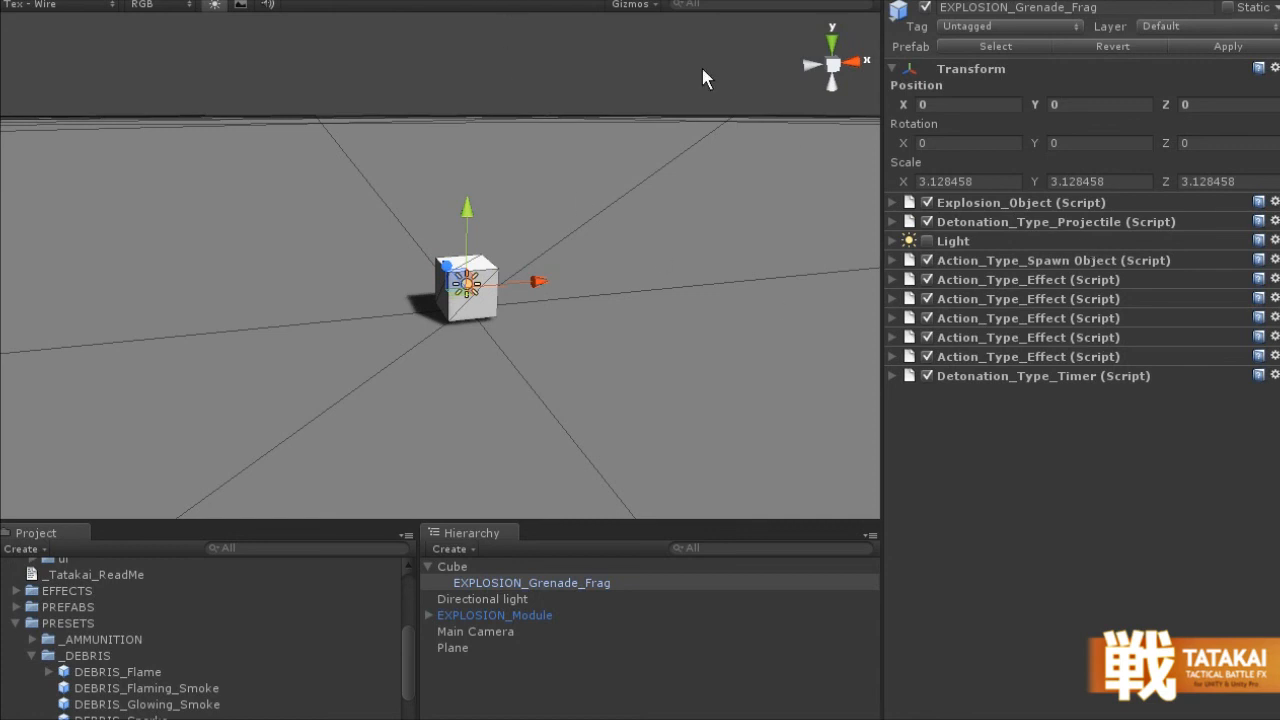